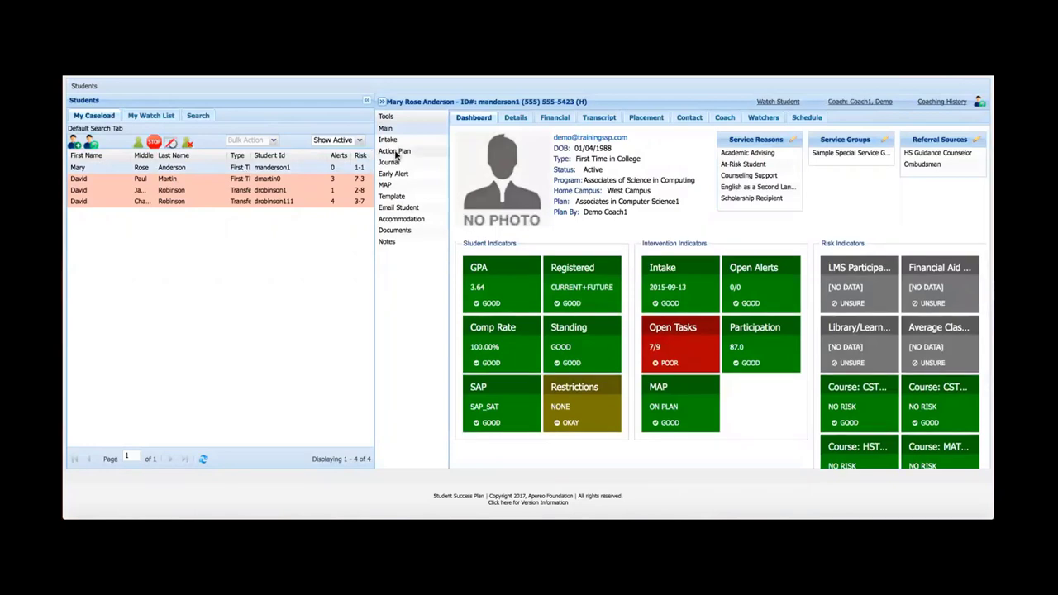
{"action": "left_click", "coordinate": [394, 151]}
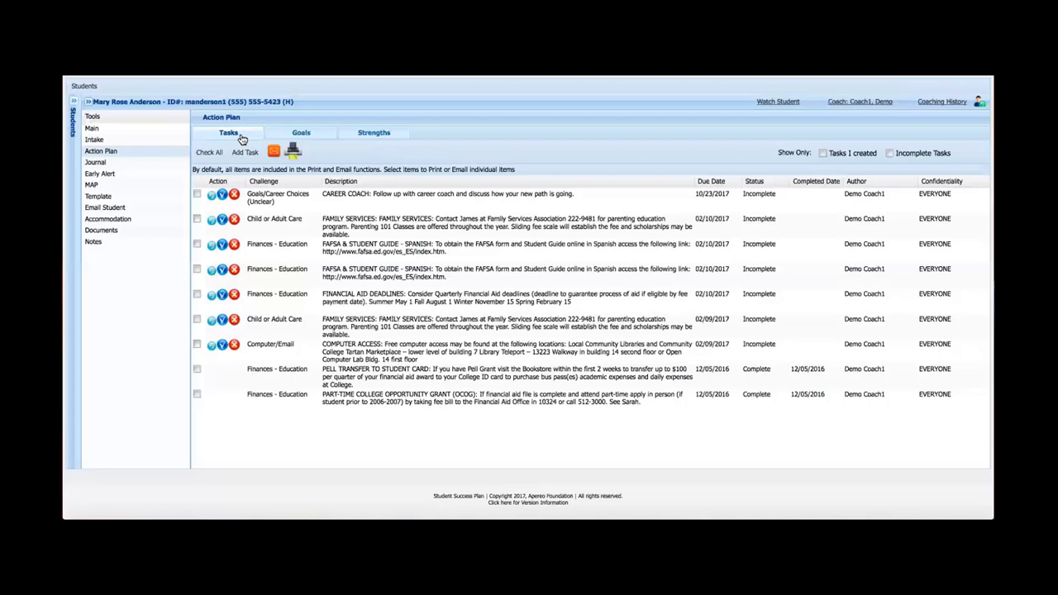
{"action": "mouse_move", "coordinate": [374, 133]}
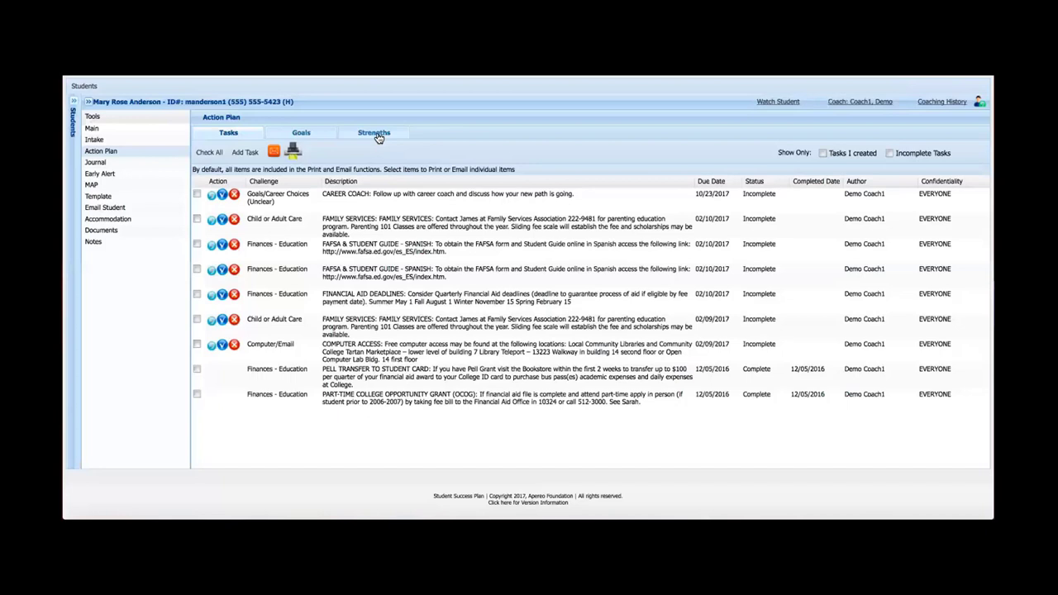
{"action": "mouse_move", "coordinate": [260, 135]}
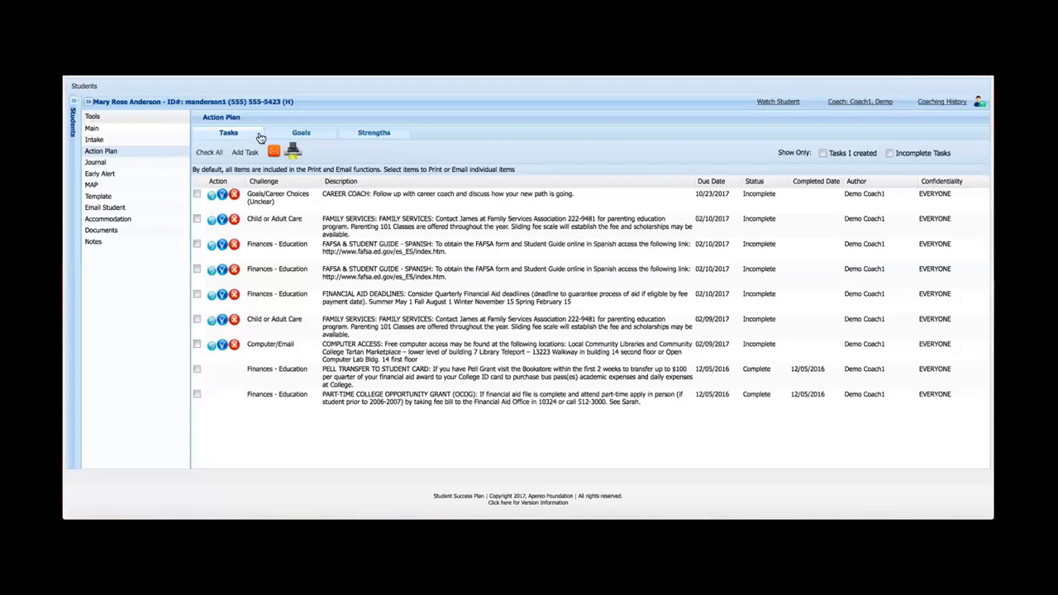
Step: Review her Bachelor's graduation goal, then view her writing, math and work-ethic strengths
{"action": "left_click", "coordinate": [301, 132]}
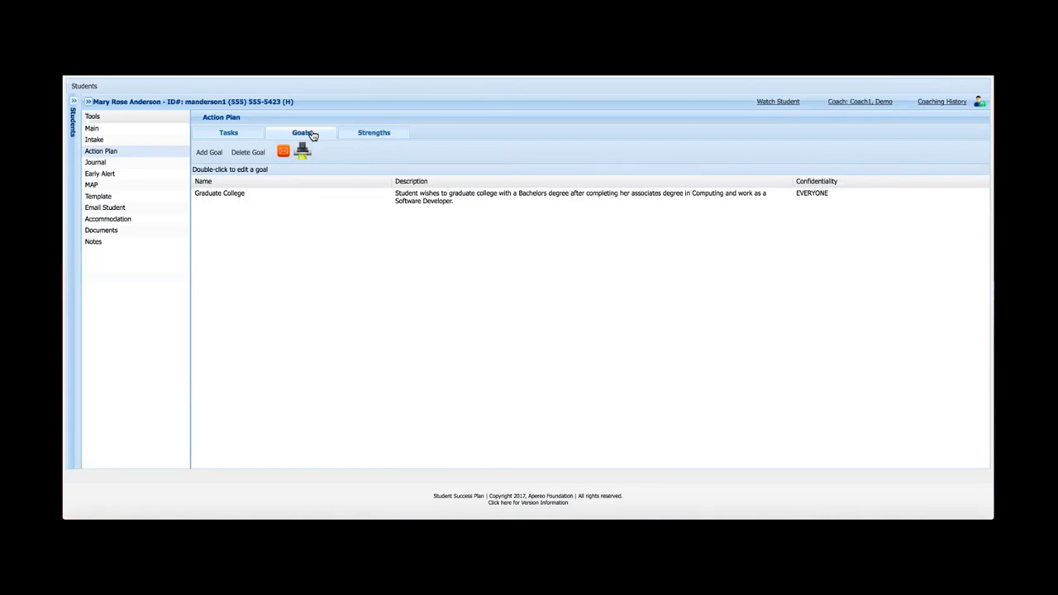
{"action": "mouse_move", "coordinate": [373, 132]}
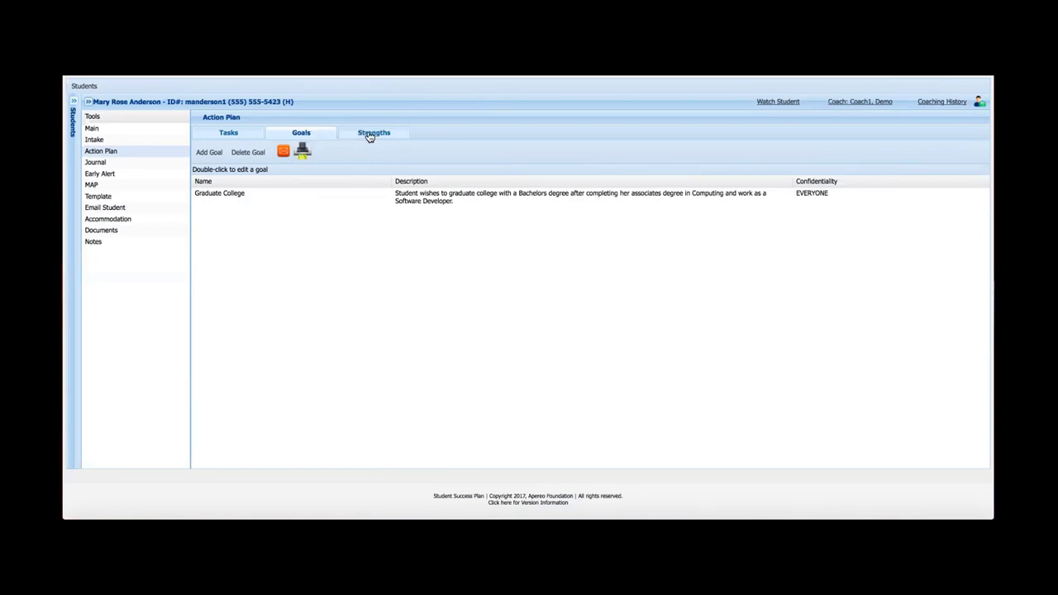
{"action": "left_click", "coordinate": [374, 132]}
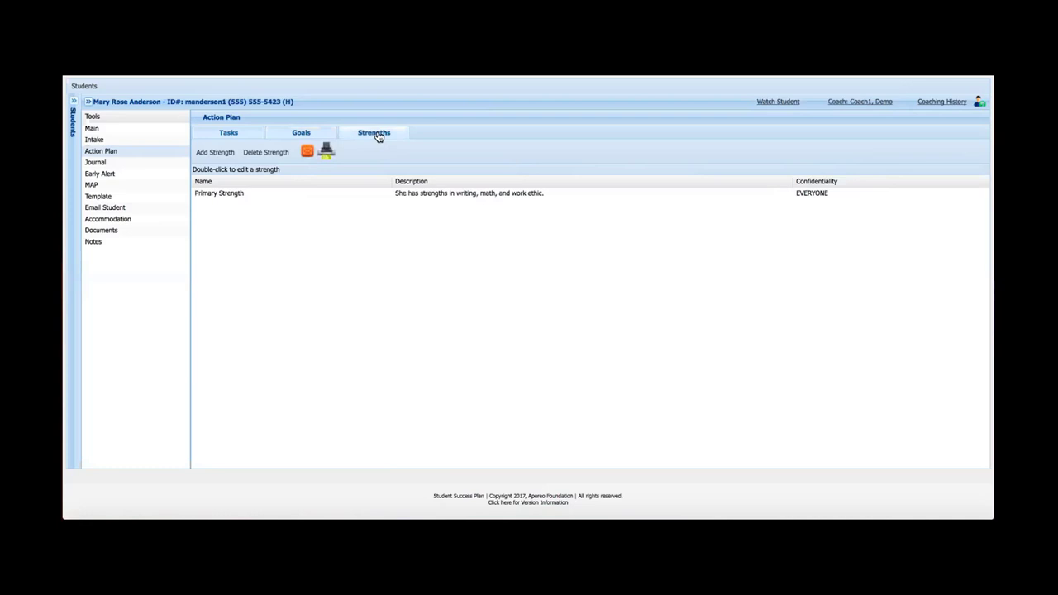
{"action": "mouse_move", "coordinate": [373, 273]}
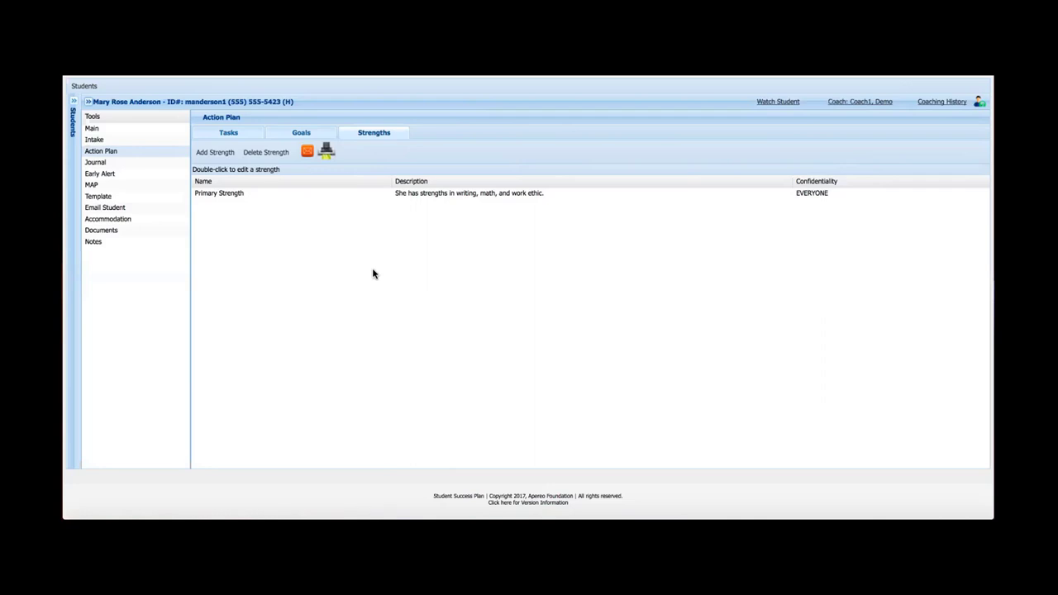
{"action": "mouse_move", "coordinate": [376, 241]}
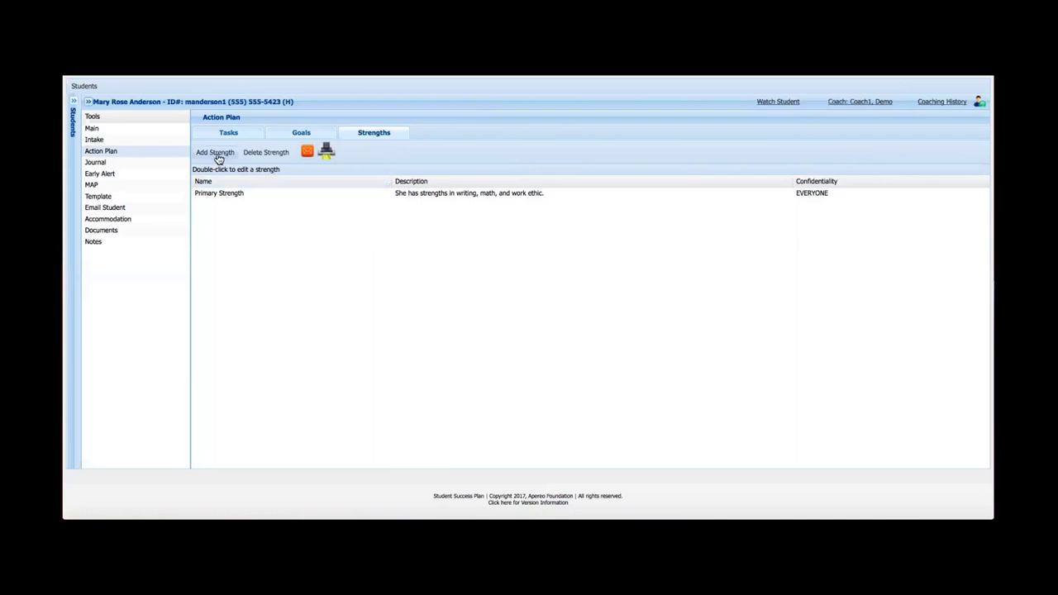
{"action": "mouse_move", "coordinate": [488, 223]}
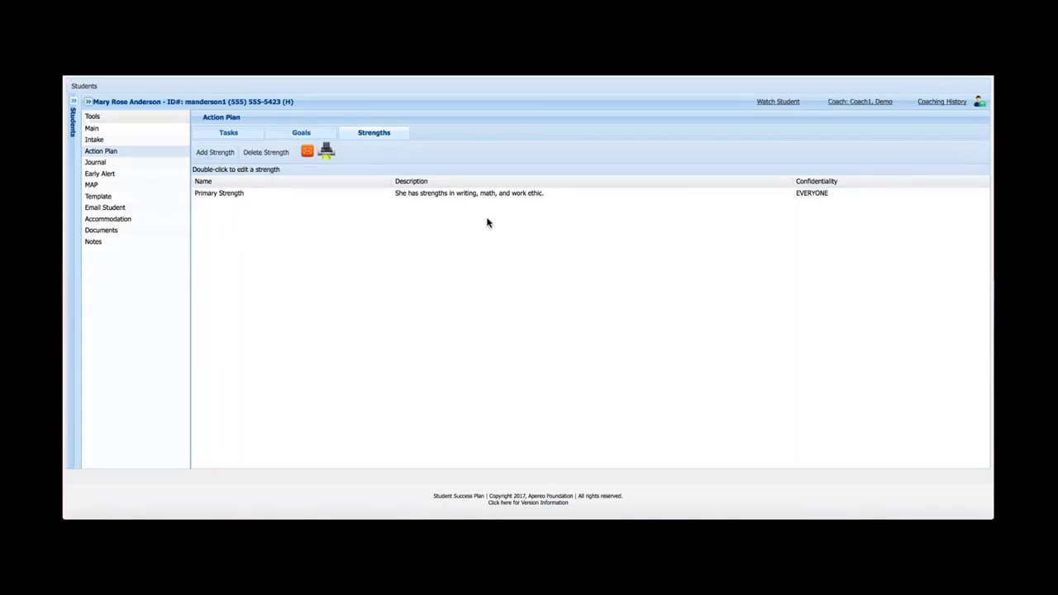
{"action": "mouse_move", "coordinate": [810, 226]}
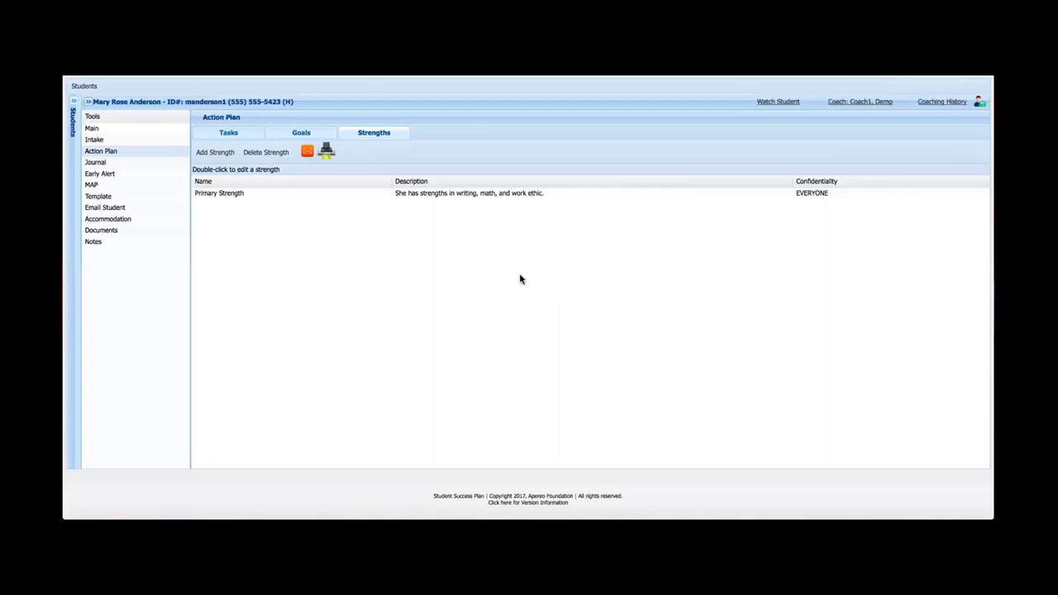
{"action": "mouse_move", "coordinate": [813, 236]}
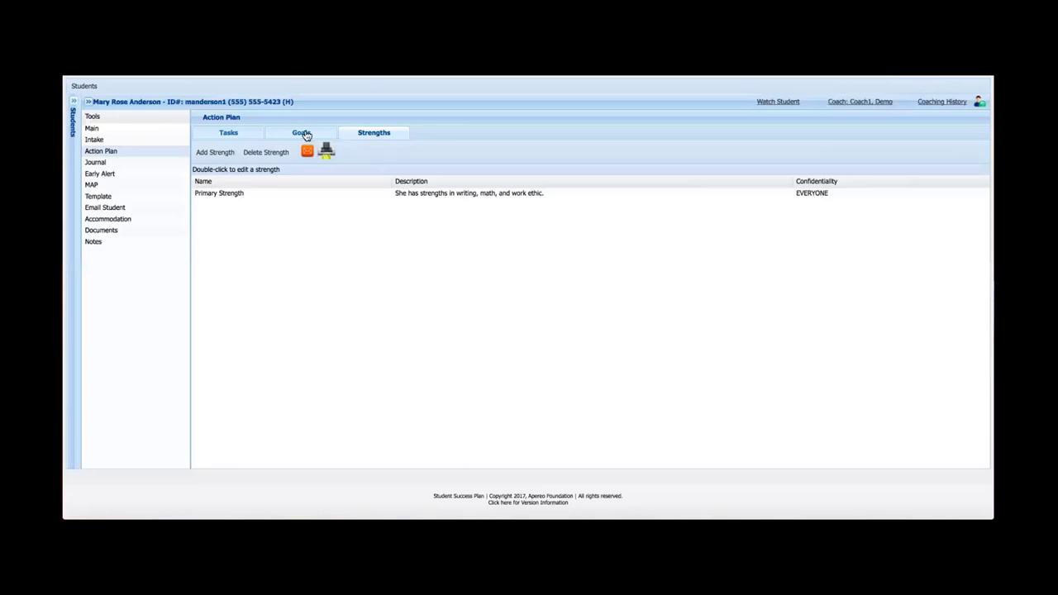
Step: Return to the Tasks tab and open a blank Add Task form
{"action": "left_click", "coordinate": [228, 132]}
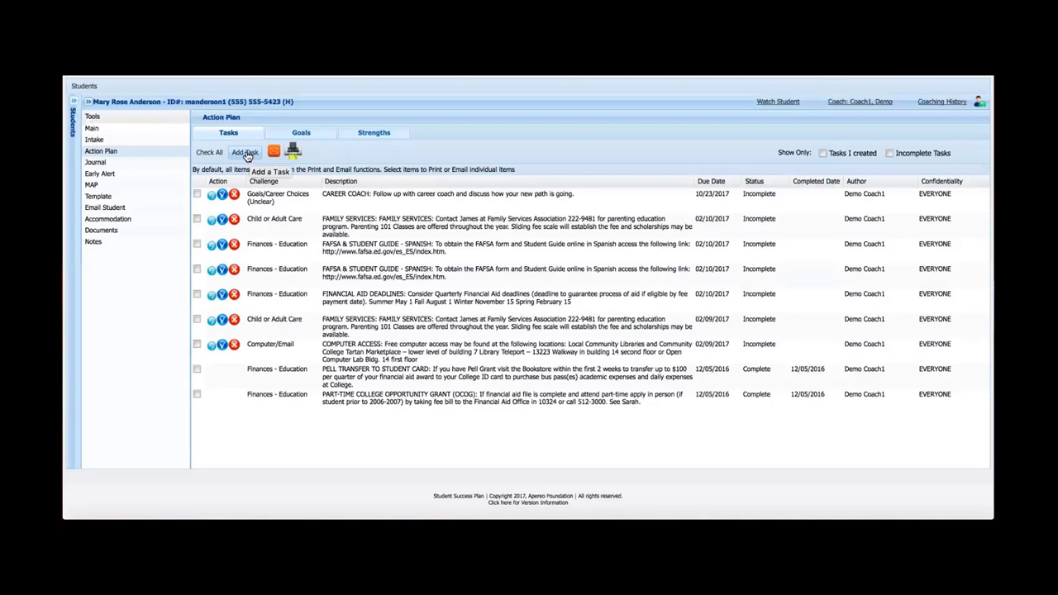
{"action": "left_click", "coordinate": [245, 152]}
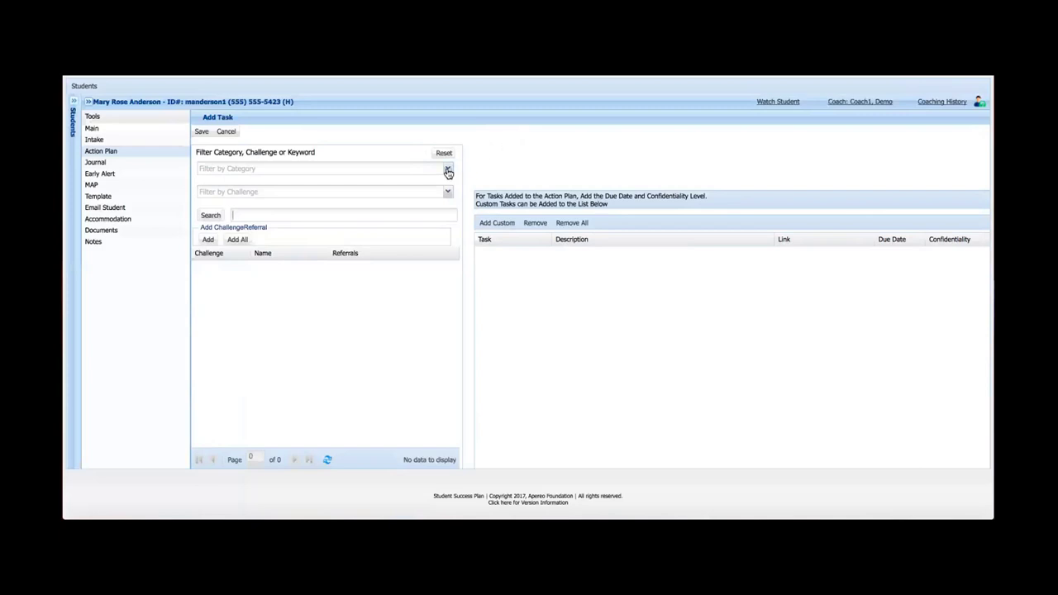
Step: Filter the Add Task form to the Career Counseling category
{"action": "left_click", "coordinate": [448, 168]}
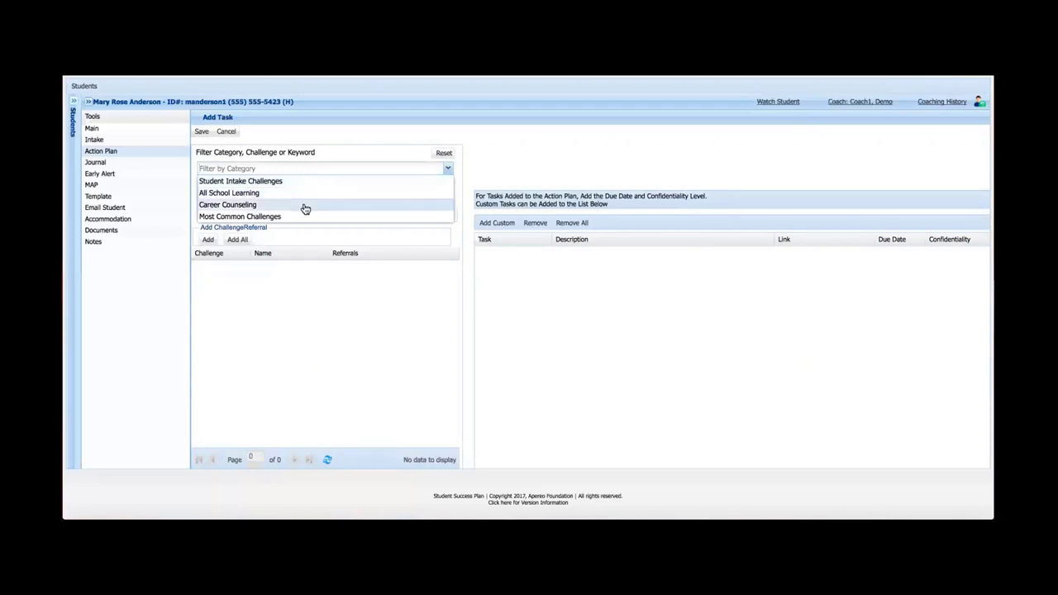
{"action": "left_click", "coordinate": [227, 204]}
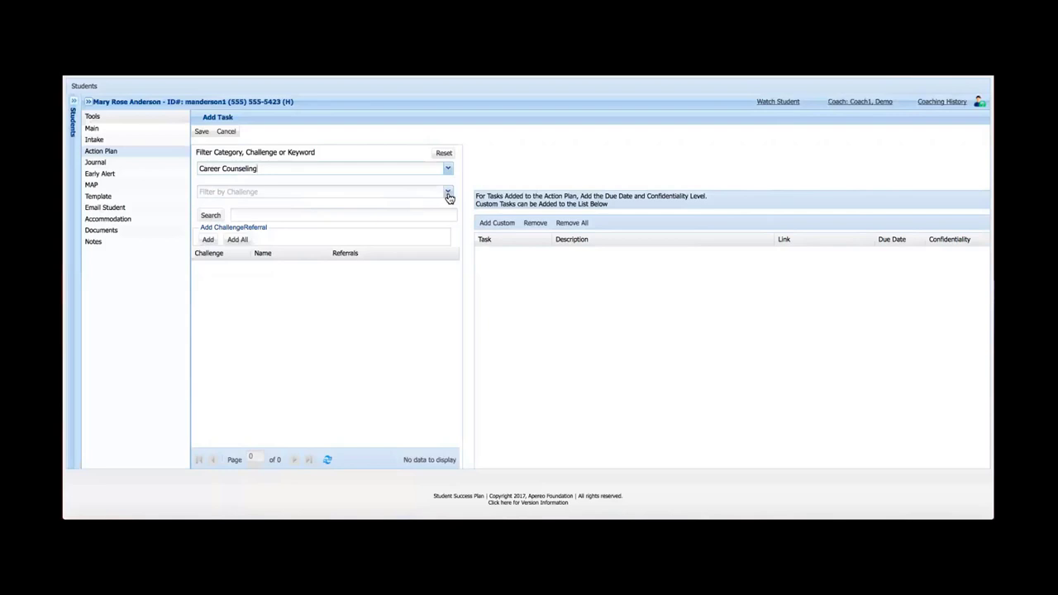
{"action": "left_click", "coordinate": [448, 192]}
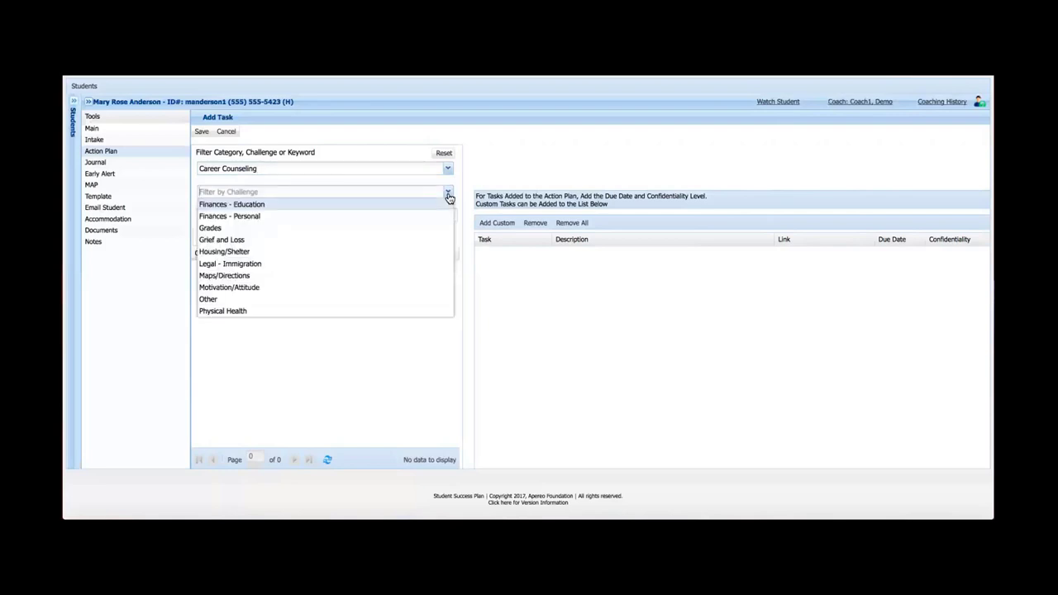
{"action": "mouse_move", "coordinate": [380, 252]}
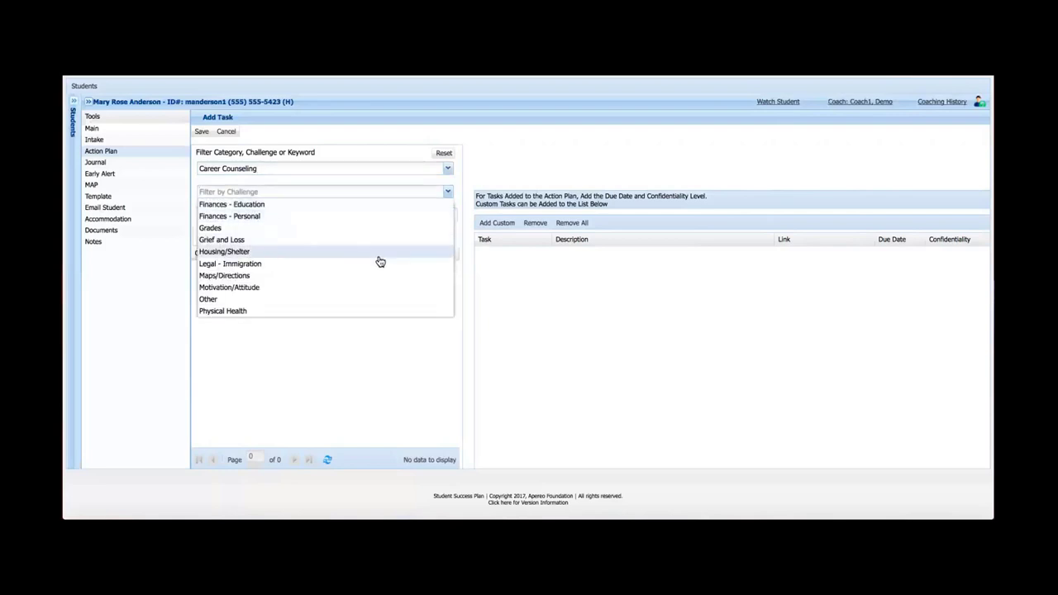
{"action": "mouse_move", "coordinate": [380, 234]}
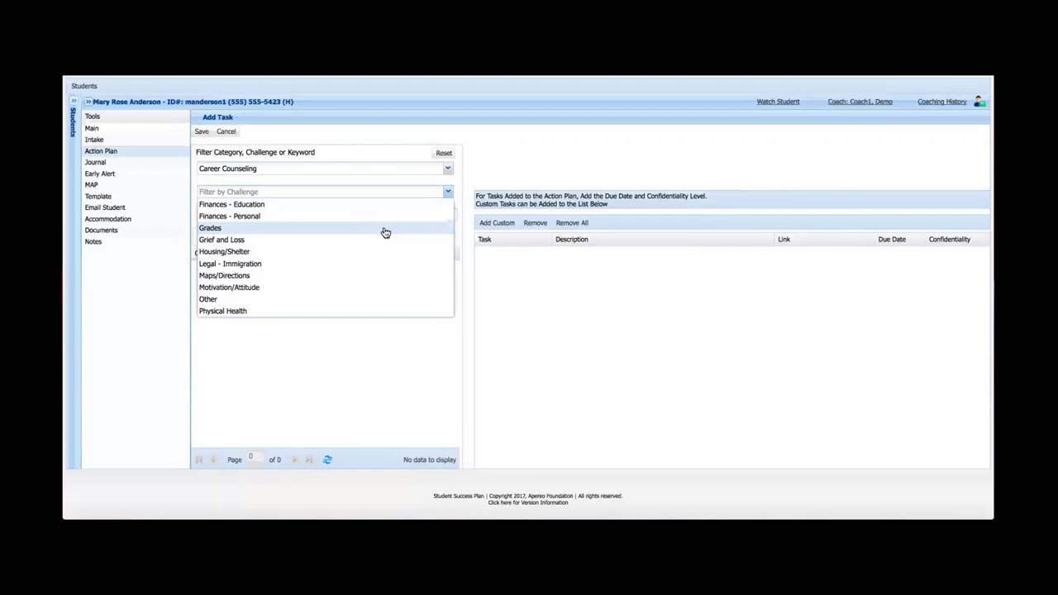
Step: Choose the Grades challenge to list its six referral tasks, such as Learning Labs
{"action": "left_click", "coordinate": [210, 227]}
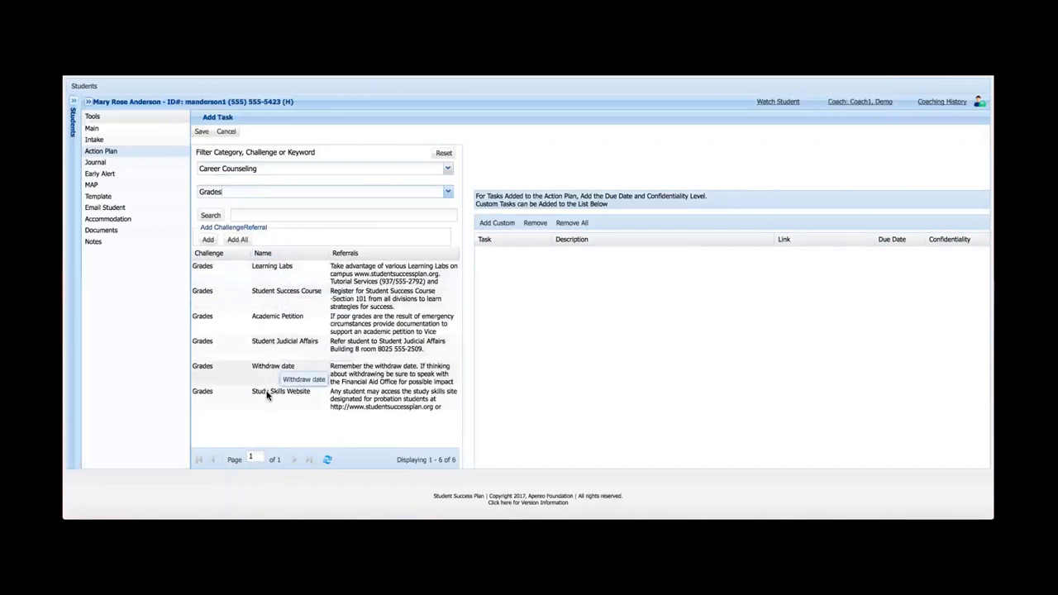
{"action": "mouse_move", "coordinate": [282, 405]}
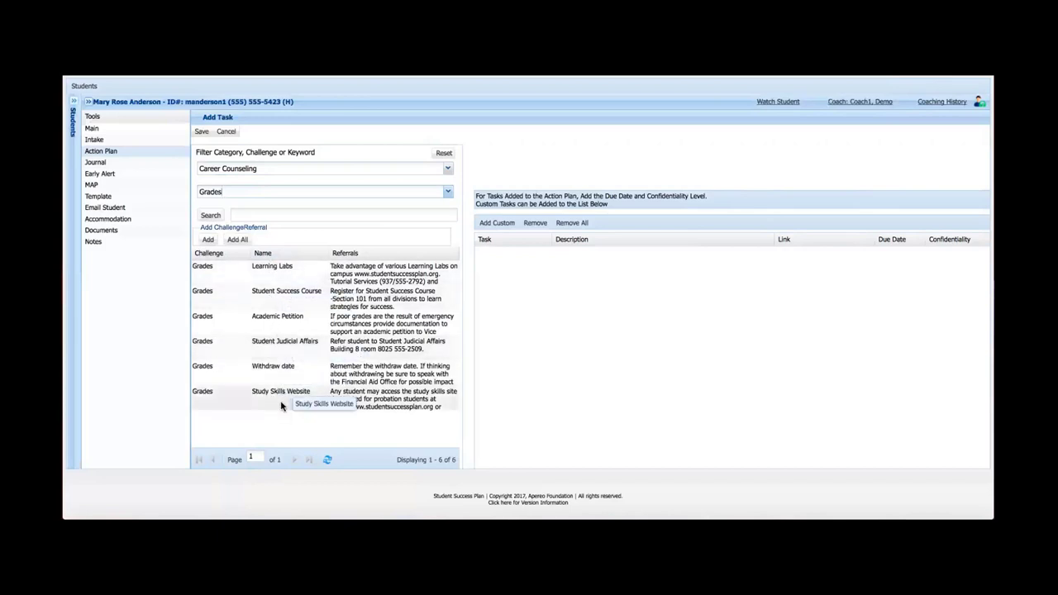
{"action": "mouse_move", "coordinate": [242, 319]}
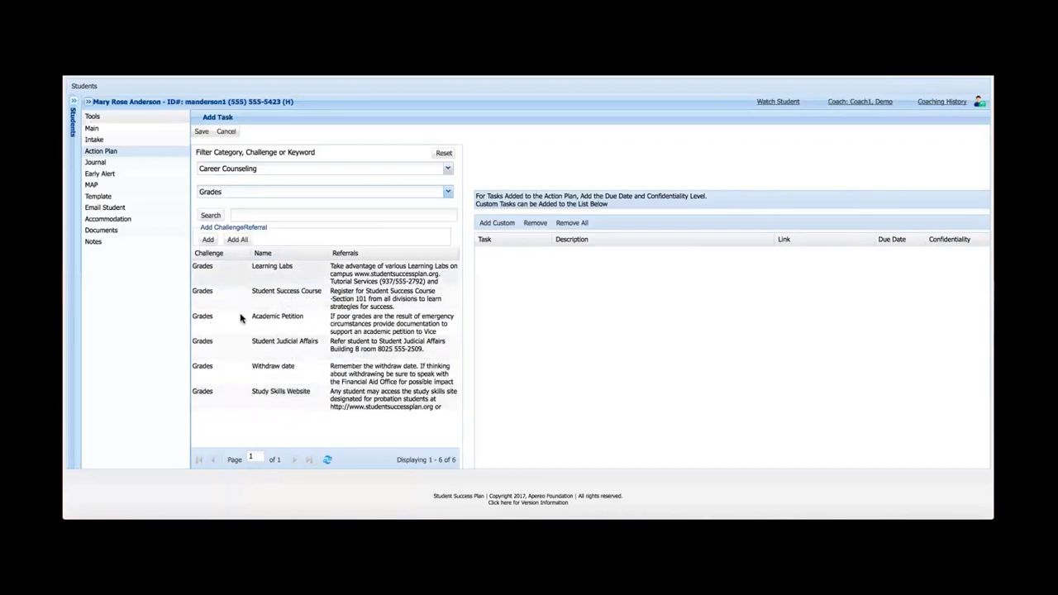
{"action": "mouse_move", "coordinate": [360, 393]}
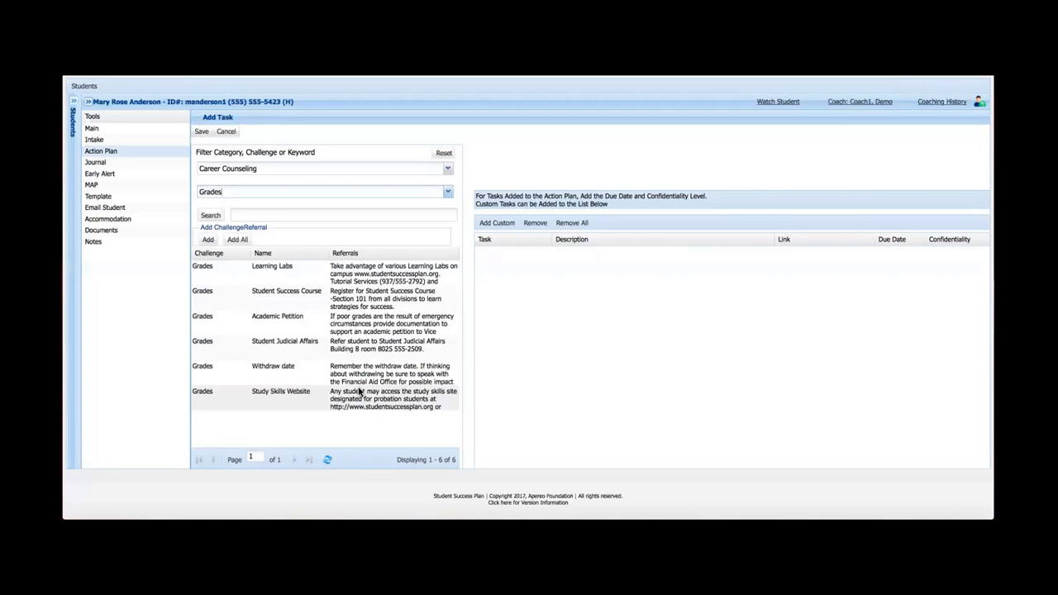
{"action": "mouse_move", "coordinate": [283, 357]}
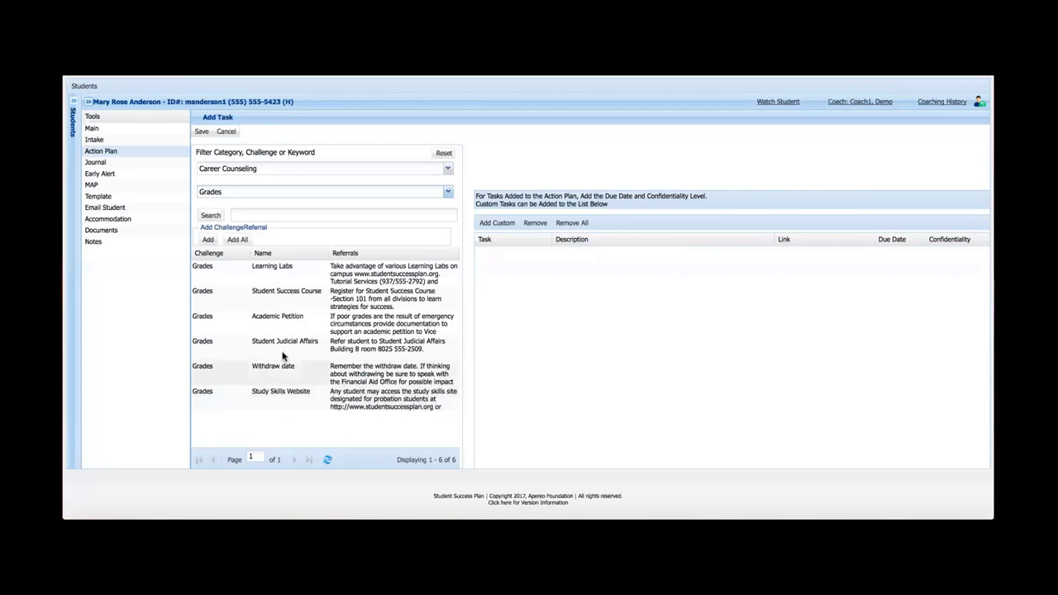
{"action": "mouse_move", "coordinate": [272, 266]}
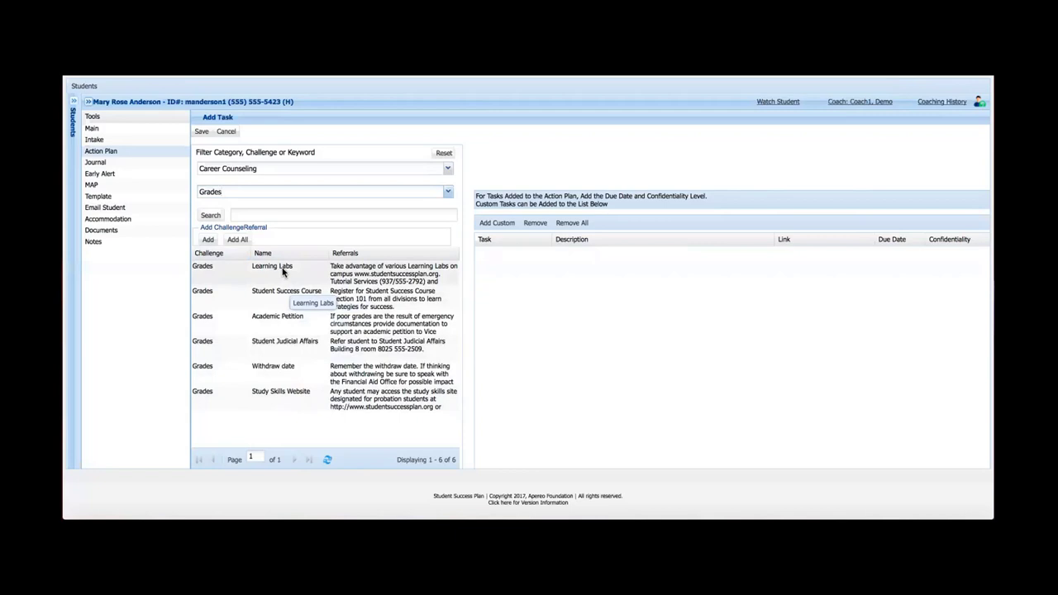
{"action": "mouse_move", "coordinate": [283, 323]}
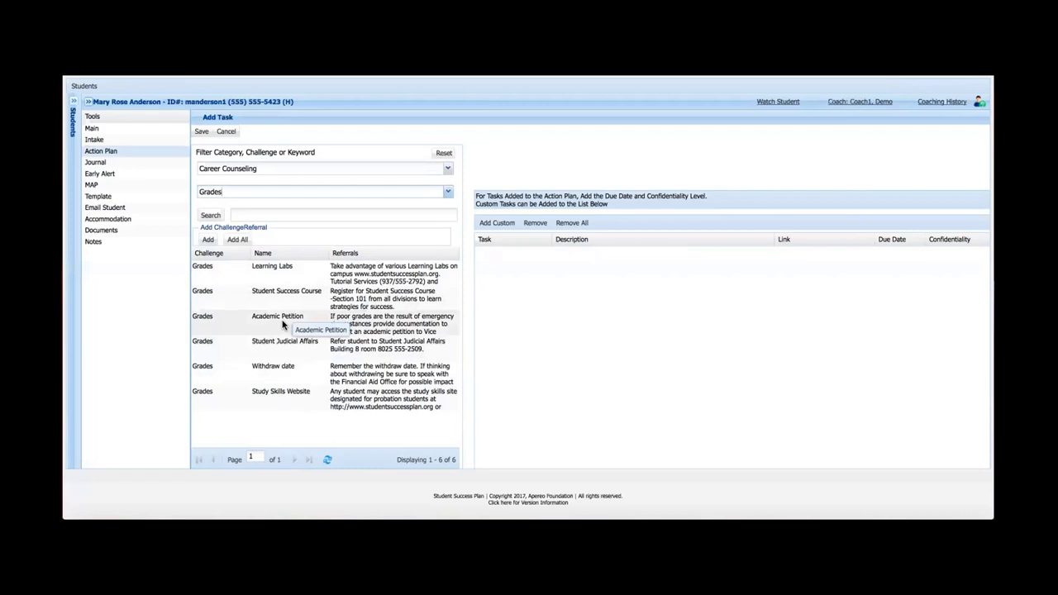
{"action": "mouse_move", "coordinate": [284, 345]}
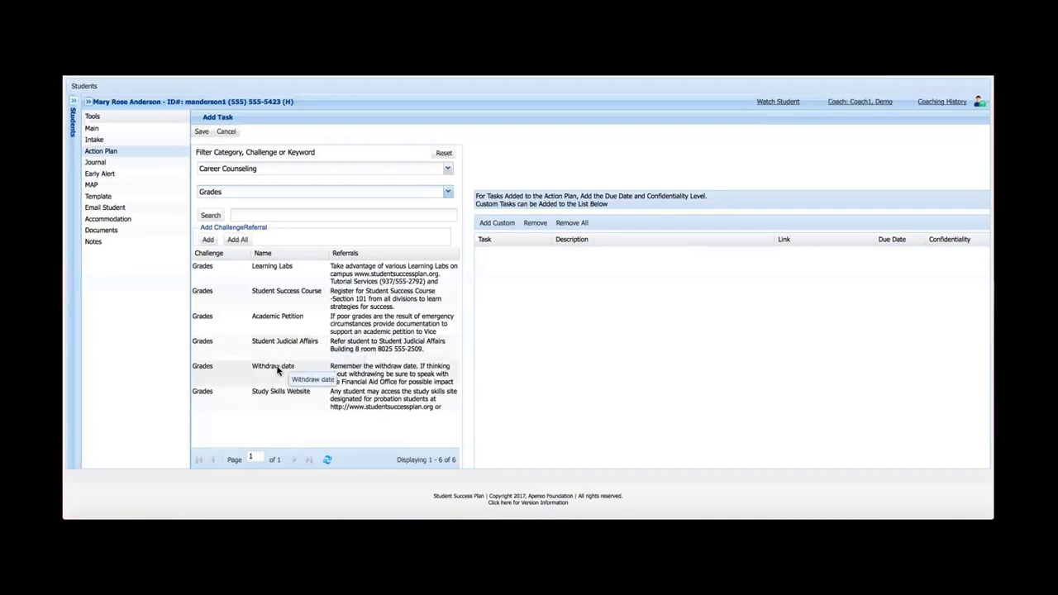
{"action": "mouse_move", "coordinate": [281, 391]}
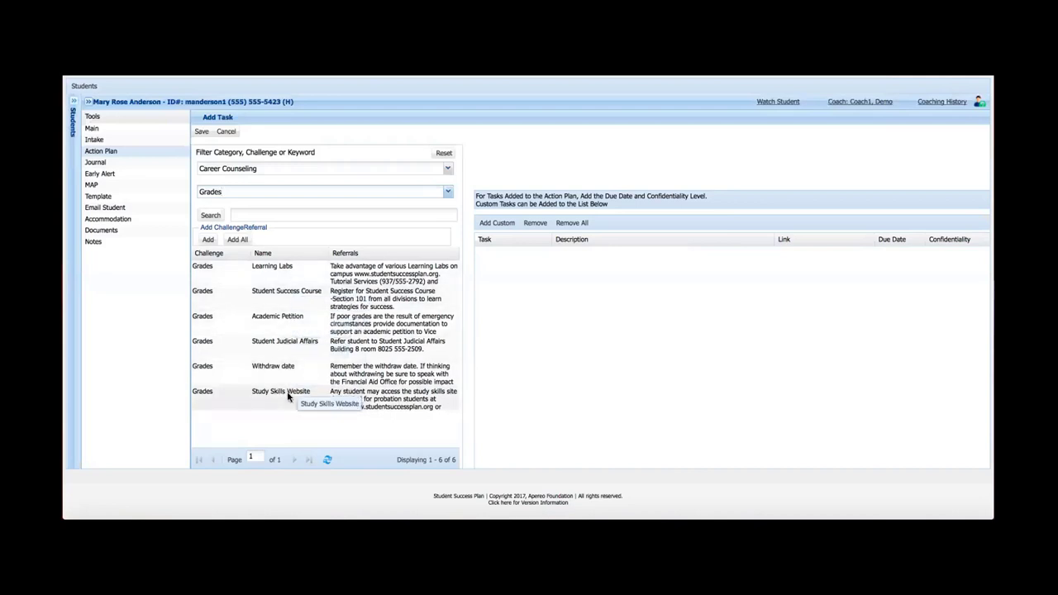
{"action": "mouse_move", "coordinate": [277, 423]}
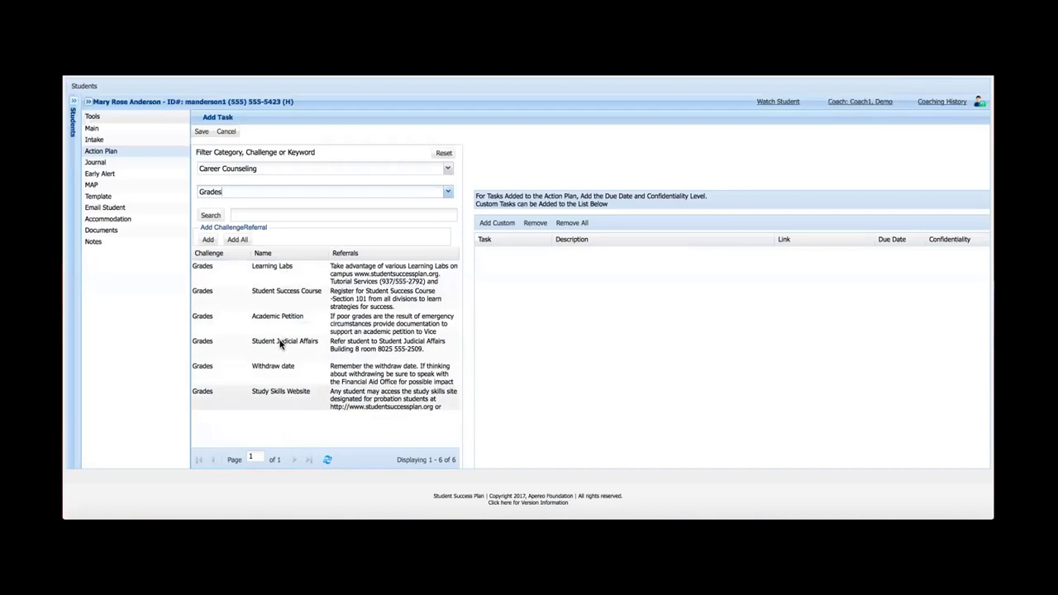
{"action": "mouse_move", "coordinate": [281, 330]}
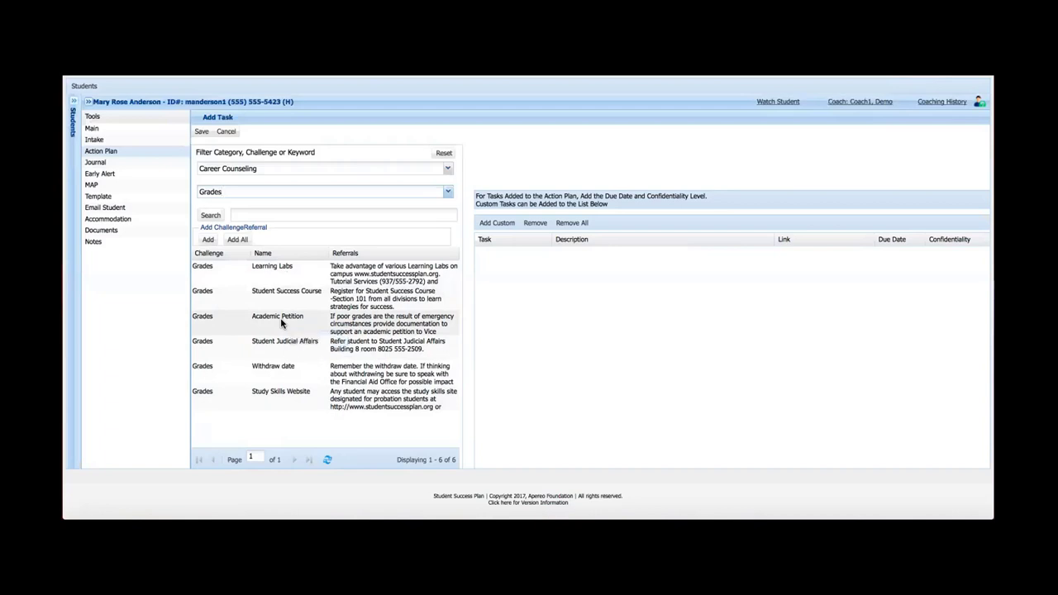
Step: Add the Academic Petition referral from the referrals grid as a task
{"action": "left_click", "coordinate": [277, 323]}
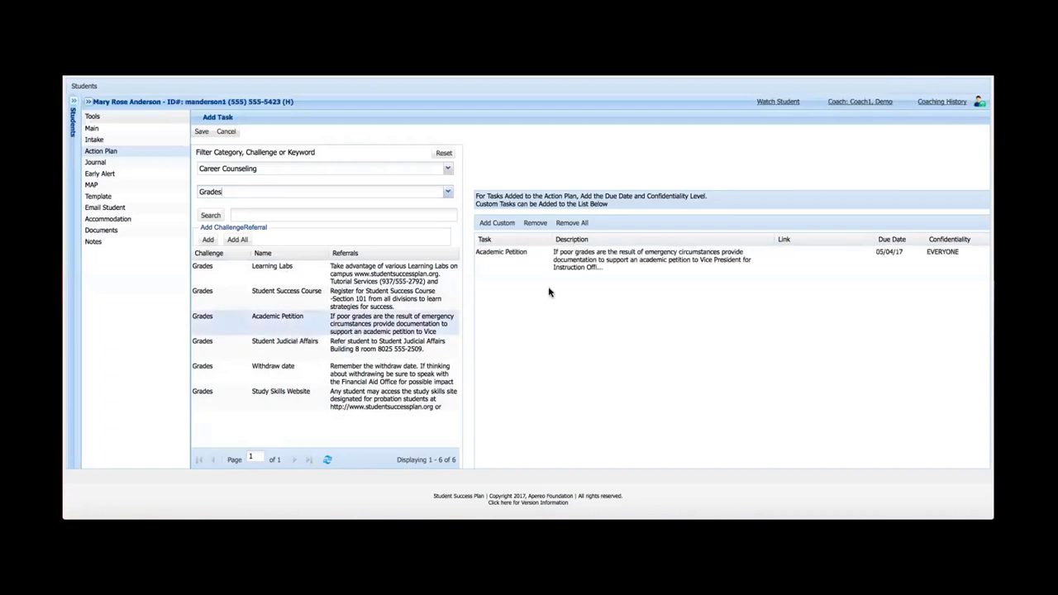
{"action": "mouse_move", "coordinate": [608, 256]}
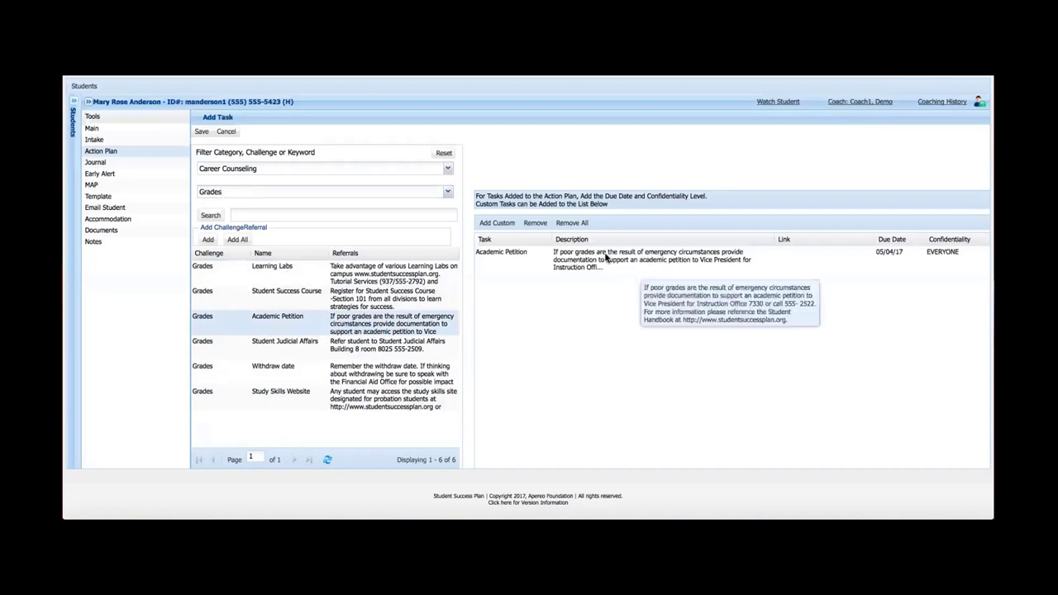
{"action": "mouse_move", "coordinate": [601, 283]}
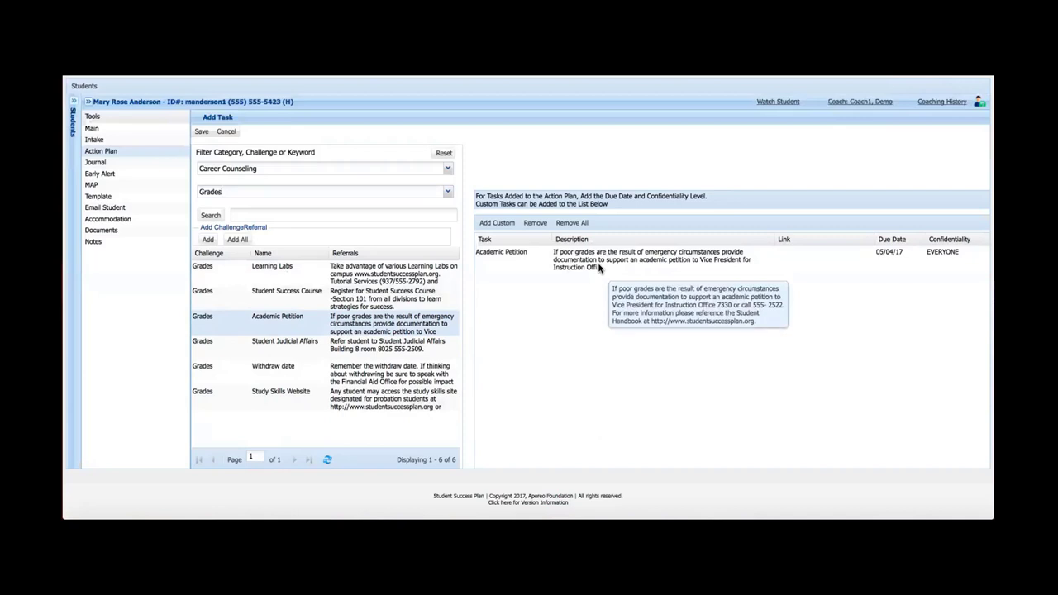
{"action": "mouse_move", "coordinate": [598, 270]}
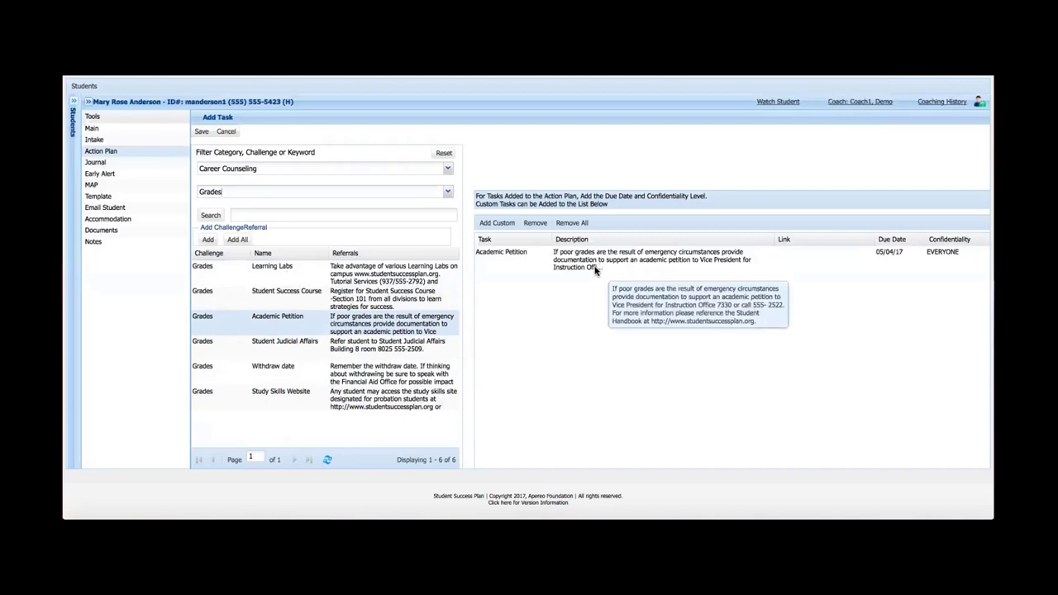
{"action": "mouse_move", "coordinate": [596, 273]}
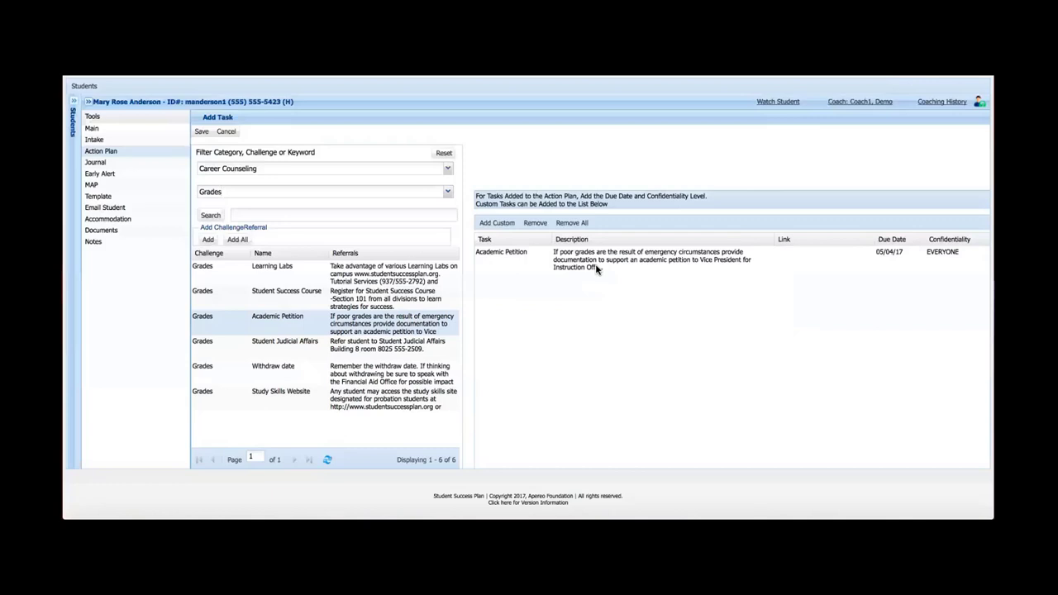
{"action": "mouse_move", "coordinate": [602, 264]}
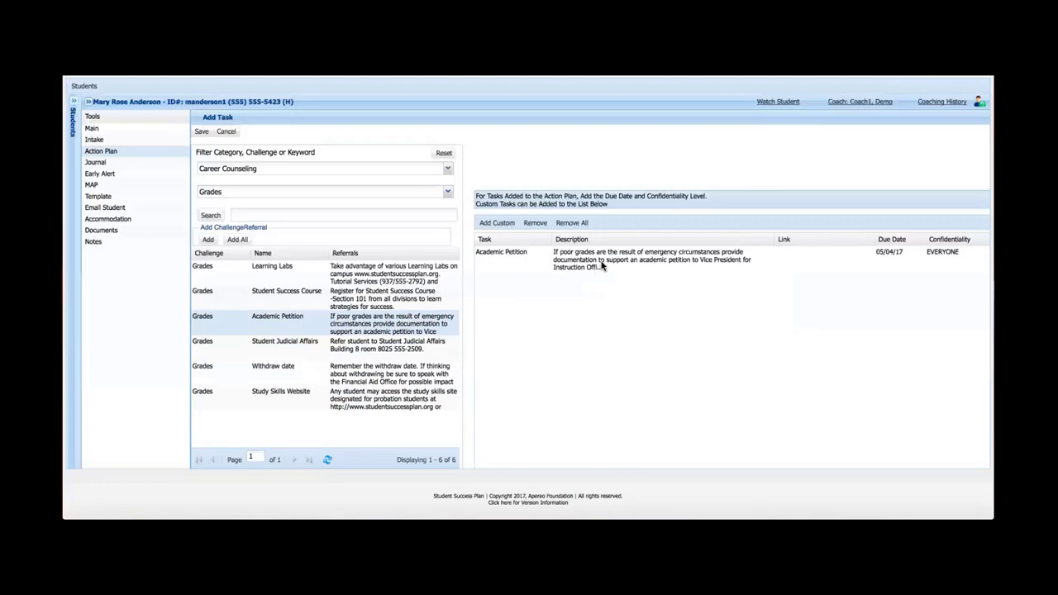
{"action": "mouse_move", "coordinate": [625, 266]}
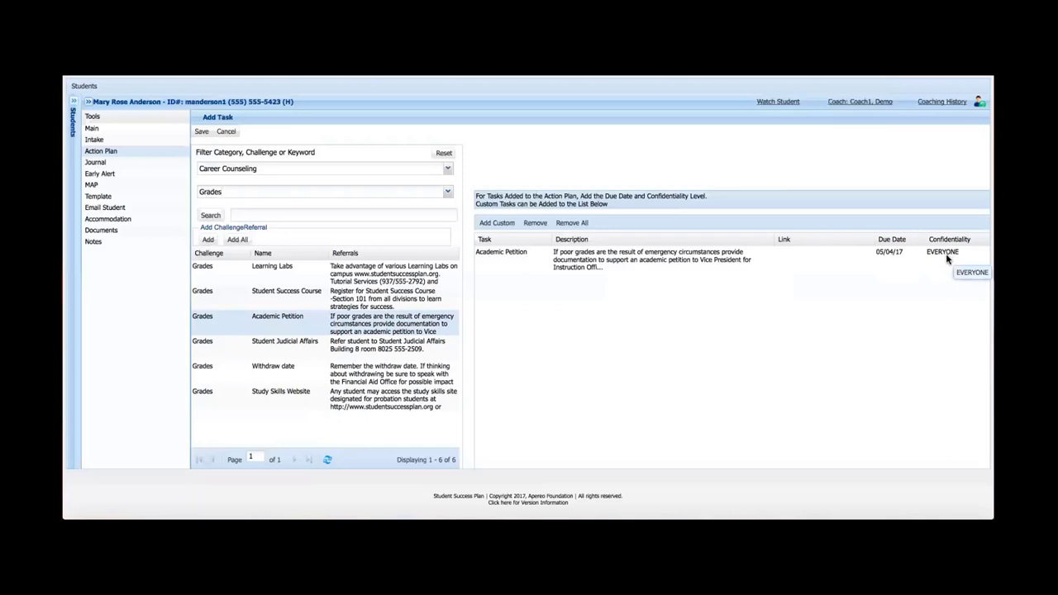
{"action": "mouse_move", "coordinate": [290, 295]}
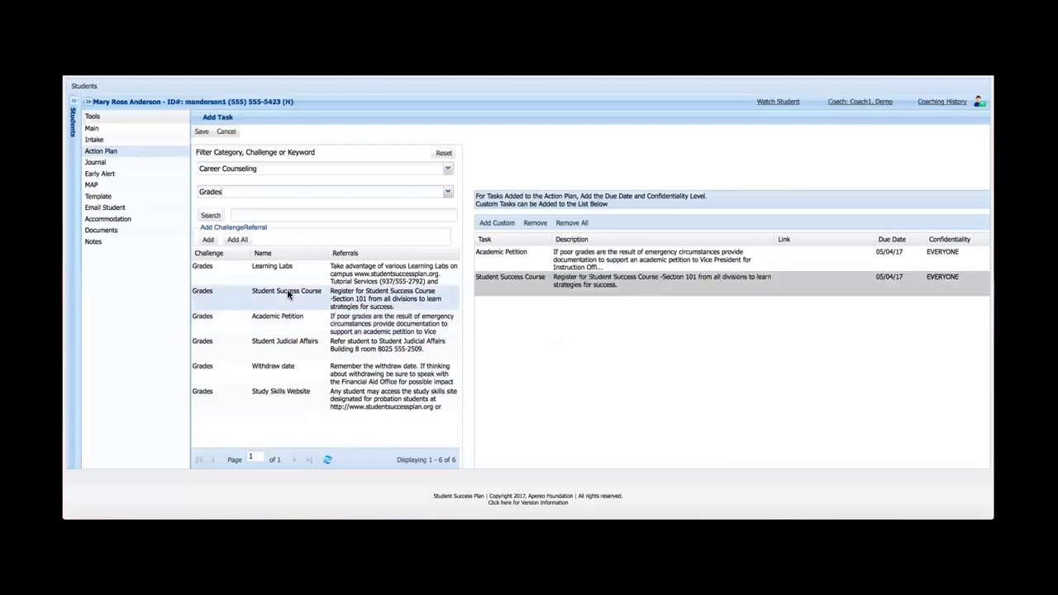
{"action": "mouse_move", "coordinate": [877, 300]}
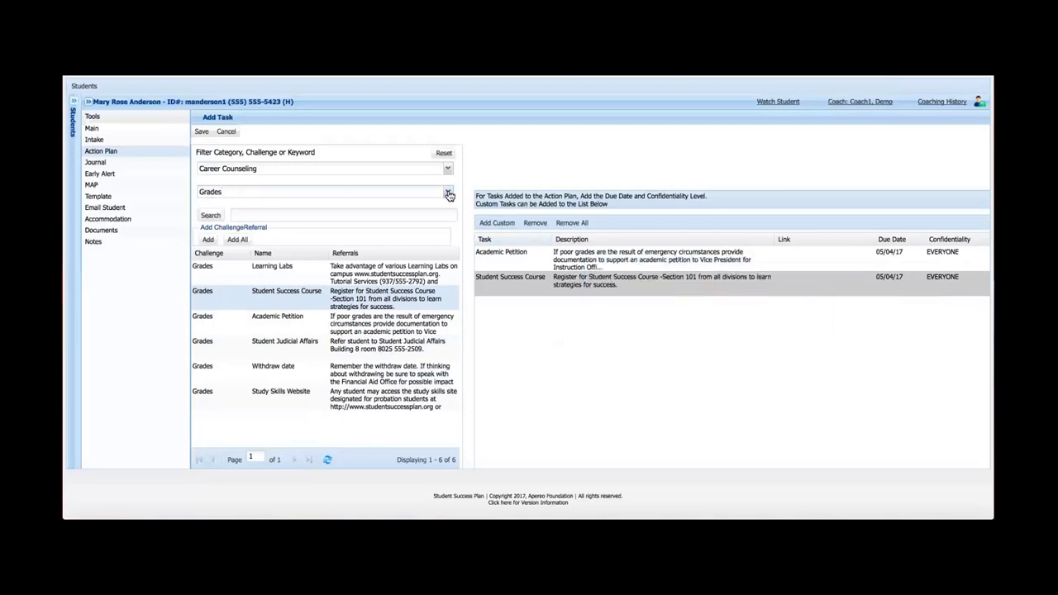
Step: Switch the challenge filter to Finances - Education to show its referrals
{"action": "left_click", "coordinate": [448, 192]}
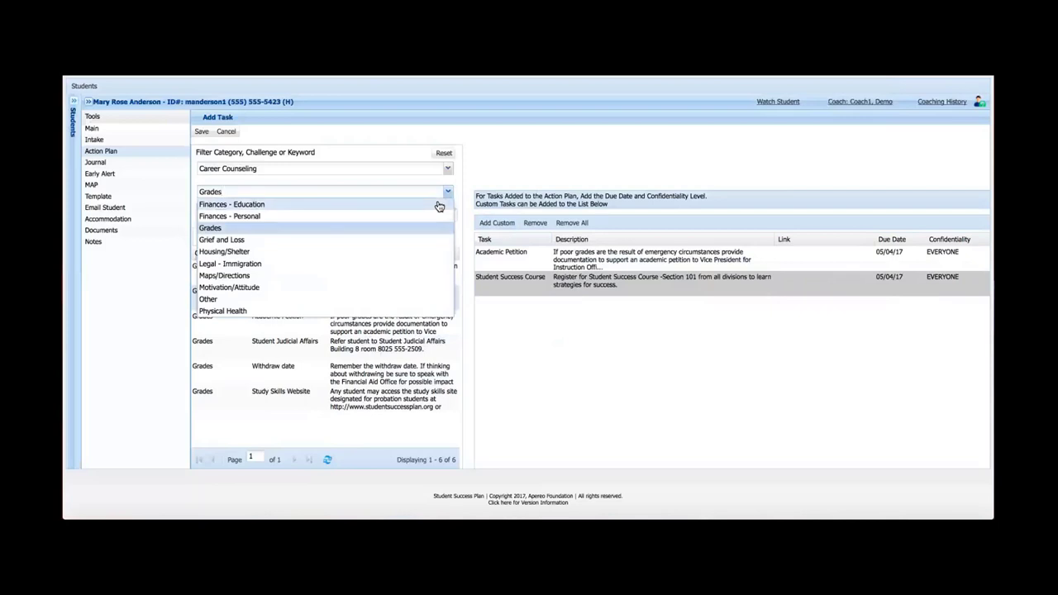
{"action": "left_click", "coordinate": [232, 204]}
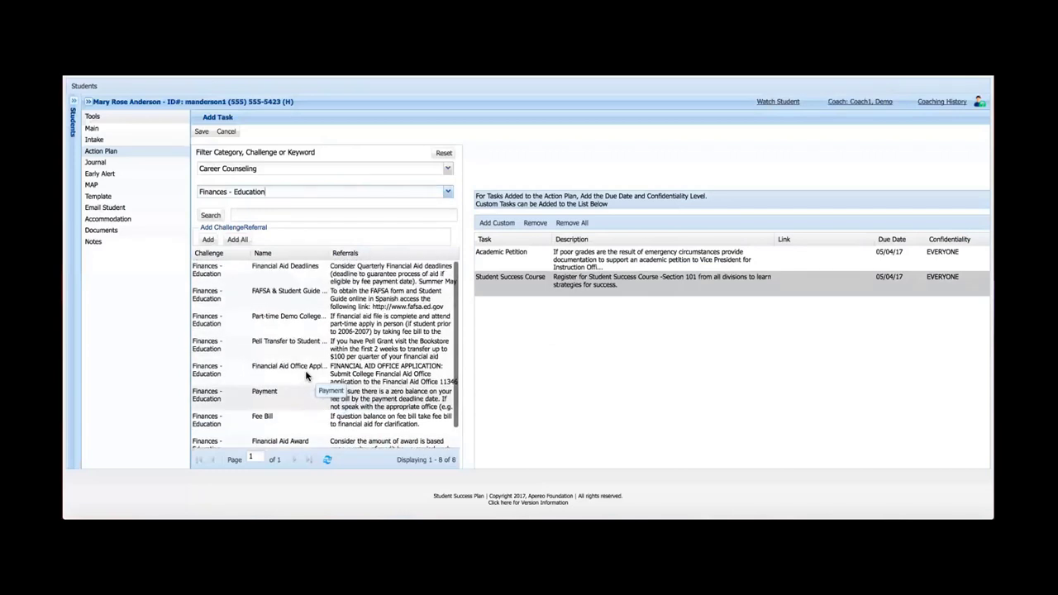
{"action": "mouse_move", "coordinate": [308, 349]}
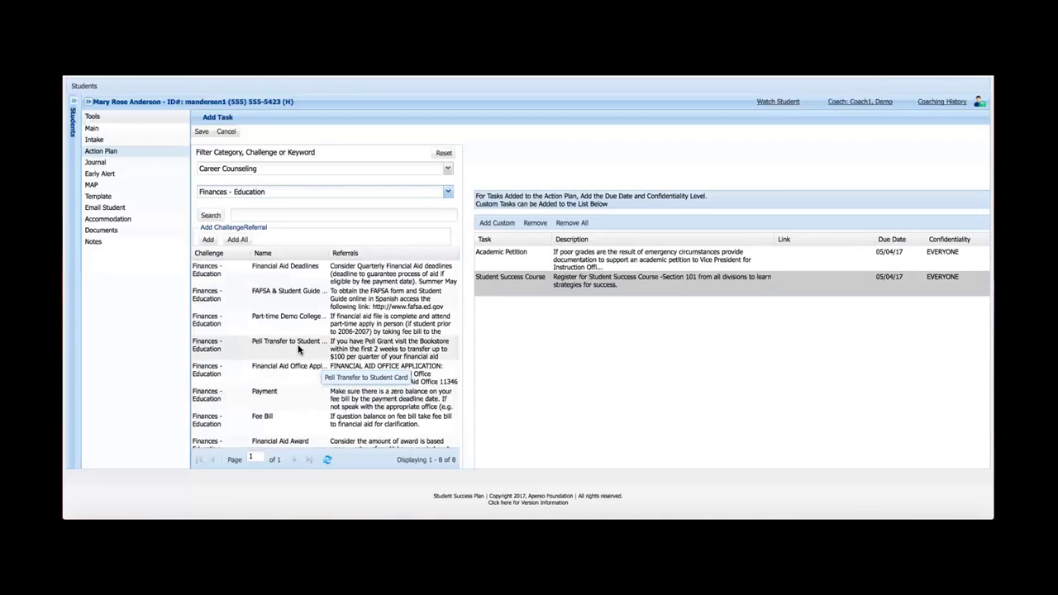
{"action": "mouse_move", "coordinate": [289, 375]}
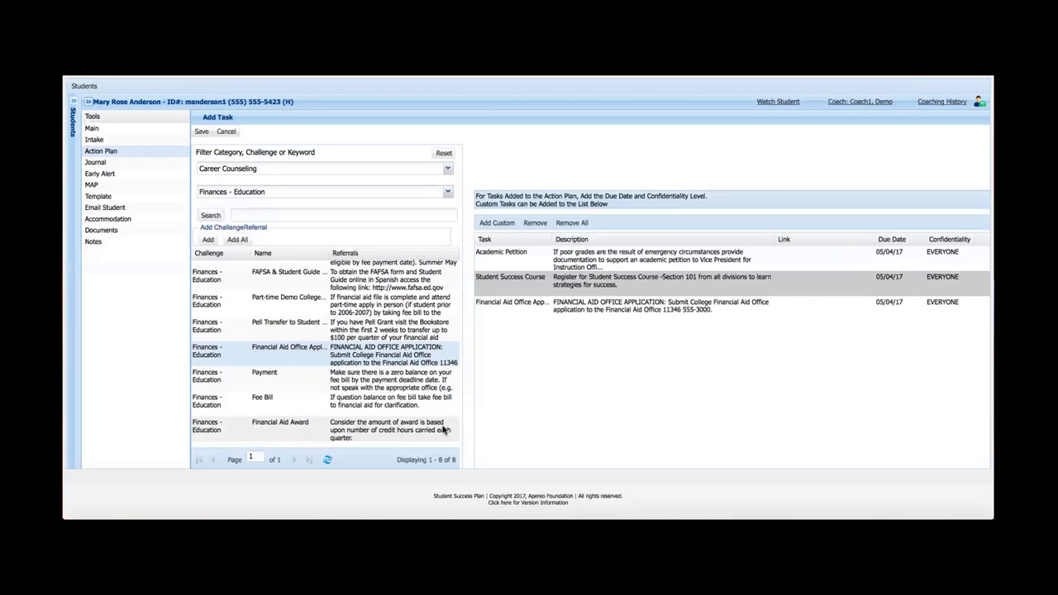
{"action": "mouse_move", "coordinate": [646, 357]}
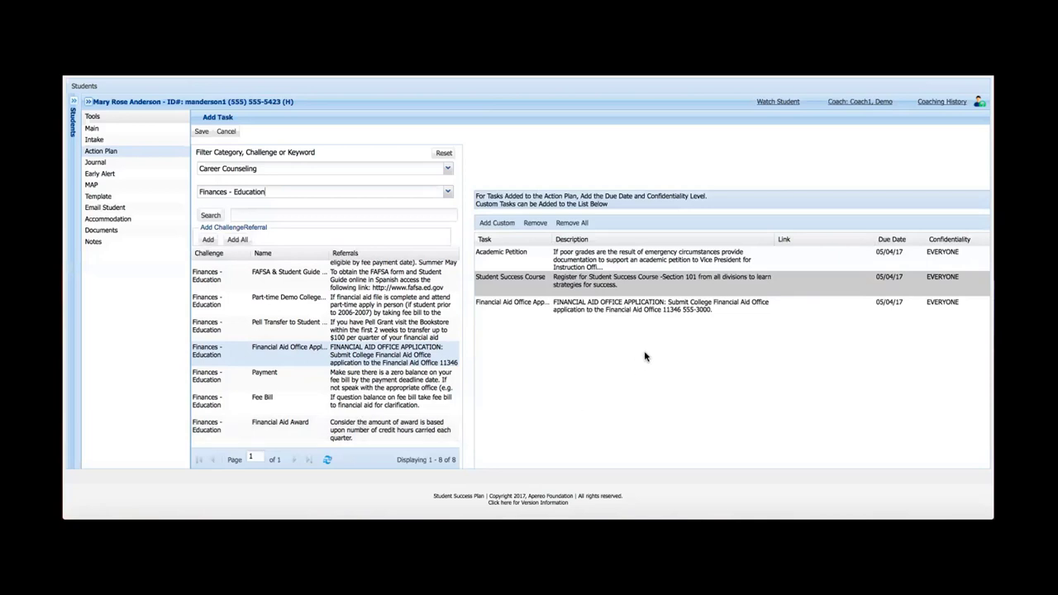
{"action": "mouse_move", "coordinate": [210, 153]}
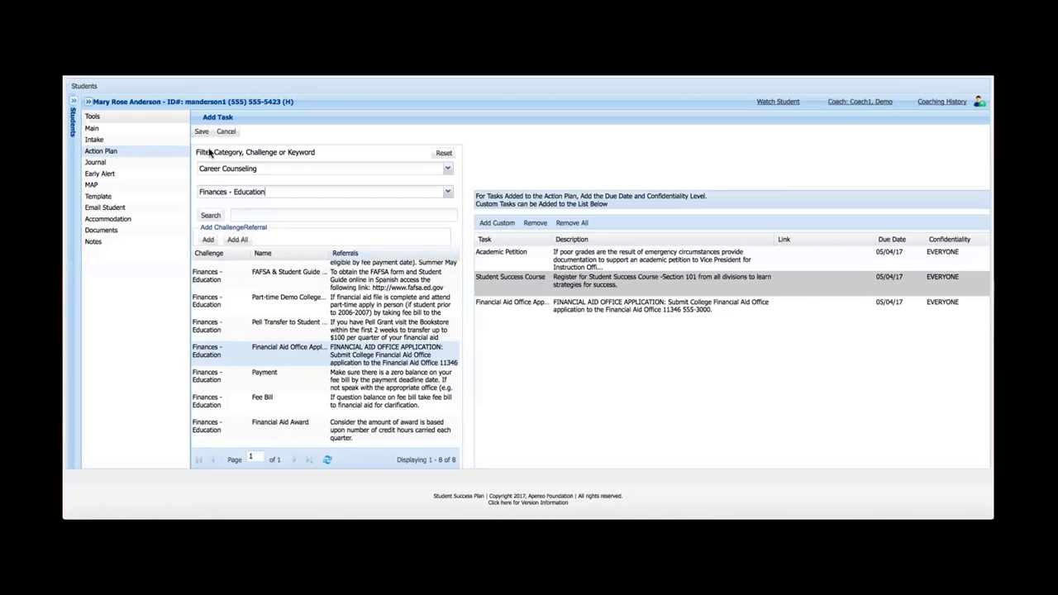
Step: Save the new tasks so the Action Plan lists all three, due 05/04/2017
{"action": "left_click", "coordinate": [201, 131]}
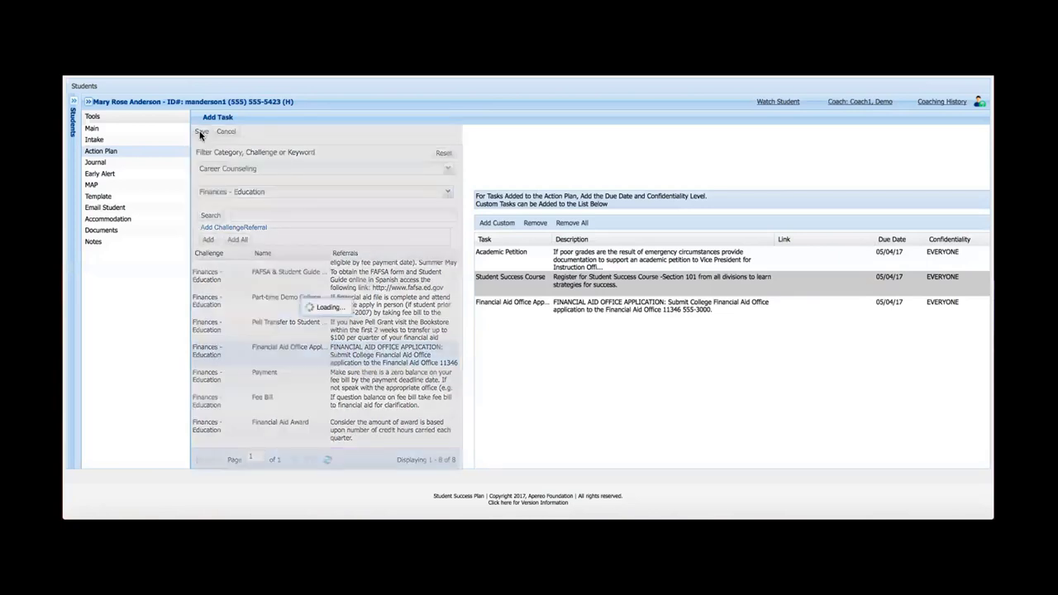
{"action": "left_click", "coordinate": [201, 131]}
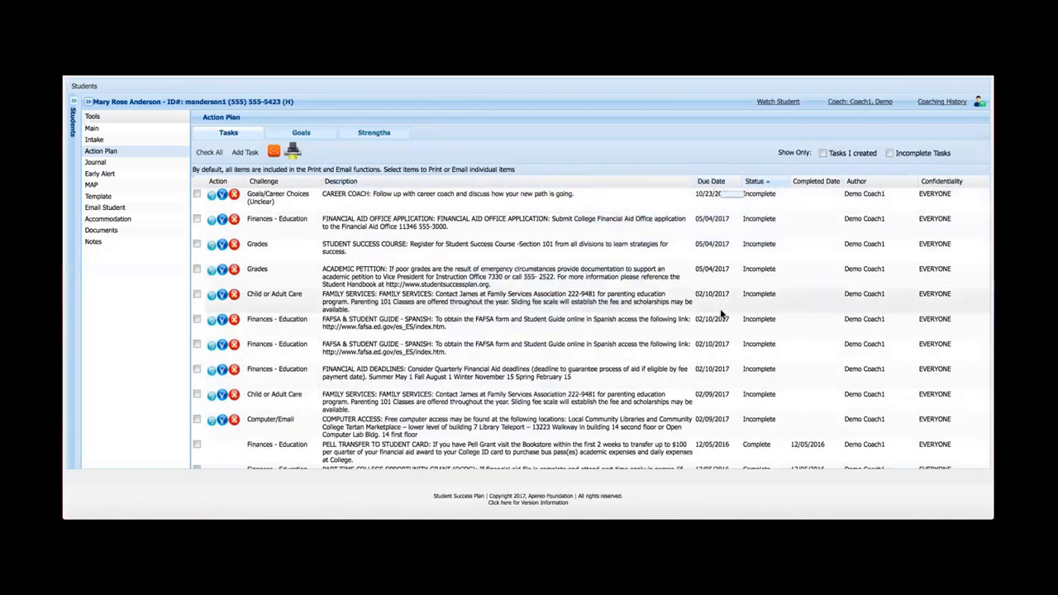
{"action": "mouse_move", "coordinate": [417, 285]}
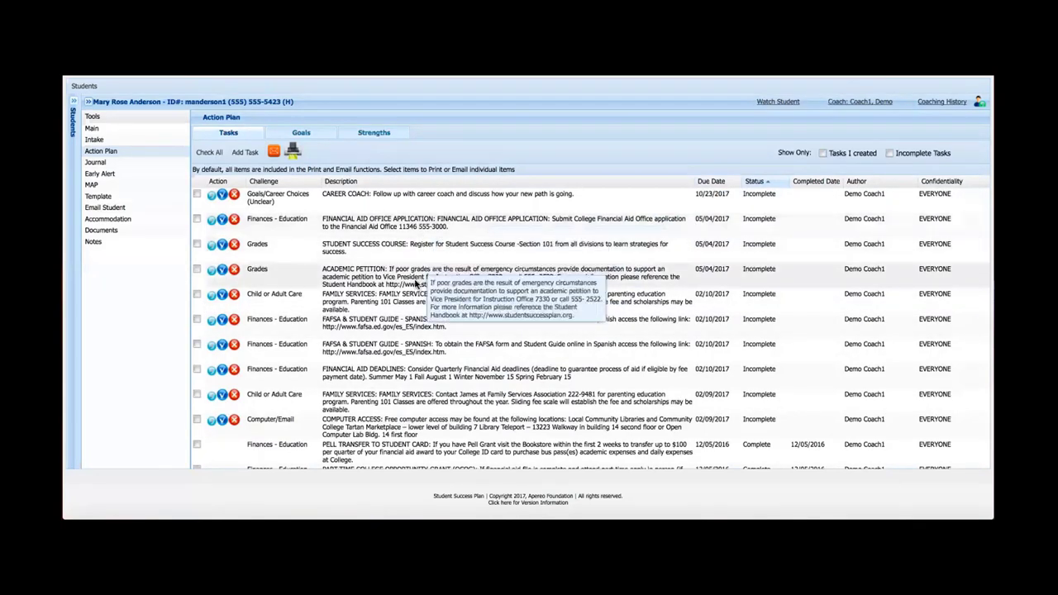
{"action": "mouse_move", "coordinate": [420, 239]}
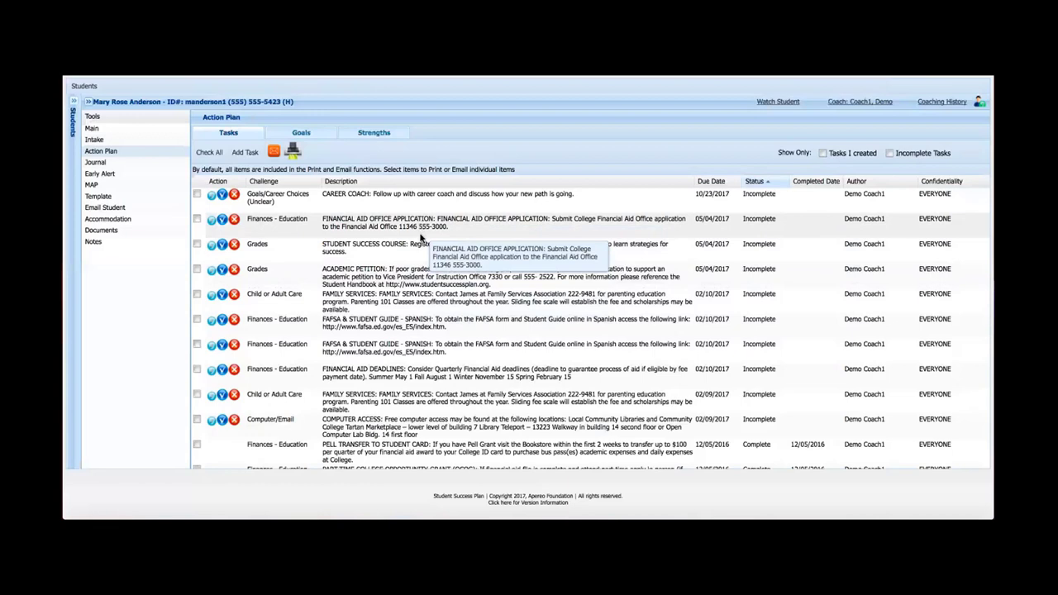
{"action": "mouse_move", "coordinate": [416, 282]}
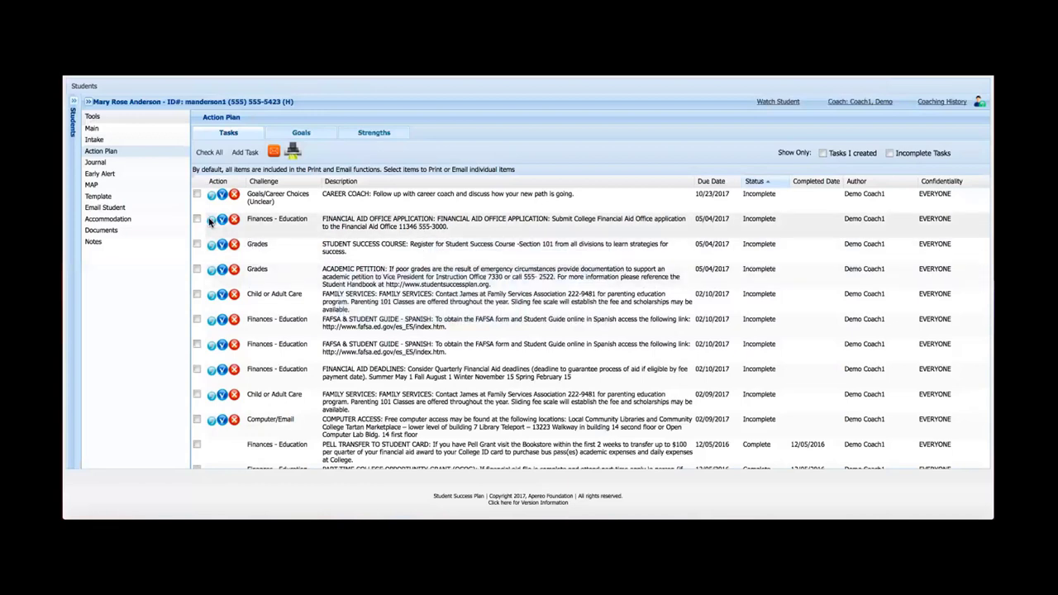
{"action": "mouse_move", "coordinate": [212, 219]}
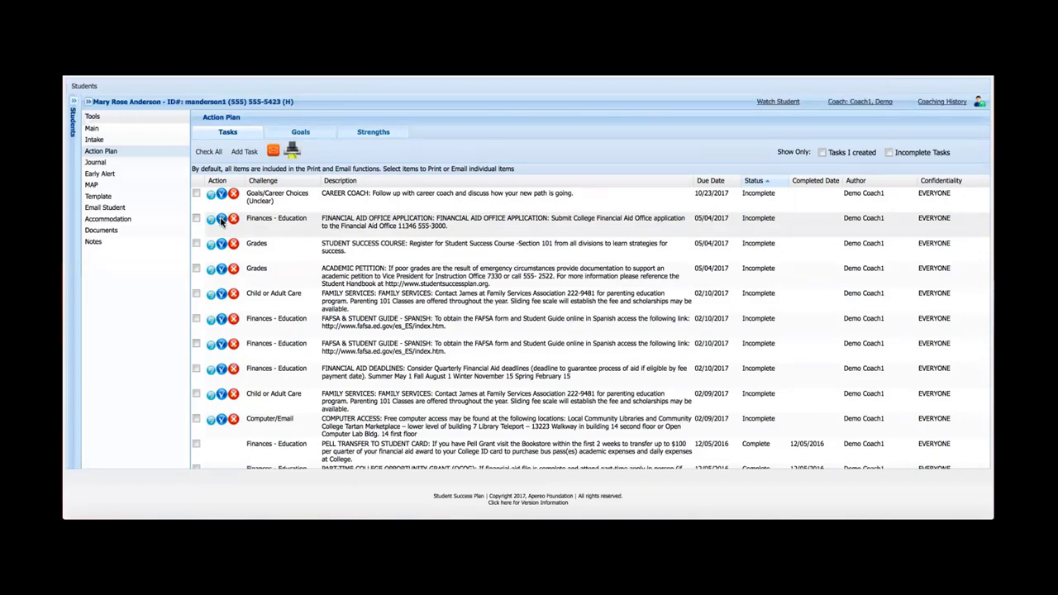
{"action": "mouse_move", "coordinate": [754, 225]}
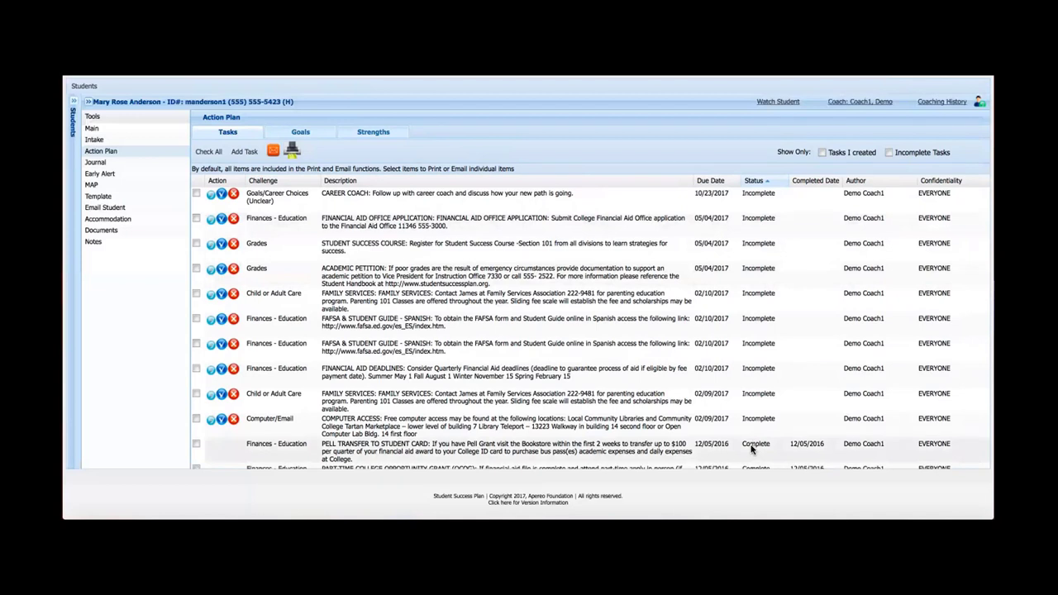
{"action": "mouse_move", "coordinate": [807, 450]}
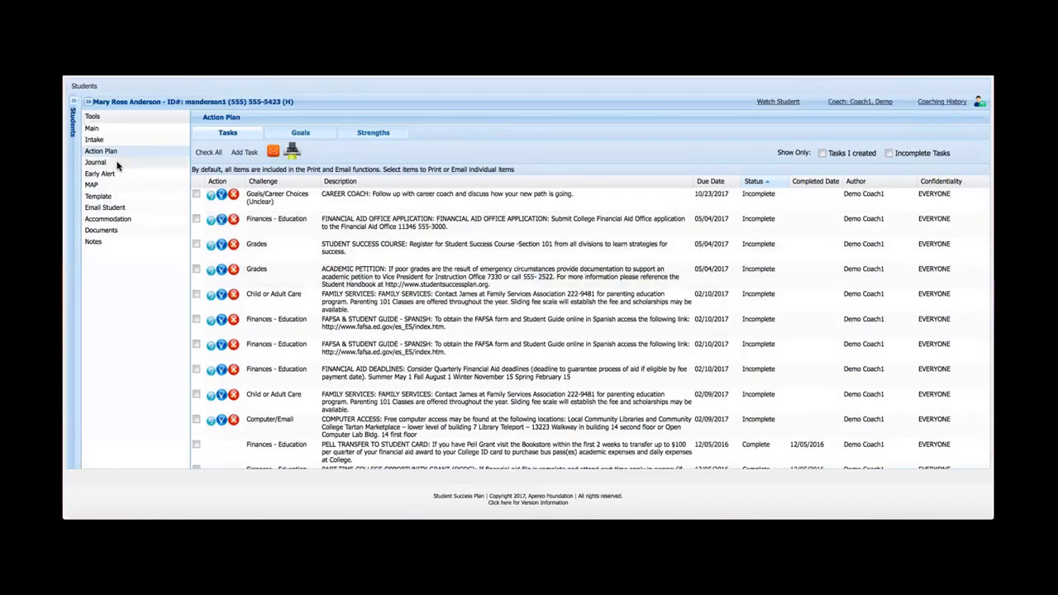
{"action": "left_click", "coordinate": [96, 161]}
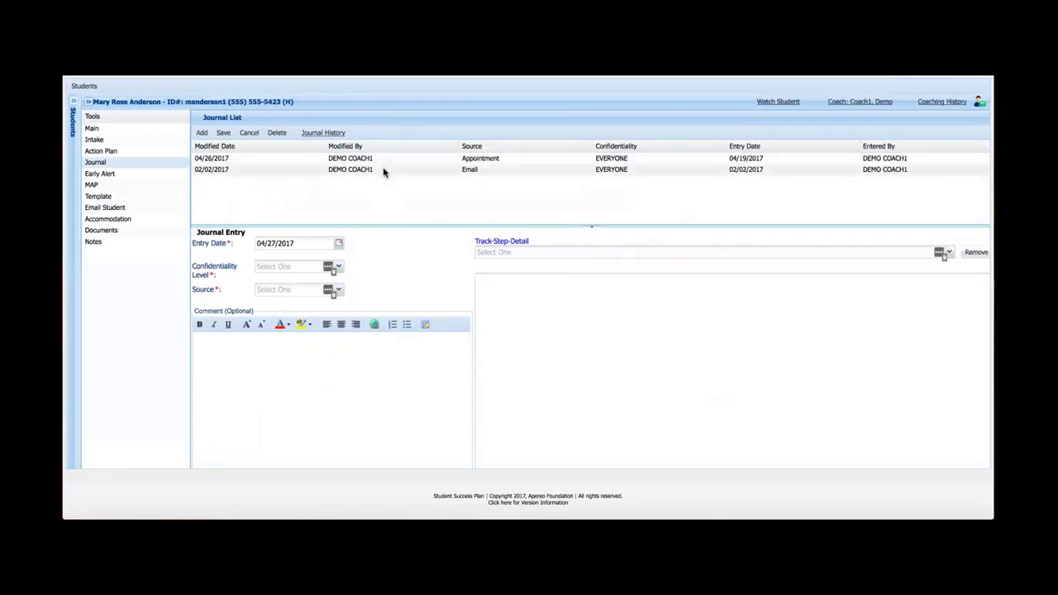
{"action": "mouse_move", "coordinate": [246, 164]}
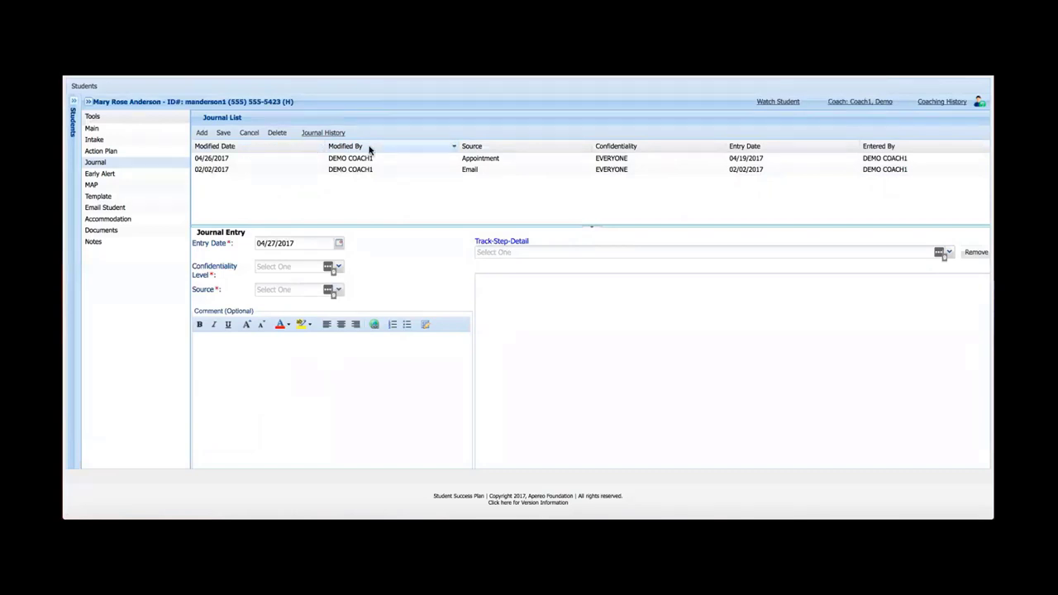
{"action": "mouse_move", "coordinate": [412, 155]}
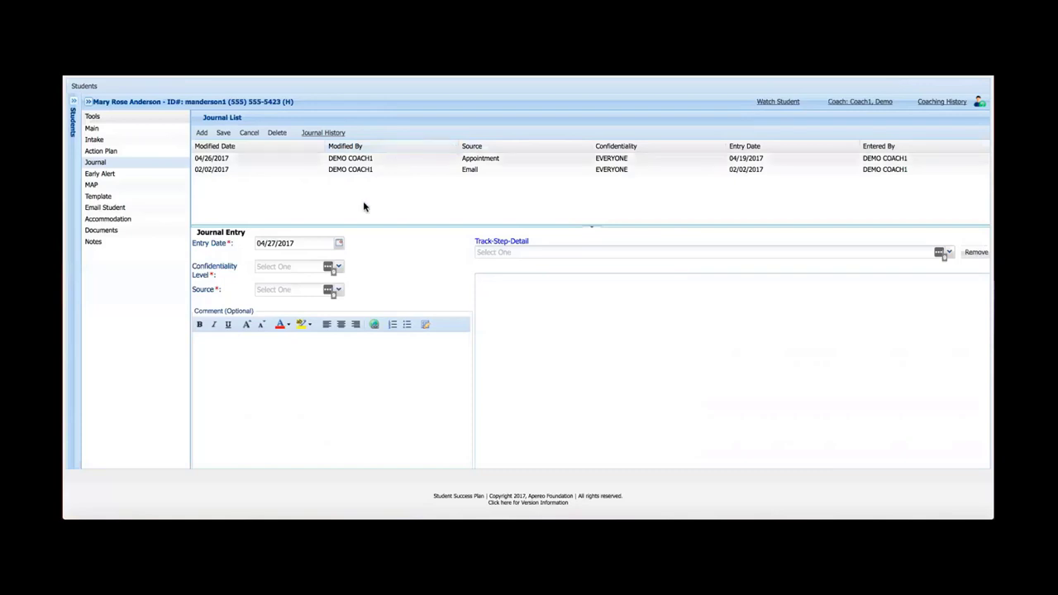
{"action": "mouse_move", "coordinate": [244, 292]}
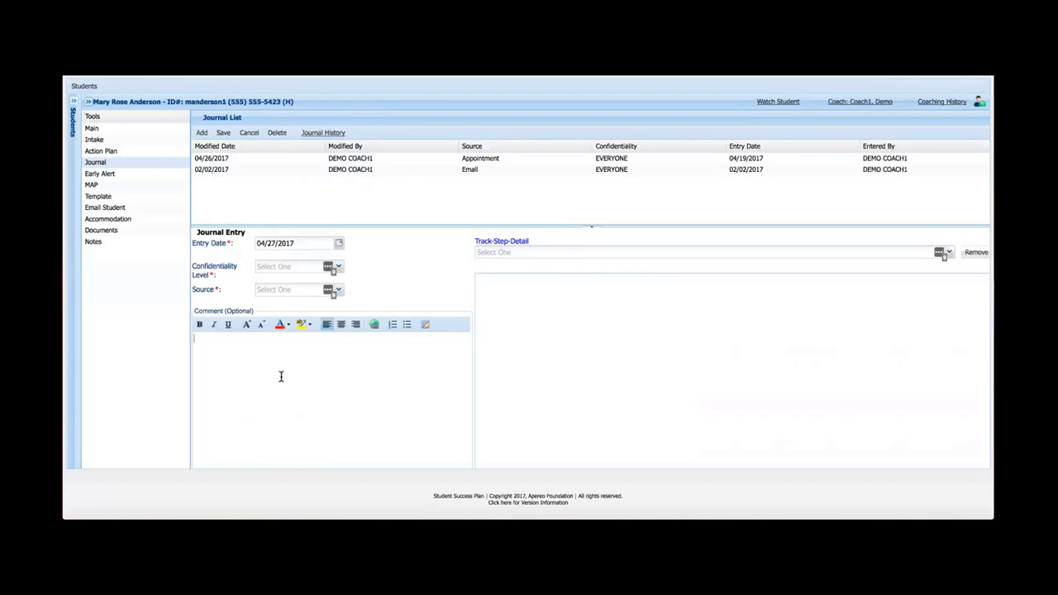
Step: Enter "free typing field" as the new journal entry's comment
{"action": "type", "text": "free typing"}
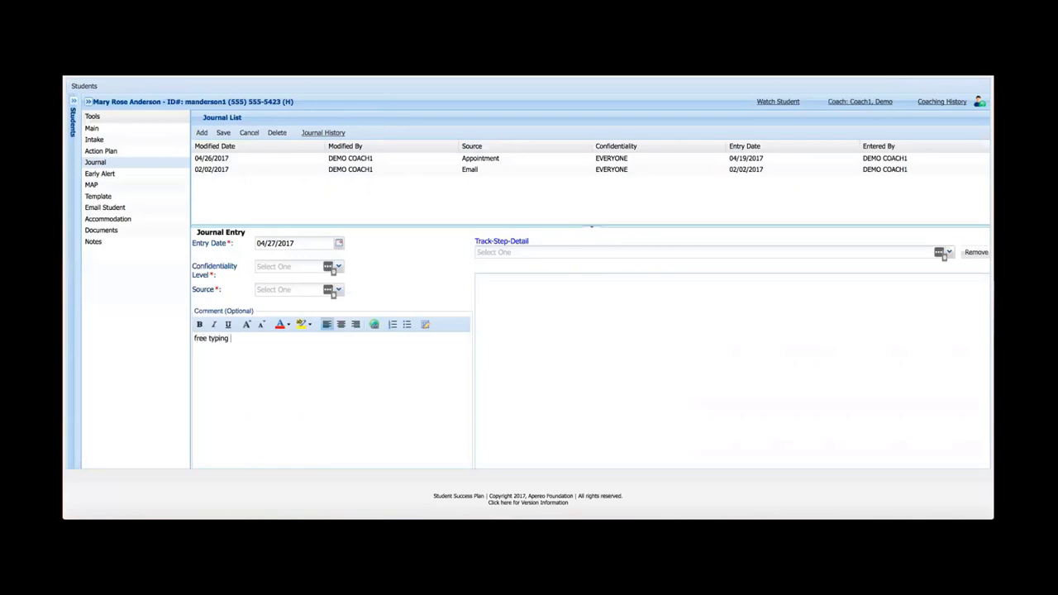
{"action": "type", "text": "field"}
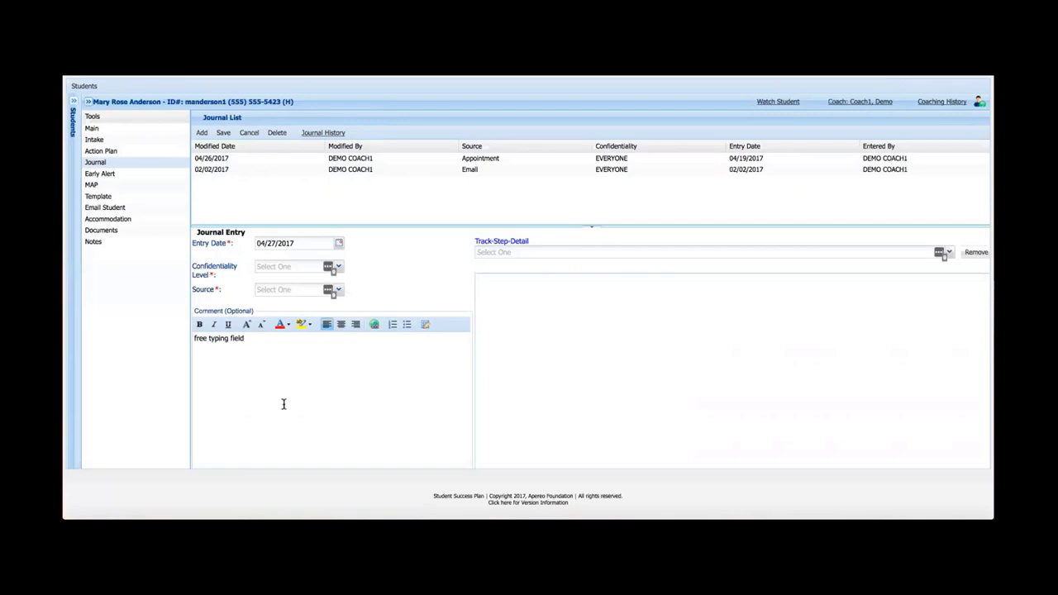
{"action": "mouse_move", "coordinate": [294, 397]}
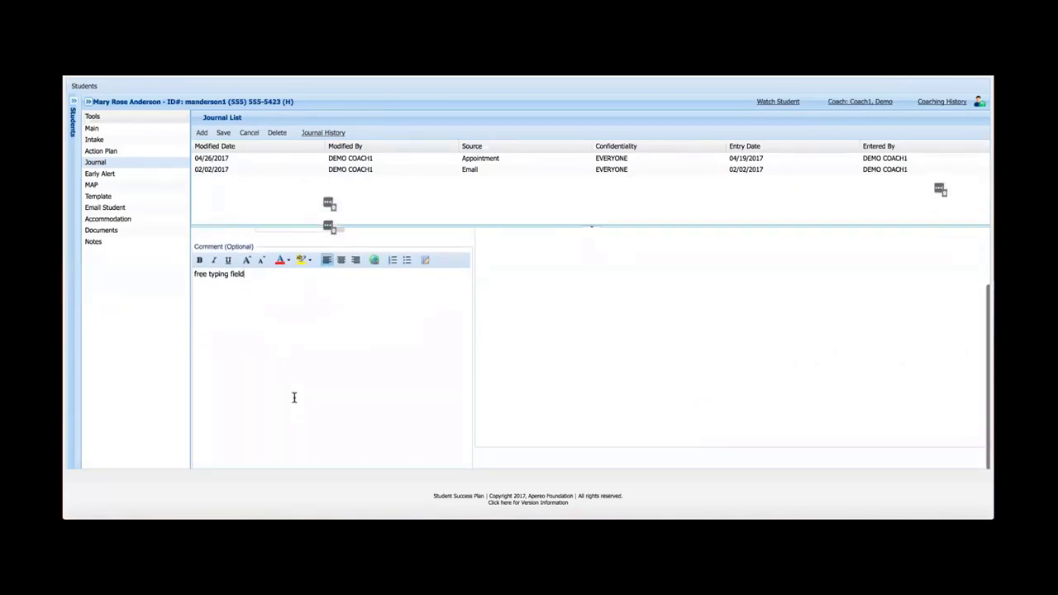
{"action": "left_click", "coordinate": [201, 132]}
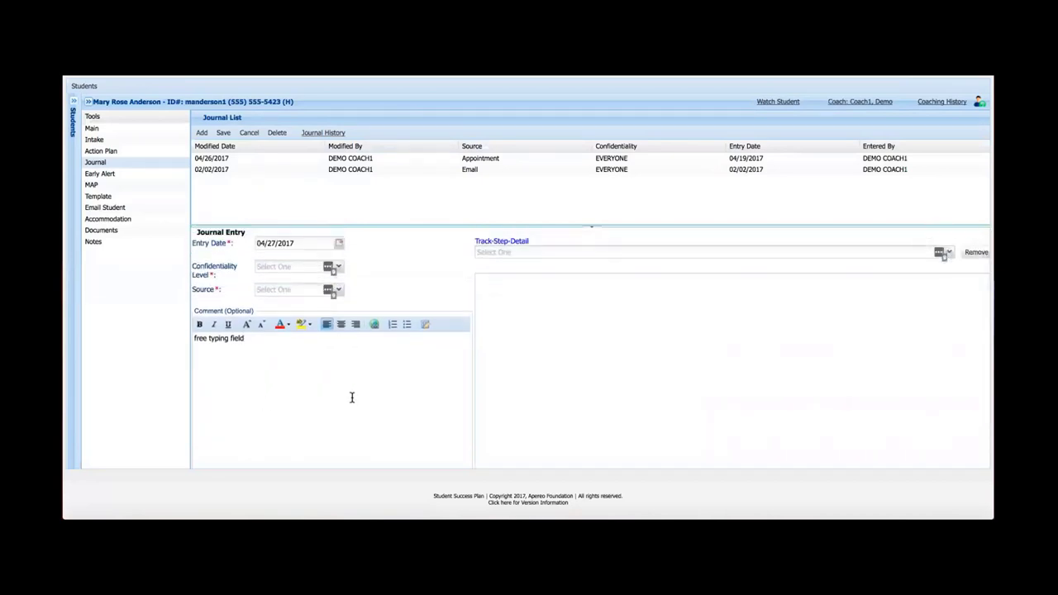
{"action": "mouse_move", "coordinate": [318, 400]}
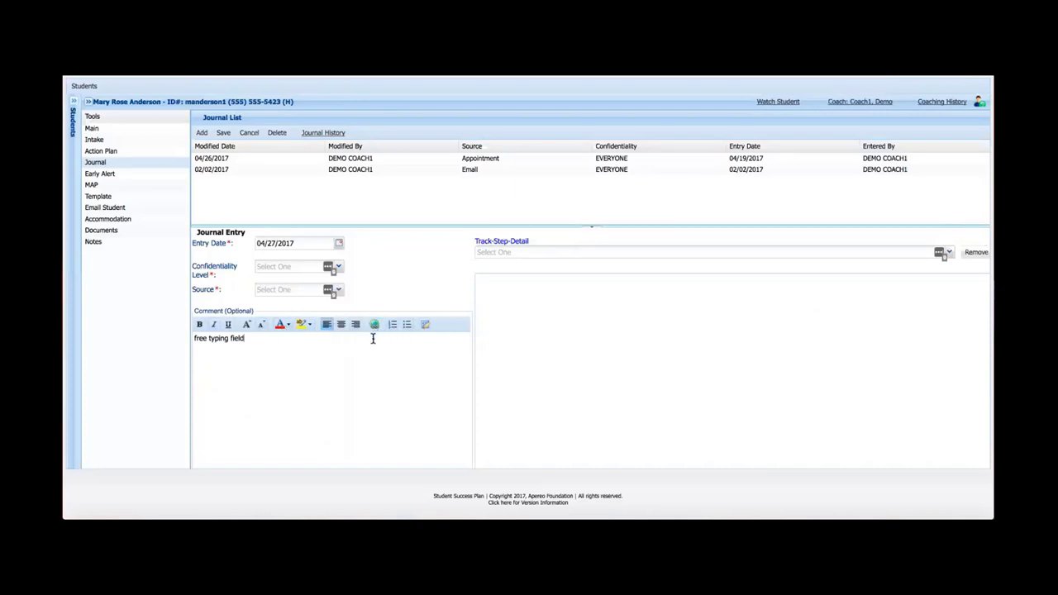
{"action": "mouse_move", "coordinate": [356, 342]}
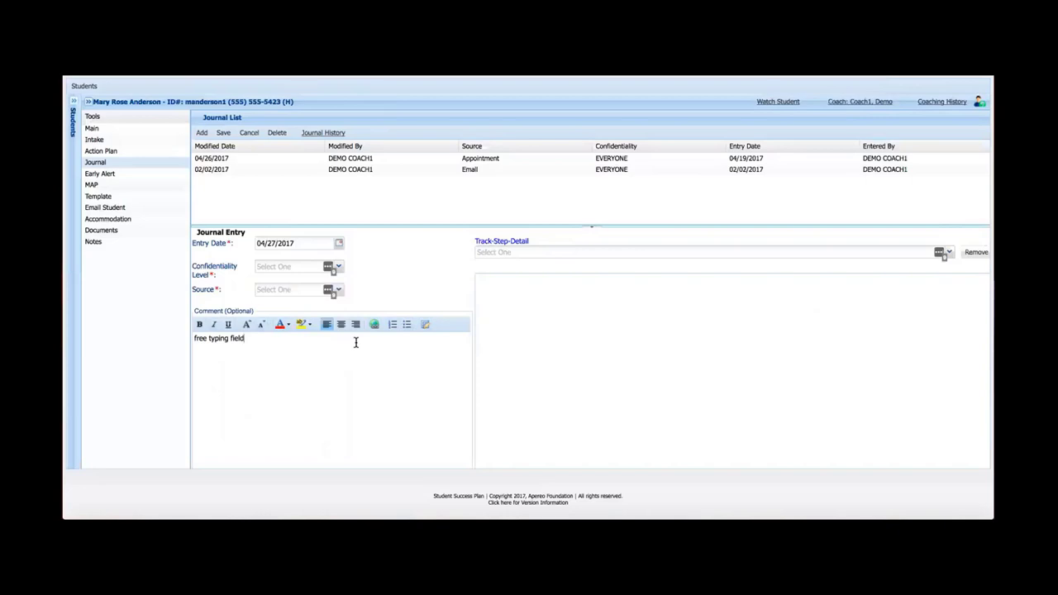
{"action": "mouse_move", "coordinate": [376, 273]}
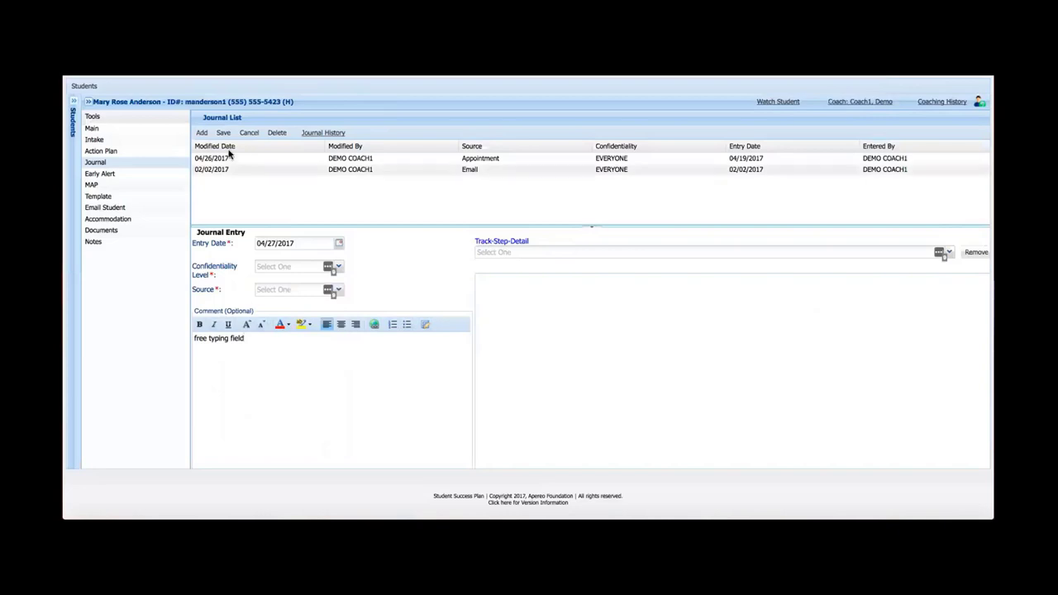
Step: Start a blank journal entry and list its confidentiality levels, Counselor through Test
{"action": "left_click", "coordinate": [201, 132]}
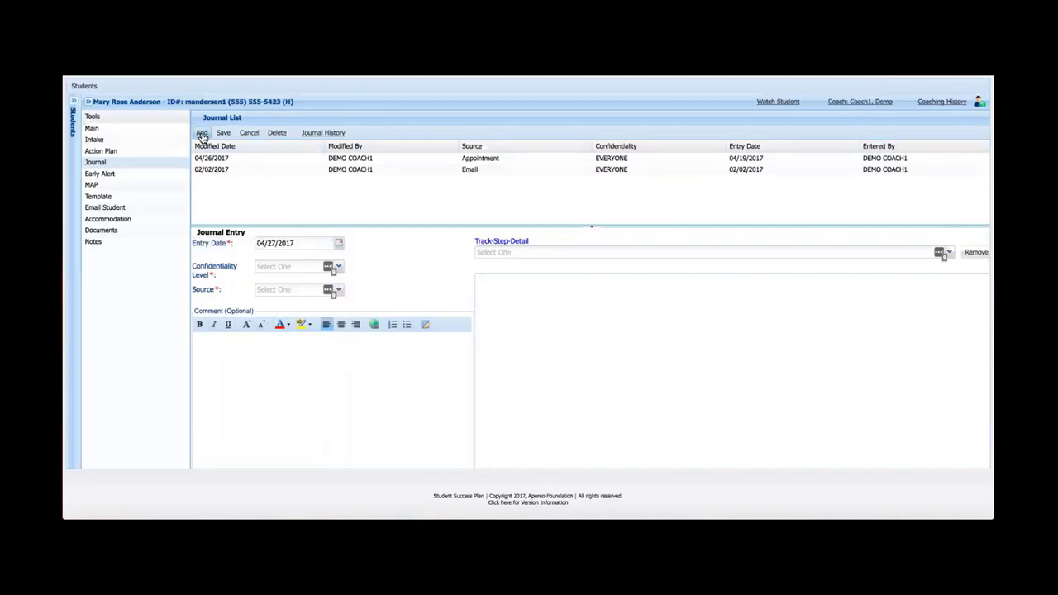
{"action": "mouse_move", "coordinate": [339, 243]}
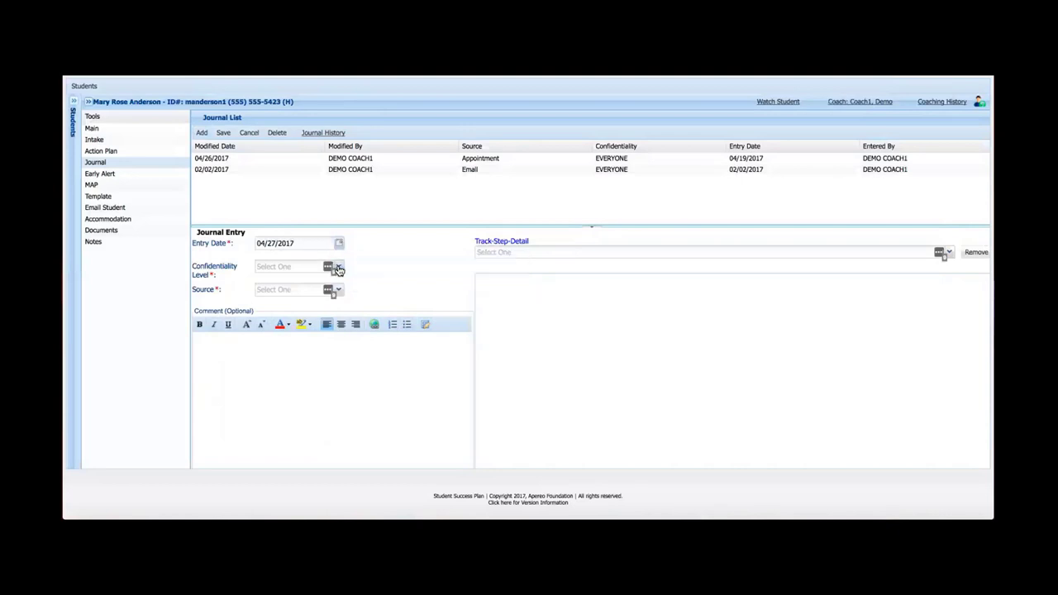
{"action": "left_click", "coordinate": [338, 266]}
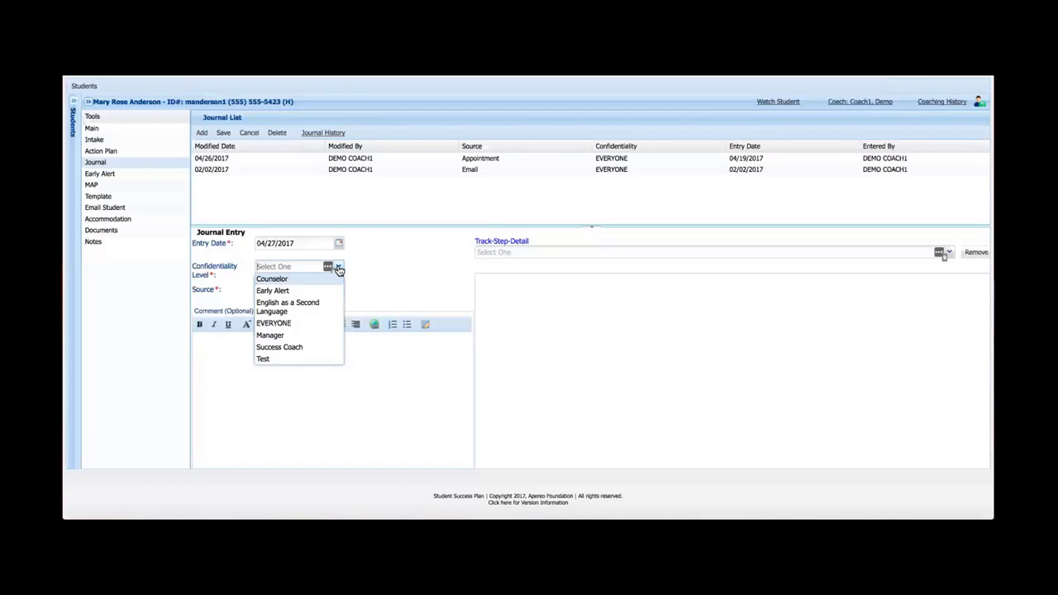
{"action": "mouse_move", "coordinate": [128, 134]}
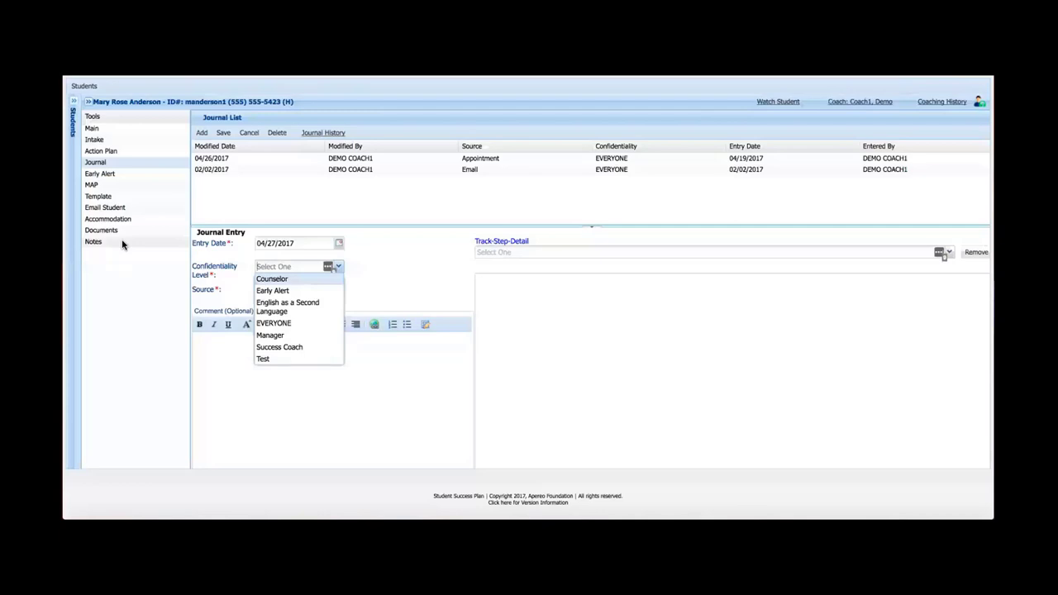
{"action": "mouse_move", "coordinate": [128, 222]}
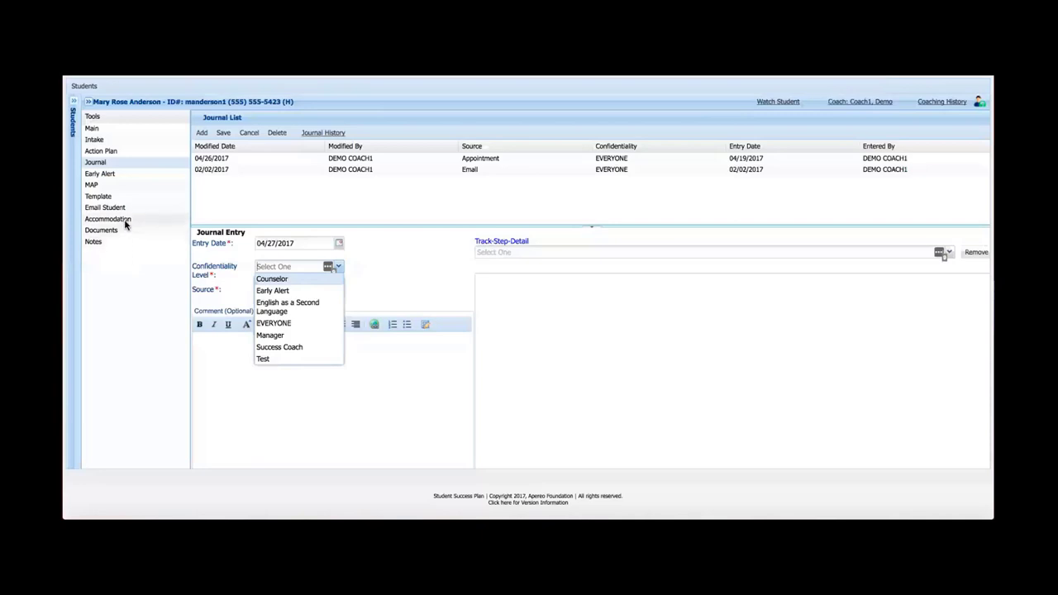
{"action": "mouse_move", "coordinate": [126, 201]}
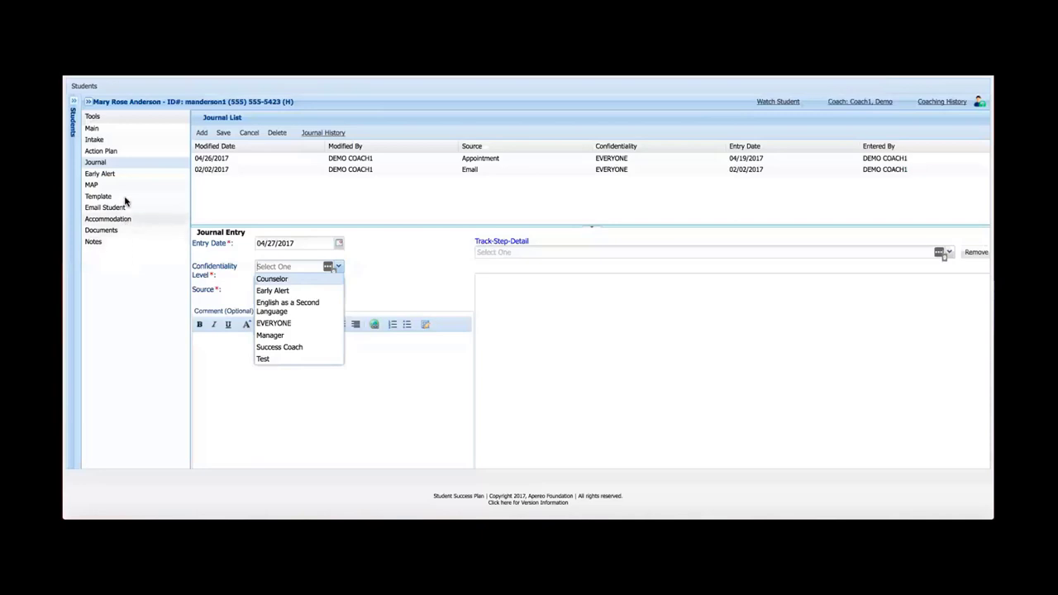
{"action": "mouse_move", "coordinate": [120, 145]}
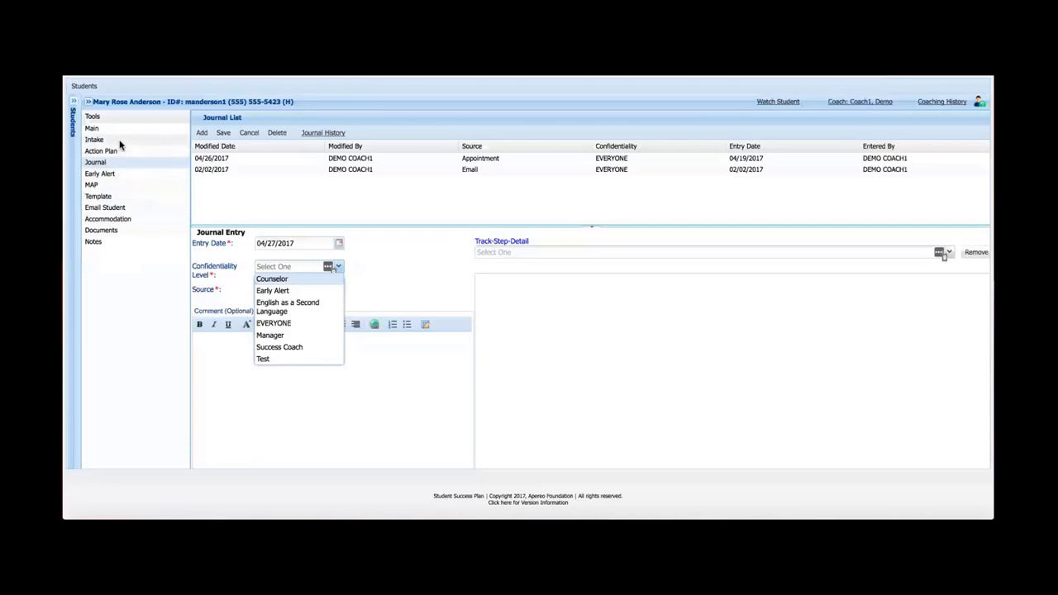
{"action": "mouse_move", "coordinate": [121, 152]}
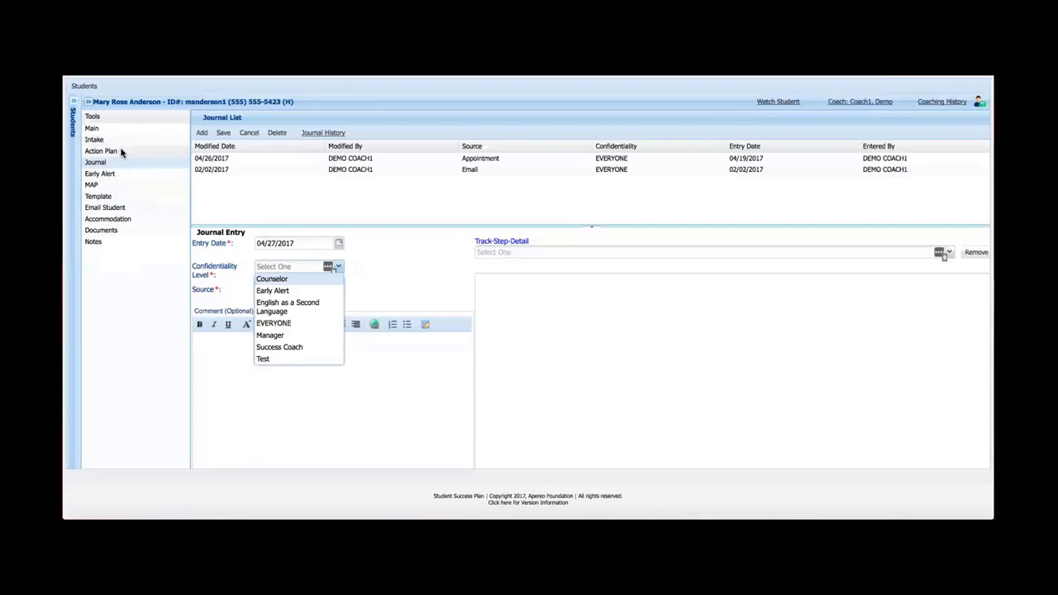
{"action": "mouse_move", "coordinate": [136, 206]}
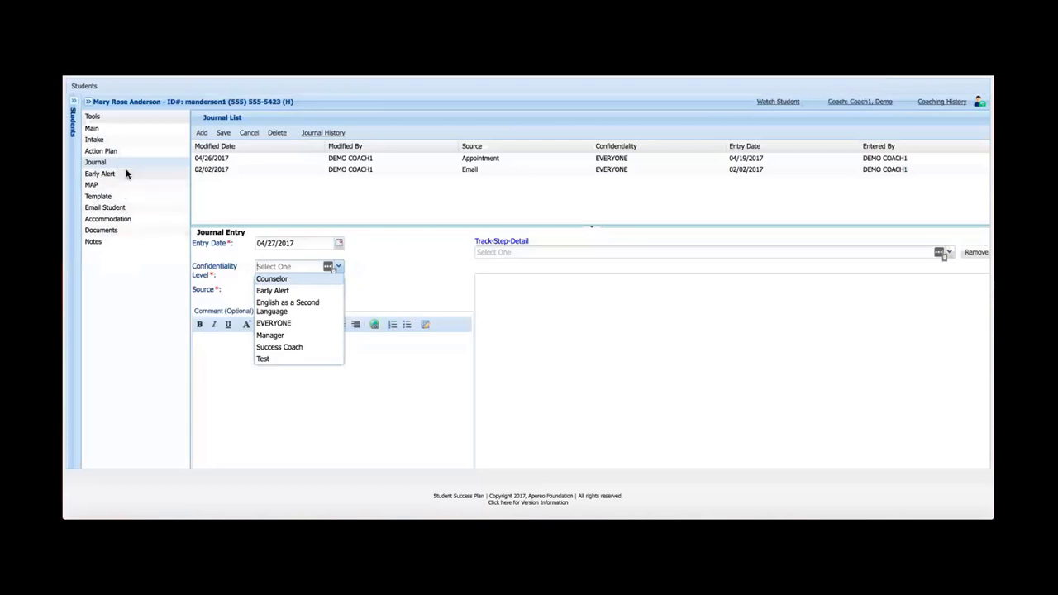
{"action": "mouse_move", "coordinate": [131, 151]}
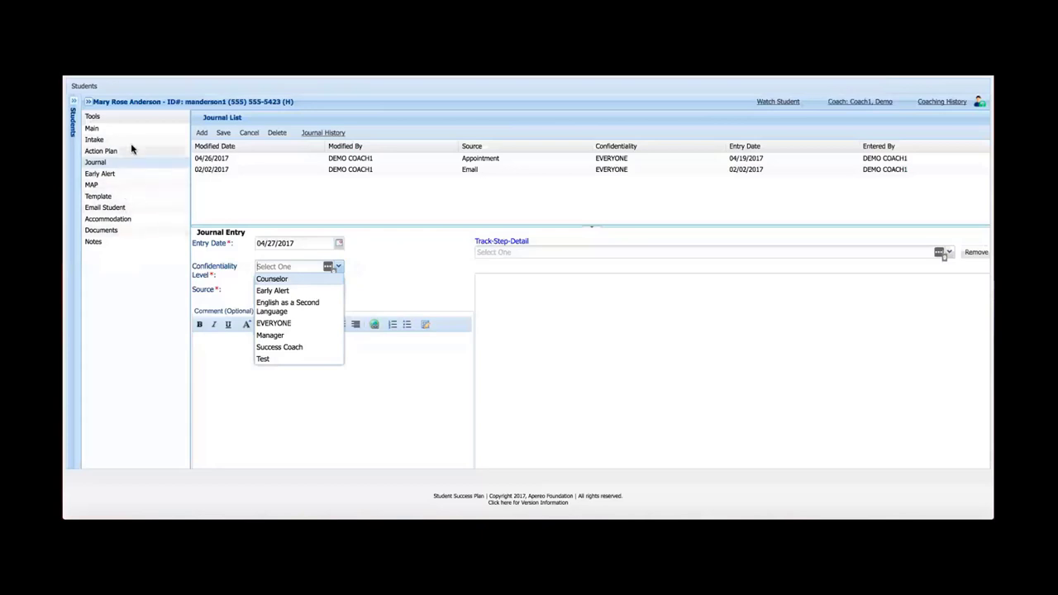
{"action": "mouse_move", "coordinate": [129, 151]}
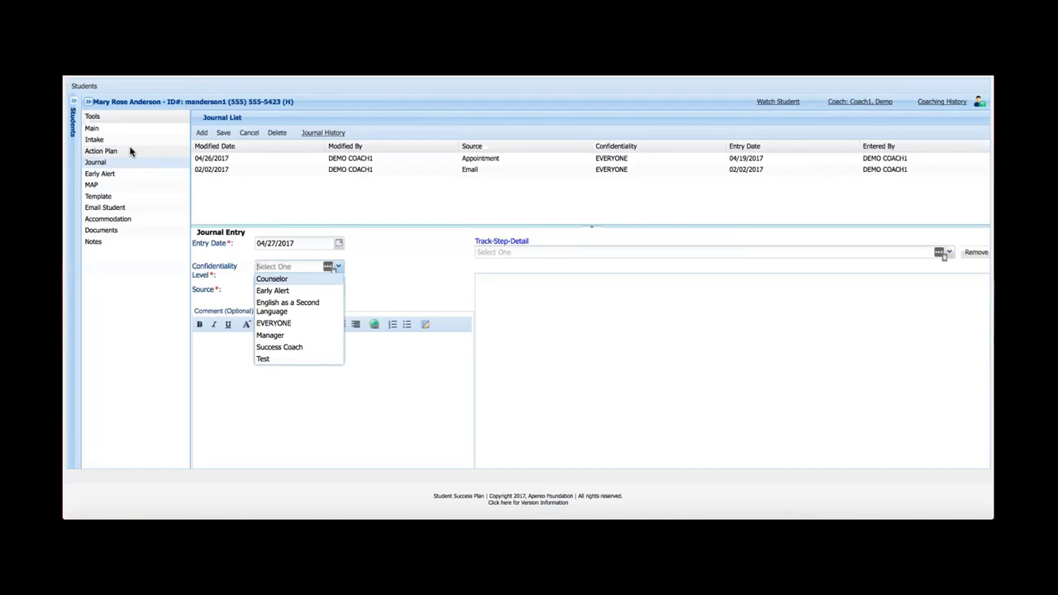
{"action": "mouse_move", "coordinate": [121, 166]}
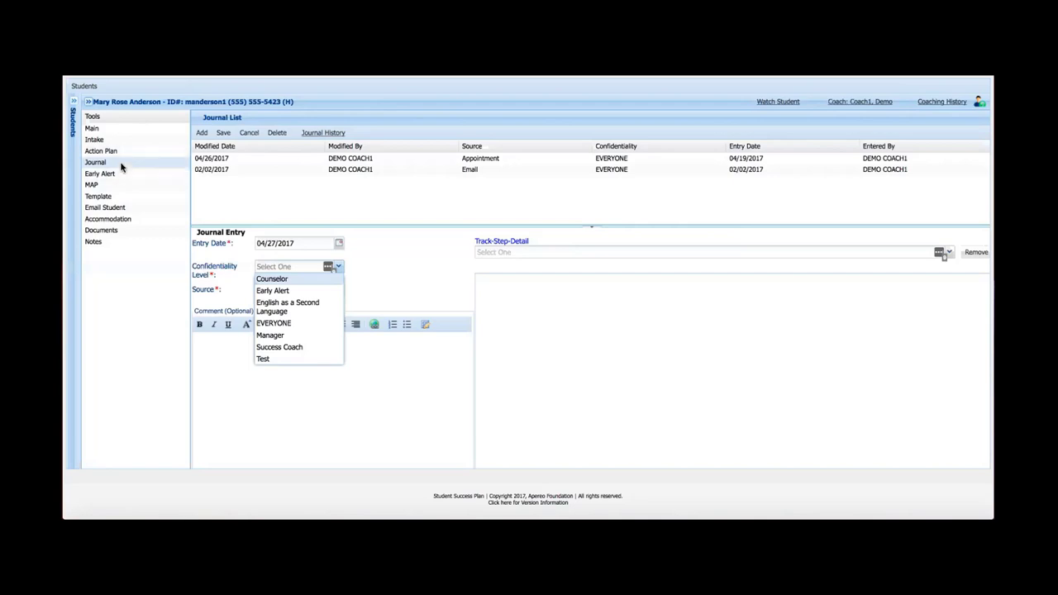
{"action": "mouse_move", "coordinate": [128, 162]}
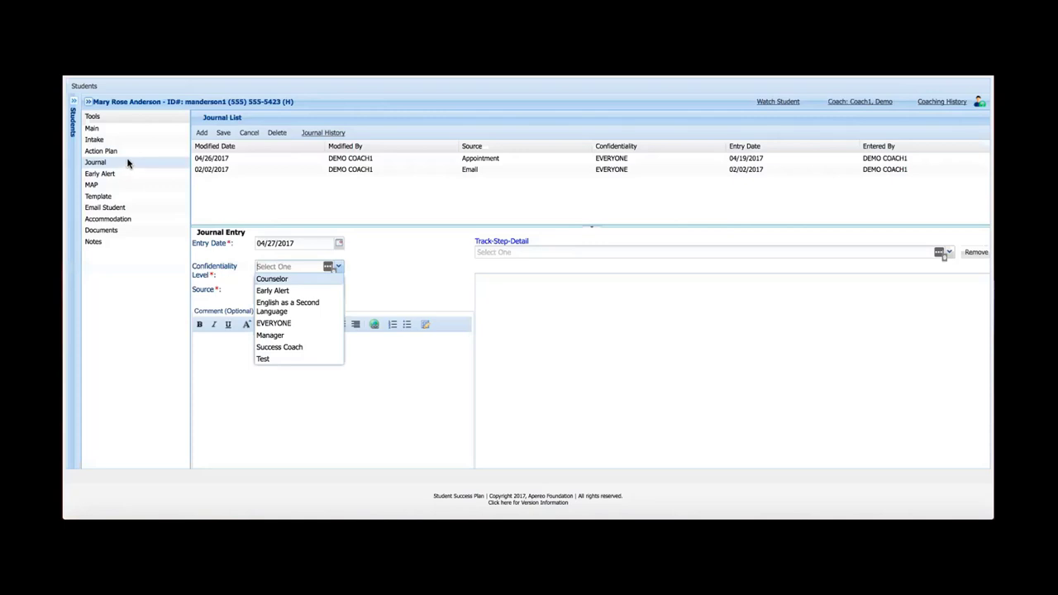
{"action": "mouse_move", "coordinate": [374, 275]}
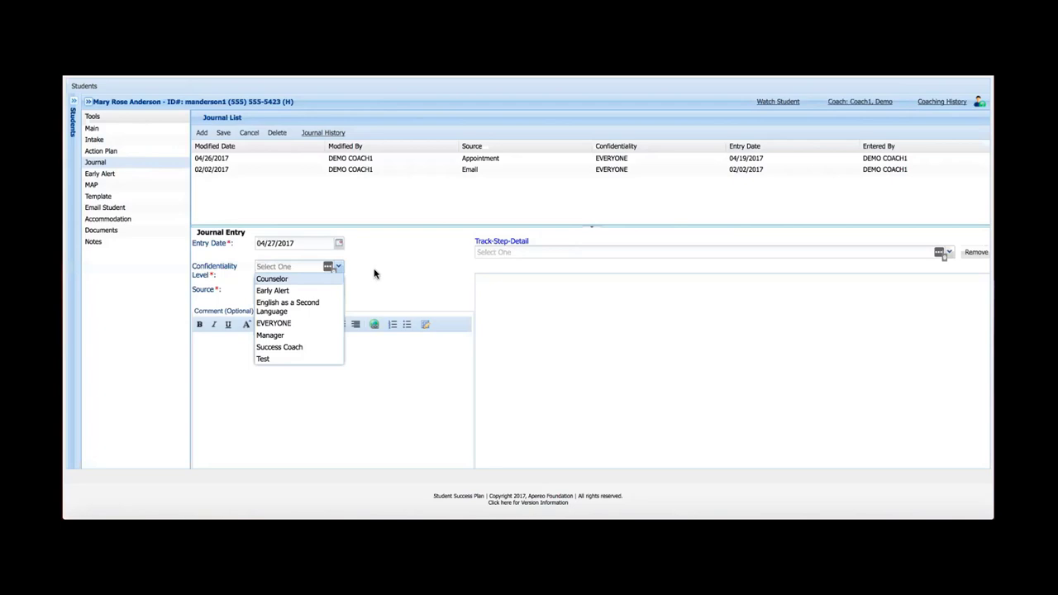
{"action": "mouse_move", "coordinate": [307, 267]}
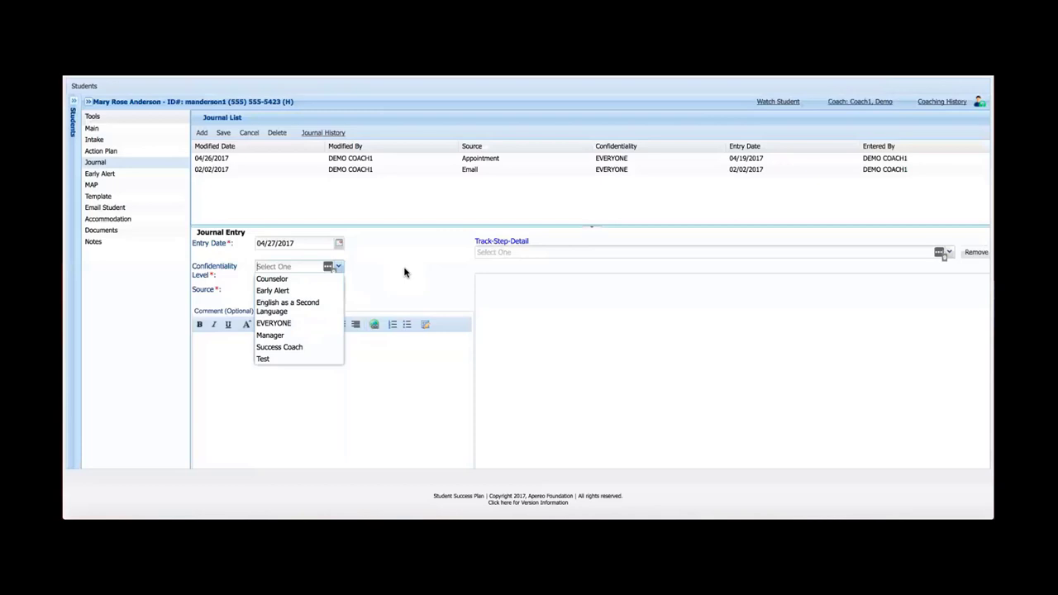
{"action": "mouse_move", "coordinate": [451, 172]}
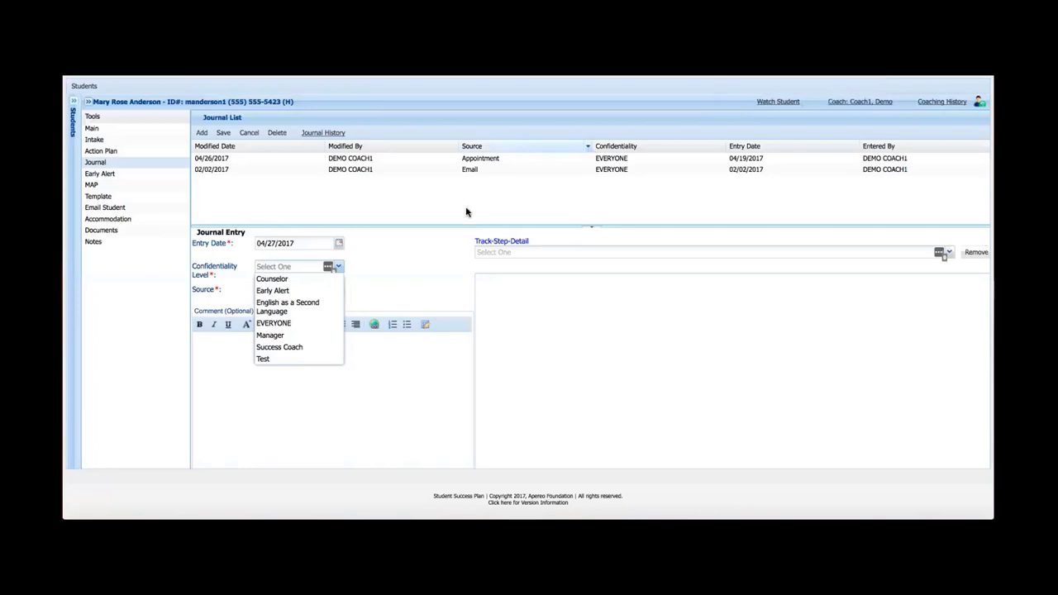
{"action": "mouse_move", "coordinate": [273, 347]}
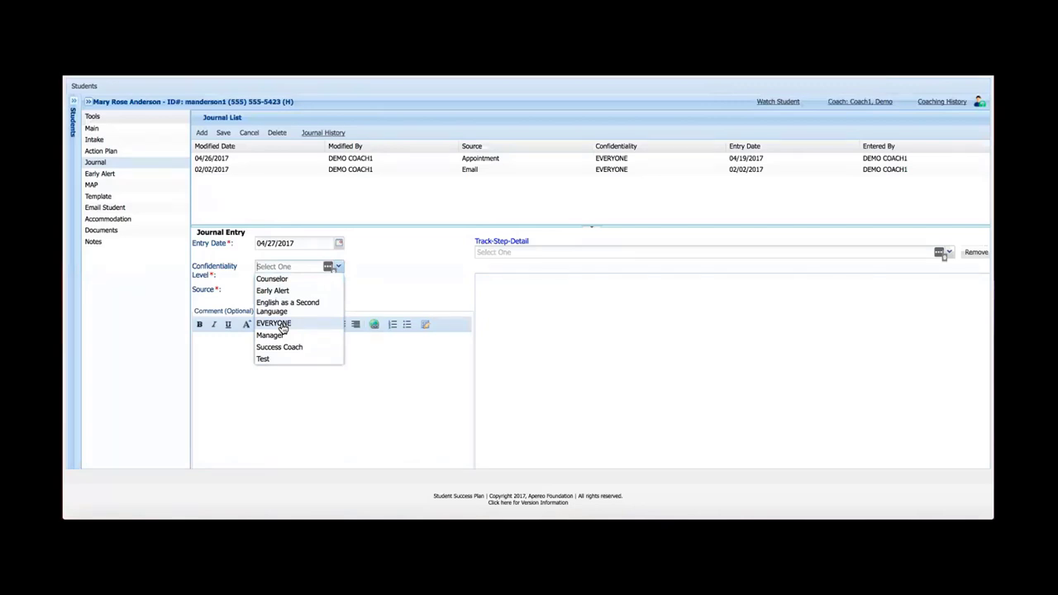
{"action": "mouse_move", "coordinate": [286, 325]}
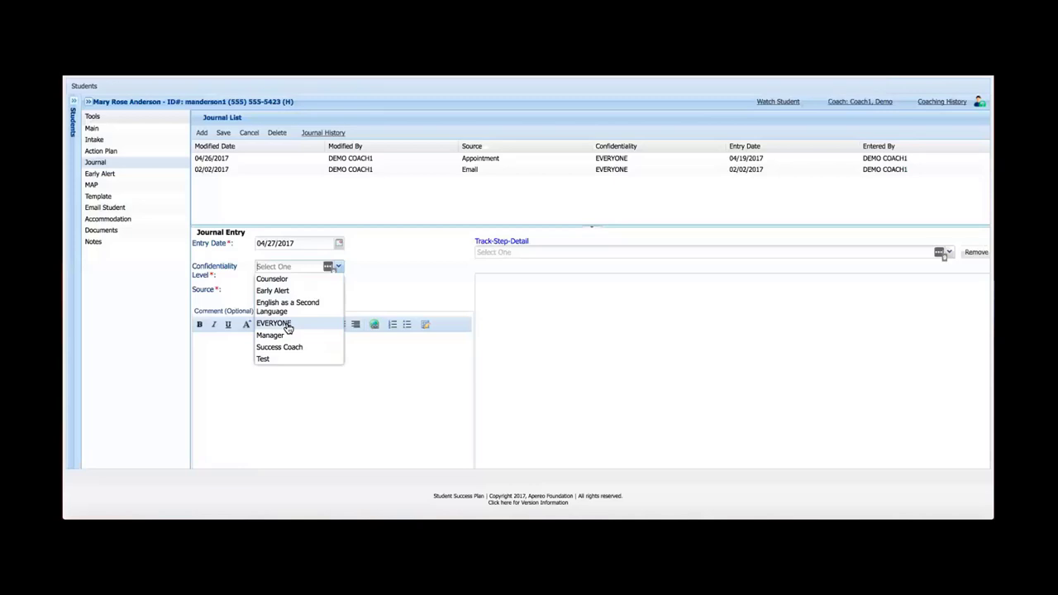
{"action": "mouse_move", "coordinate": [288, 307]}
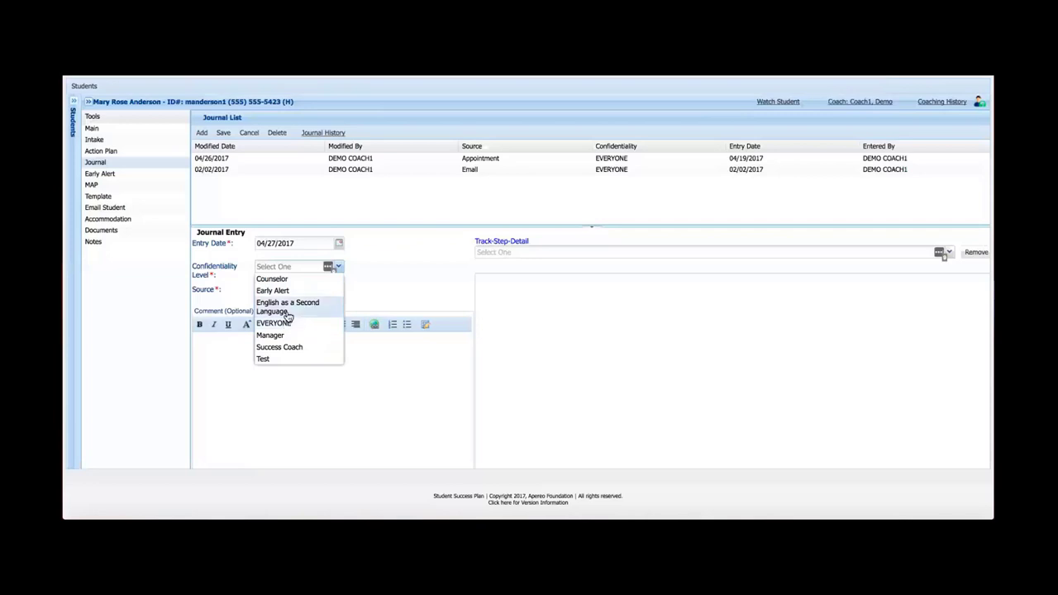
{"action": "mouse_move", "coordinate": [287, 291]}
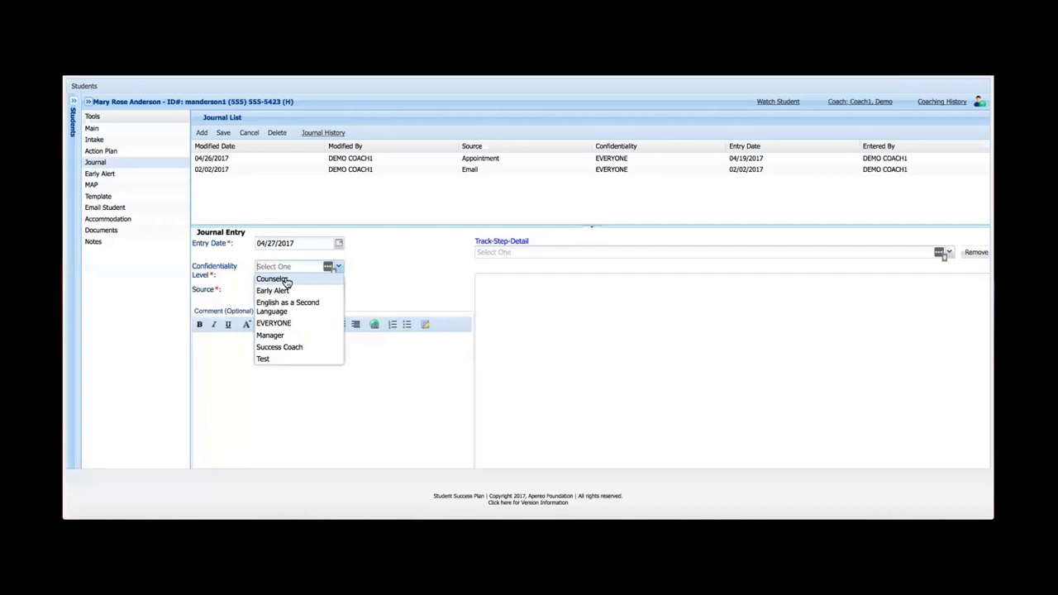
{"action": "mouse_move", "coordinate": [272, 290]}
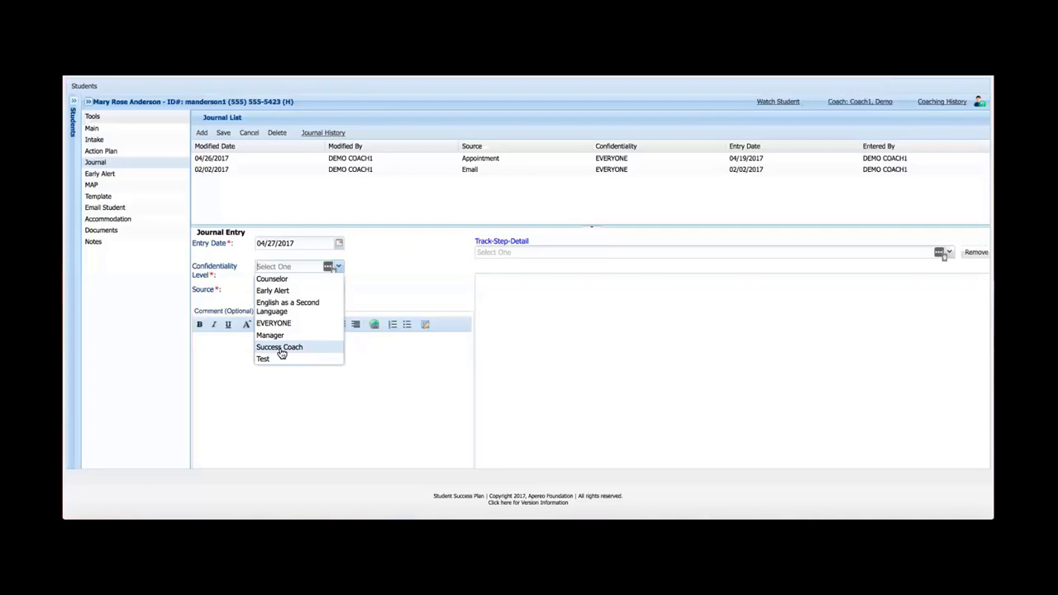
{"action": "mouse_move", "coordinate": [291, 351]}
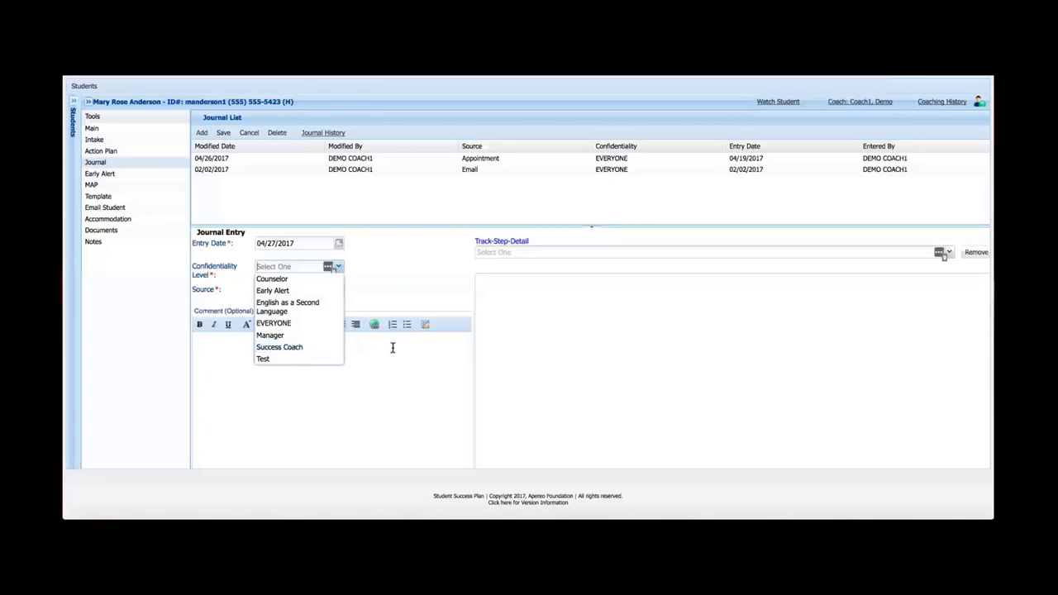
{"action": "mouse_move", "coordinate": [397, 296]}
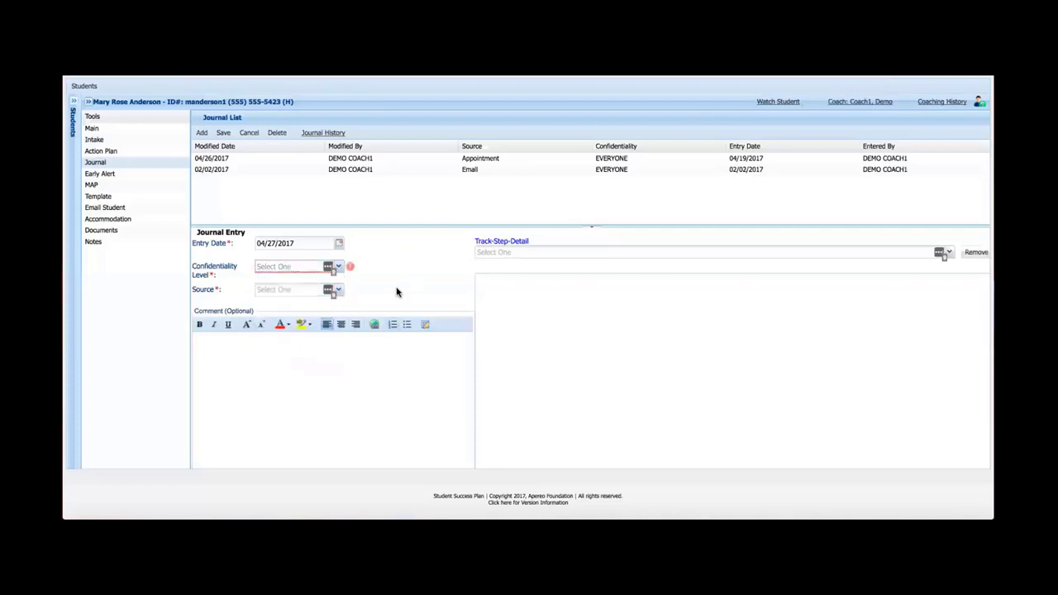
Step: Choose EVERYONE from the Confidentiality Level dropdown
{"action": "left_click", "coordinate": [337, 266]}
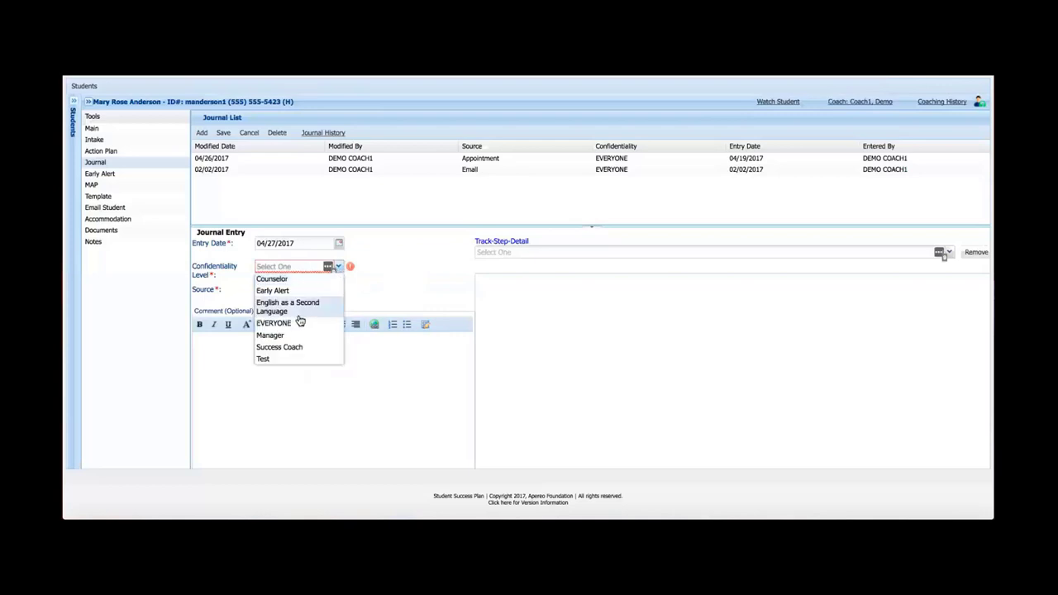
{"action": "left_click", "coordinate": [273, 323]}
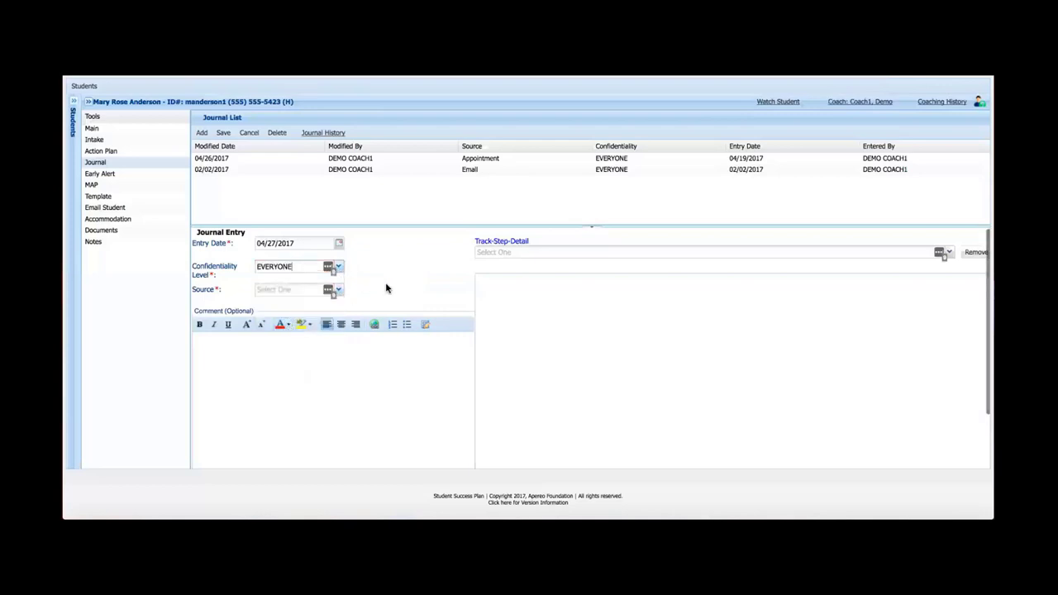
{"action": "mouse_move", "coordinate": [370, 280]}
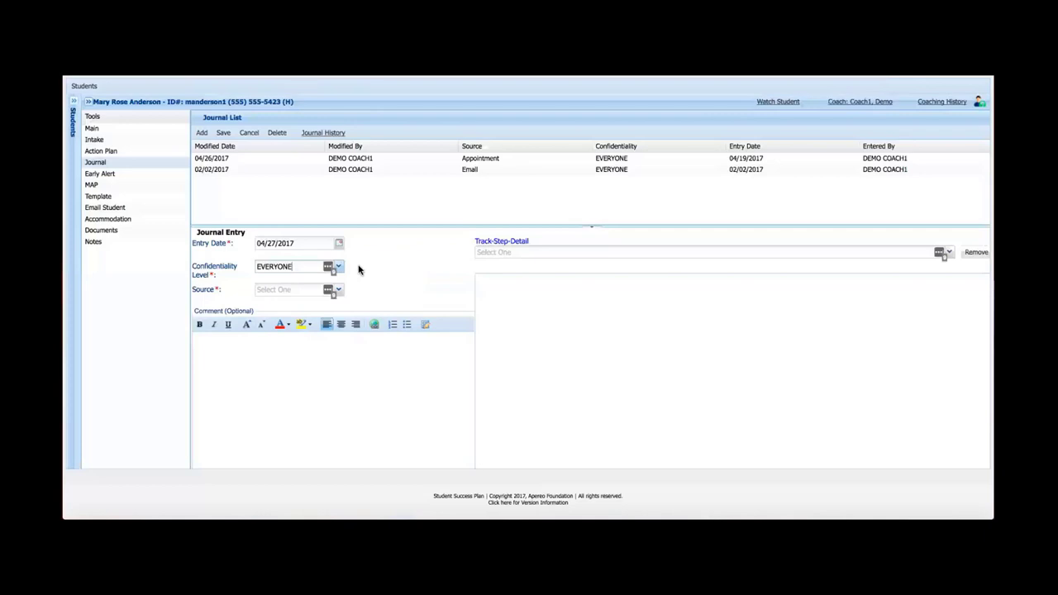
Step: Set the source to Phone Call and enter the comment 'free typing field'
{"action": "left_click", "coordinate": [338, 289]}
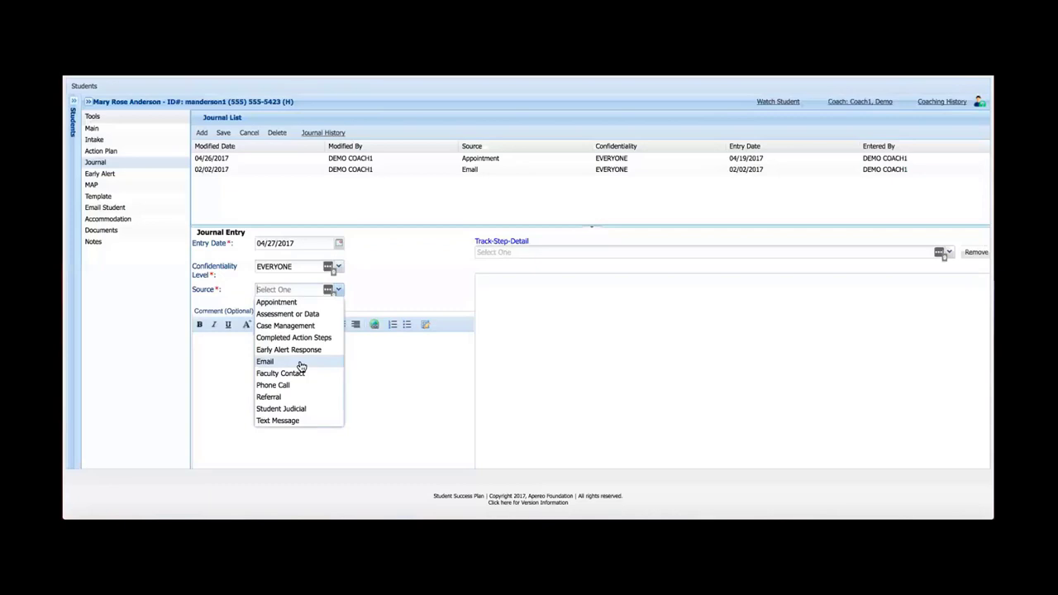
{"action": "mouse_move", "coordinate": [296, 385]}
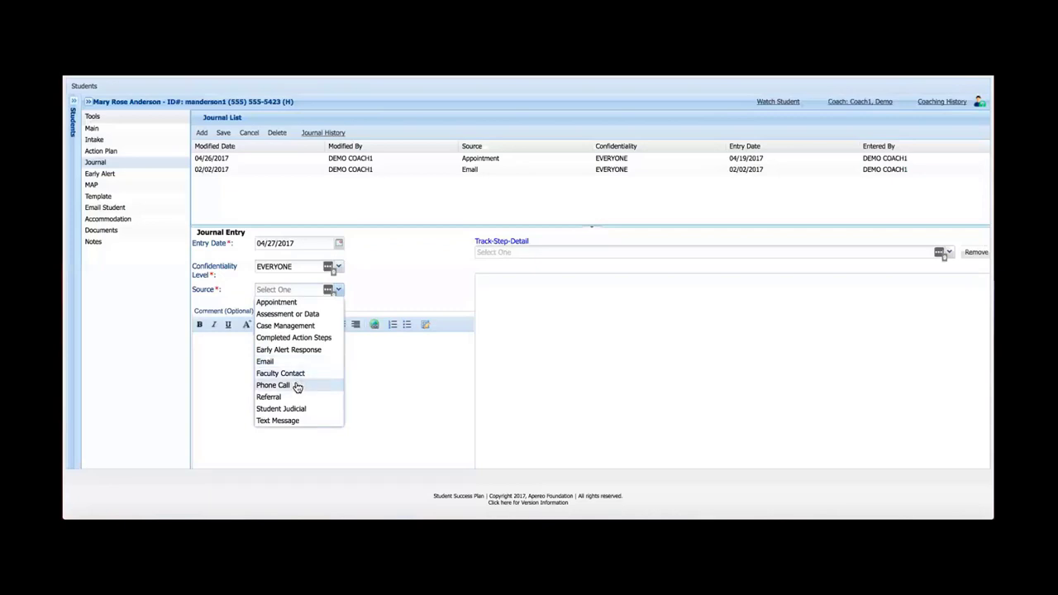
{"action": "left_click", "coordinate": [273, 385]}
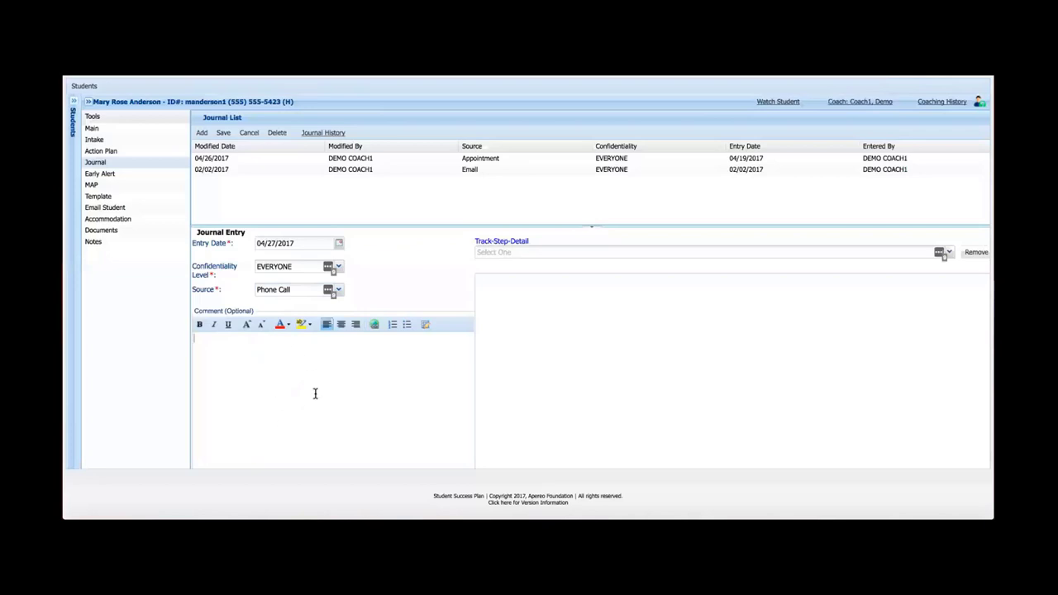
{"action": "mouse_move", "coordinate": [308, 392]}
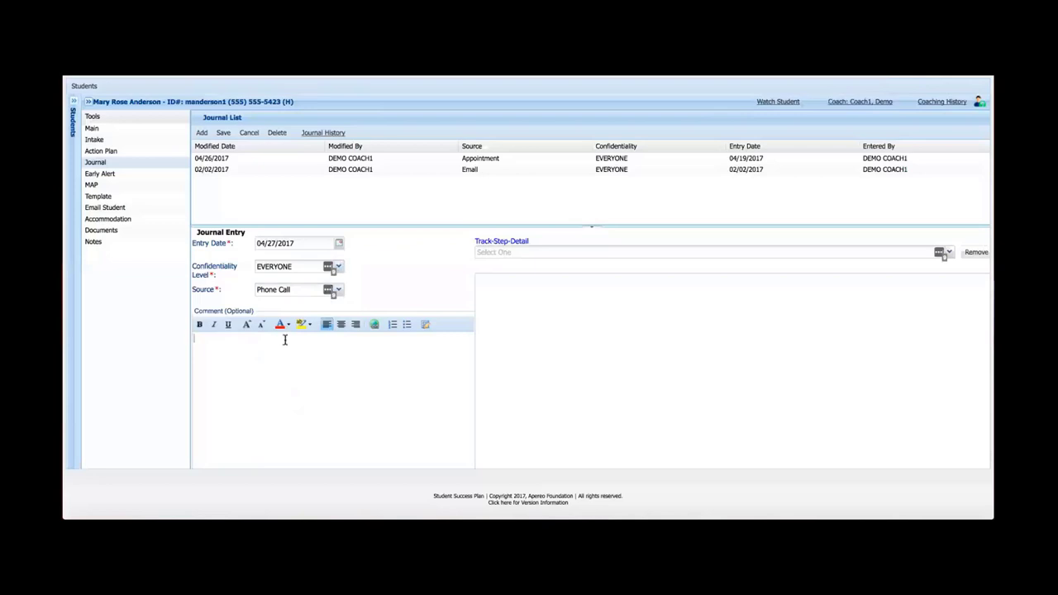
{"action": "type", "text": "free typing"}
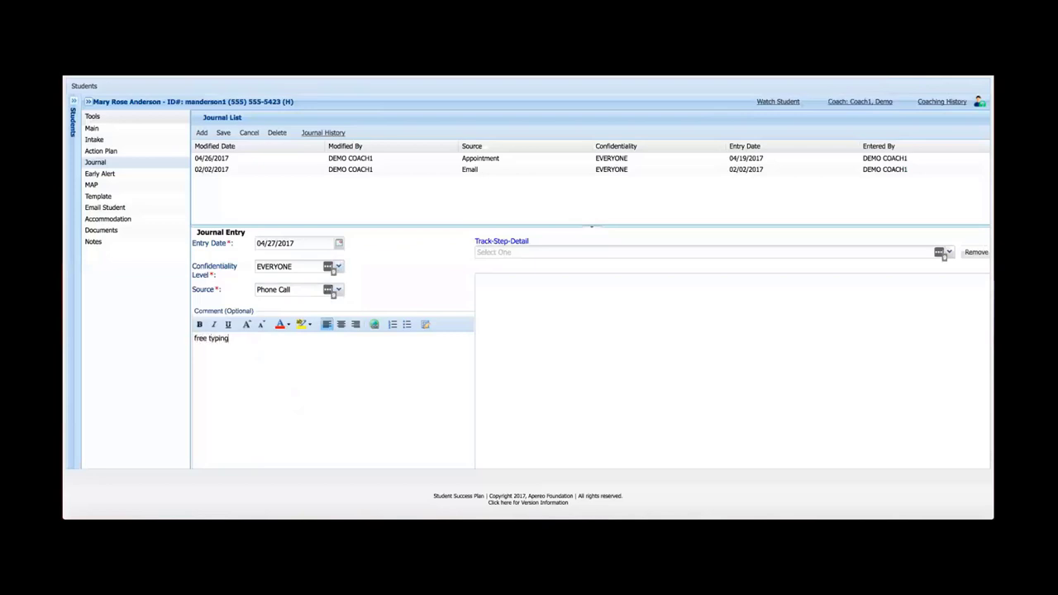
{"action": "type", "text": "field"}
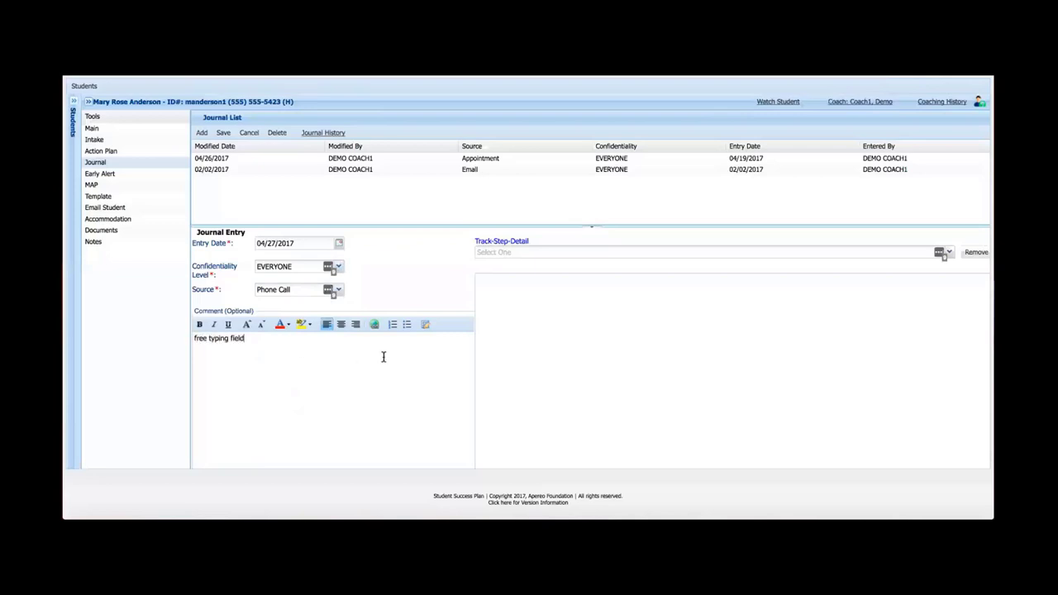
{"action": "mouse_move", "coordinate": [536, 361]}
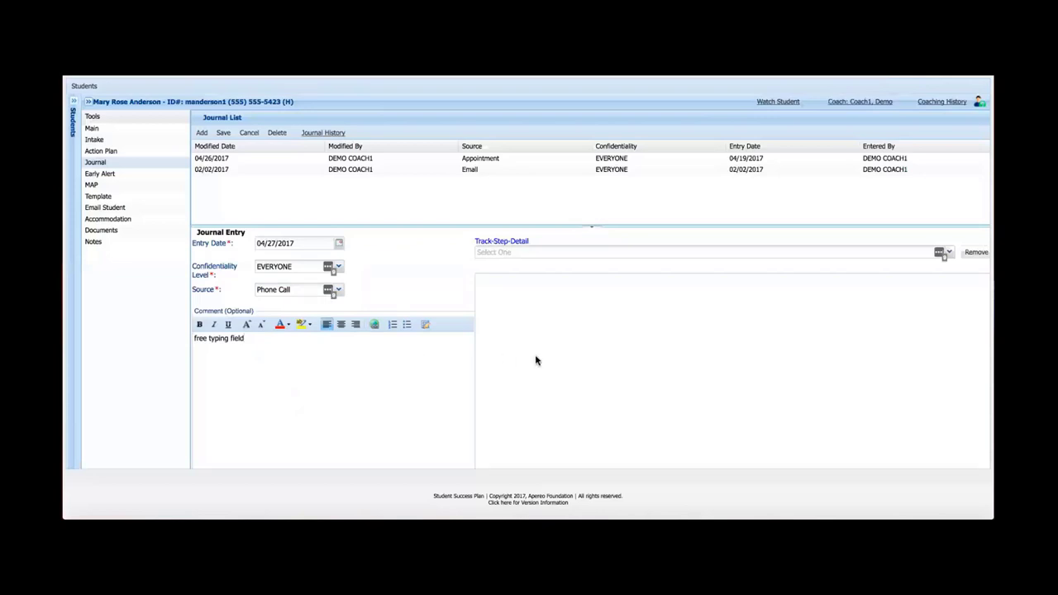
{"action": "mouse_move", "coordinate": [386, 381]}
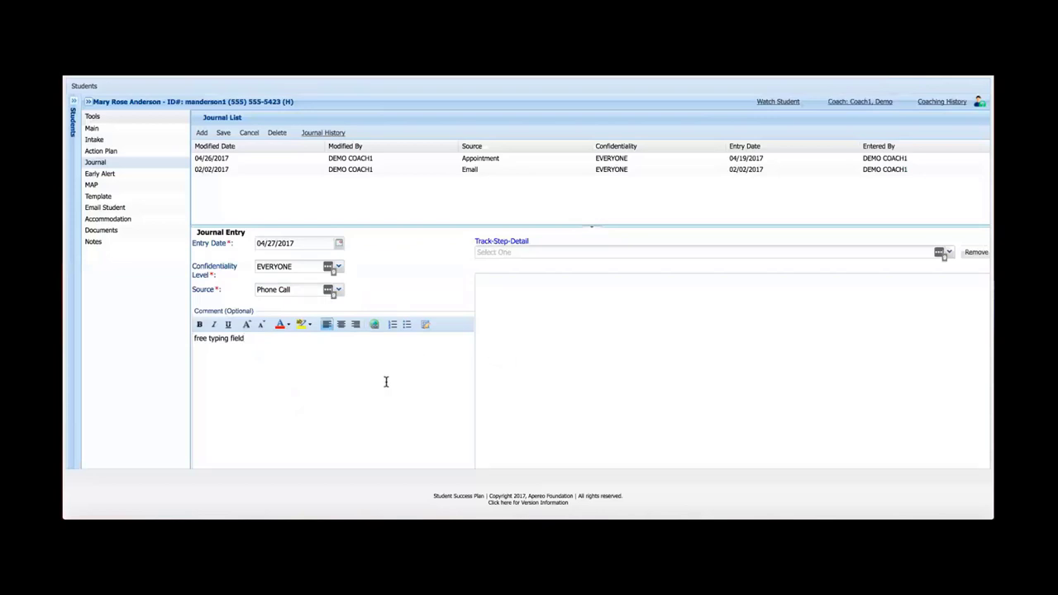
{"action": "mouse_move", "coordinate": [513, 325]}
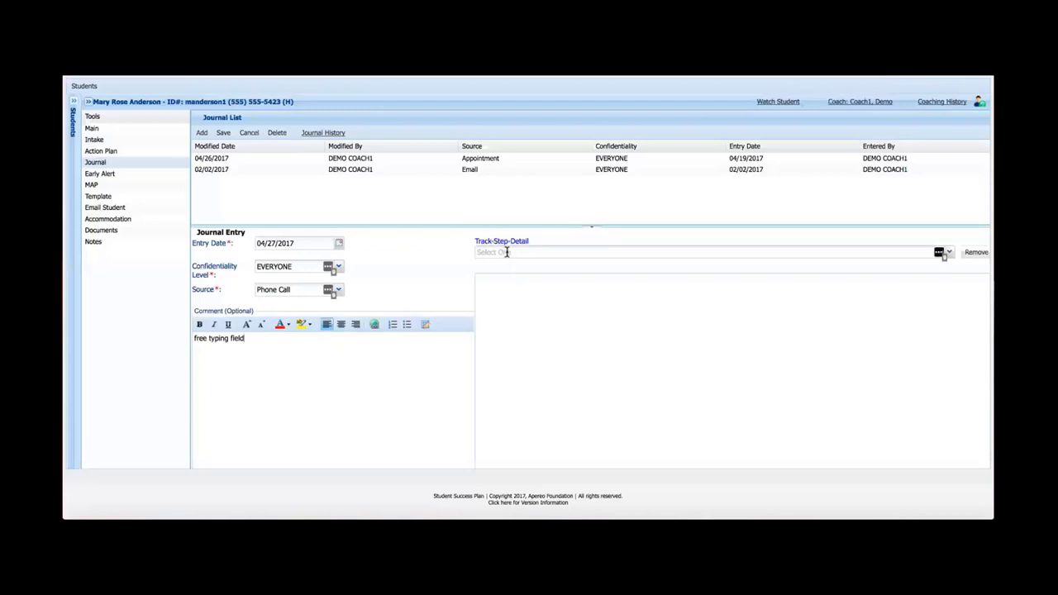
{"action": "mouse_move", "coordinate": [595, 315]}
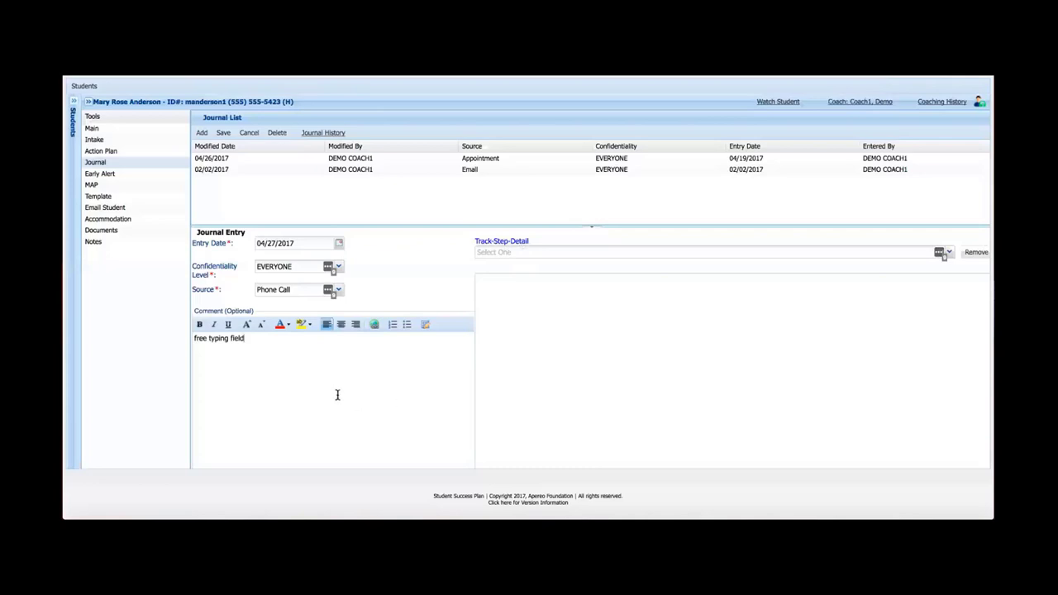
{"action": "mouse_move", "coordinate": [327, 375]}
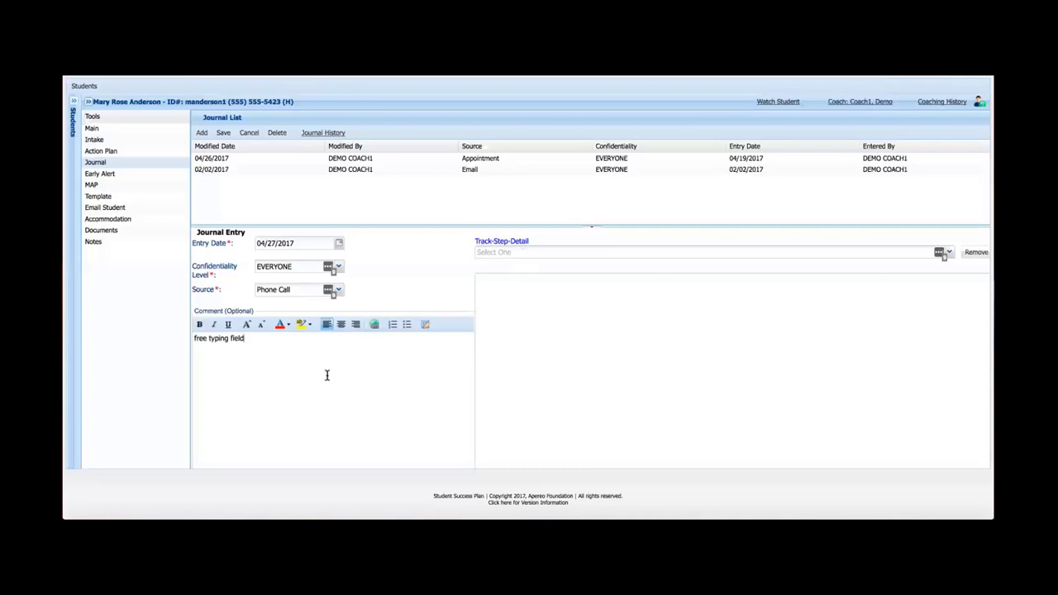
{"action": "mouse_move", "coordinate": [254, 375]}
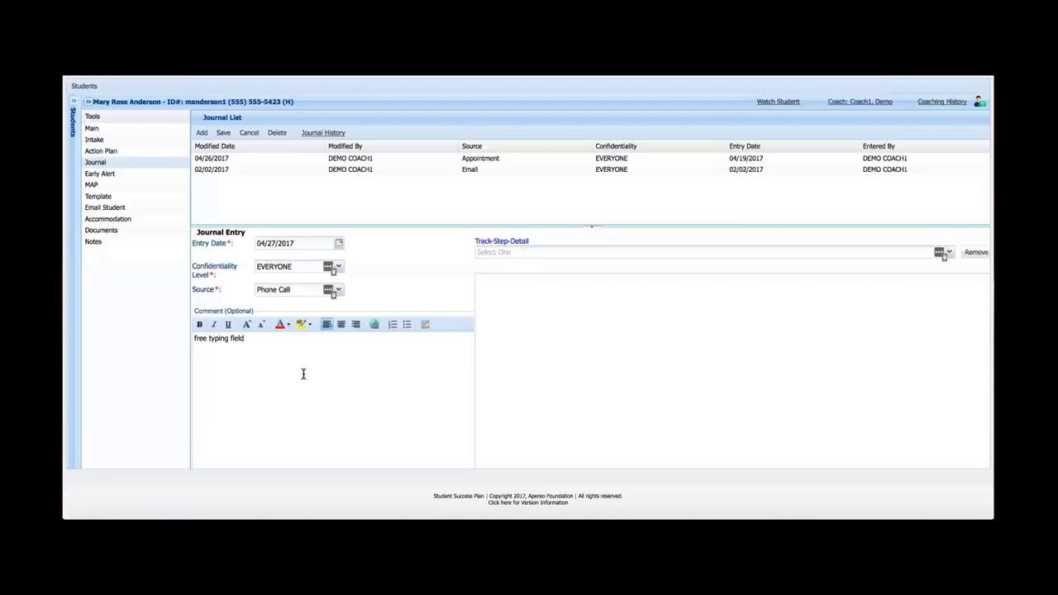
Step: Show the track options in the Track-Step-Detail dropdown, choosing none yet
{"action": "left_click", "coordinate": [244, 338]}
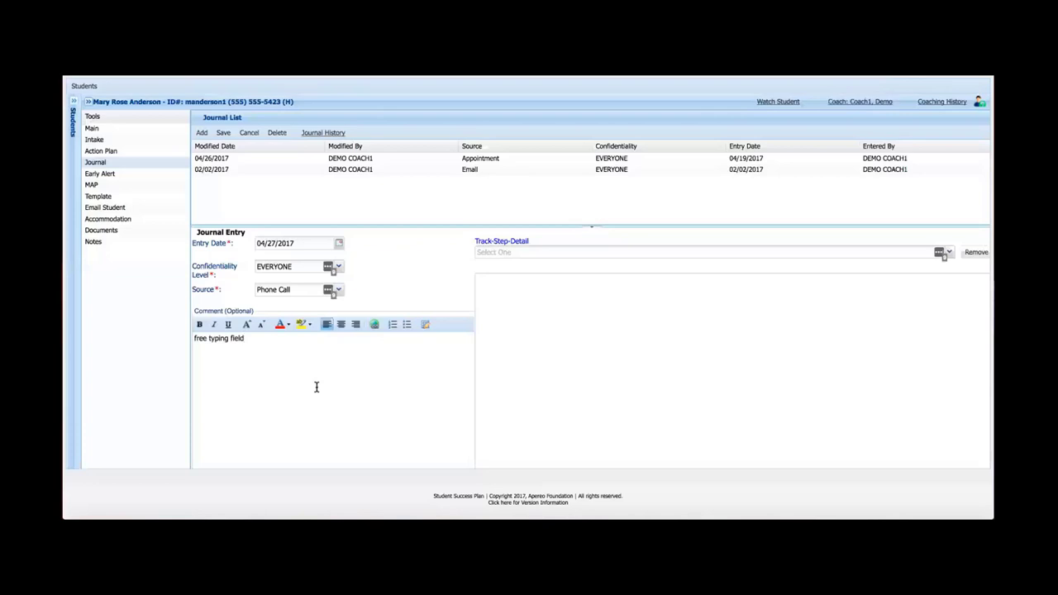
{"action": "mouse_move", "coordinate": [286, 423]}
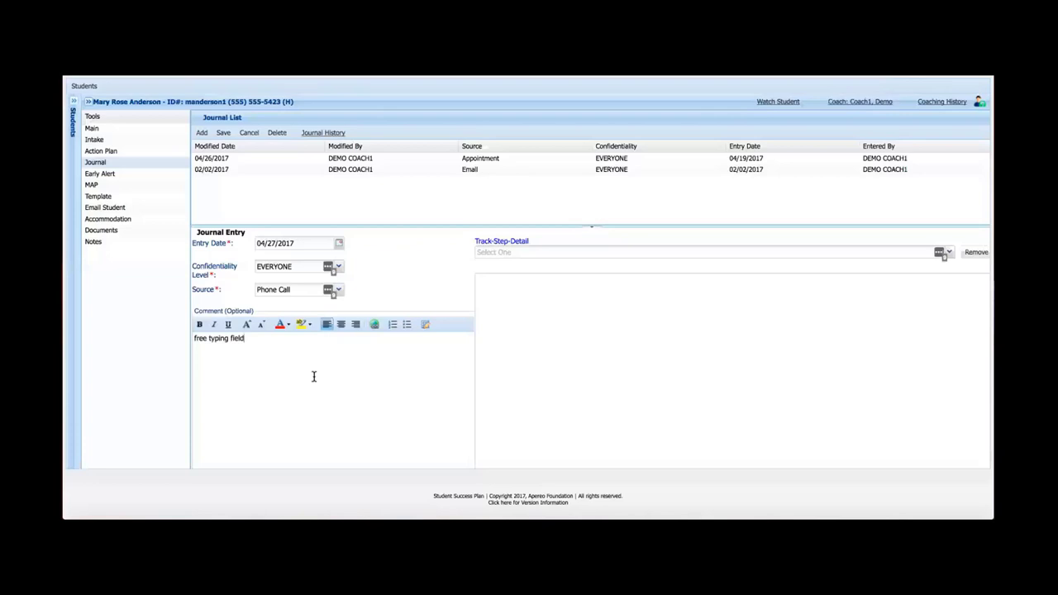
{"action": "mouse_move", "coordinate": [304, 393]}
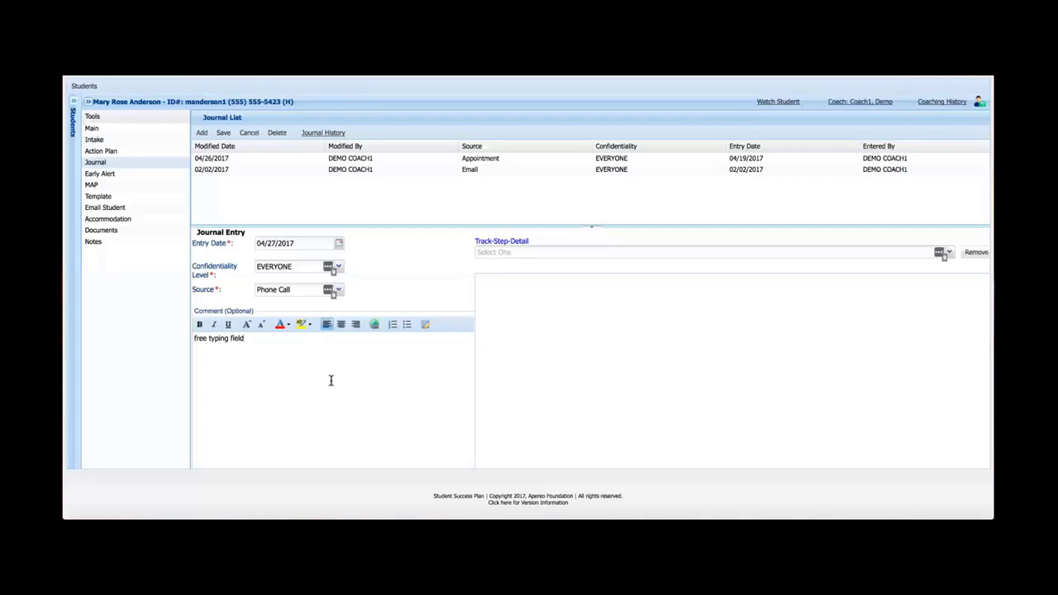
{"action": "mouse_move", "coordinate": [304, 387]}
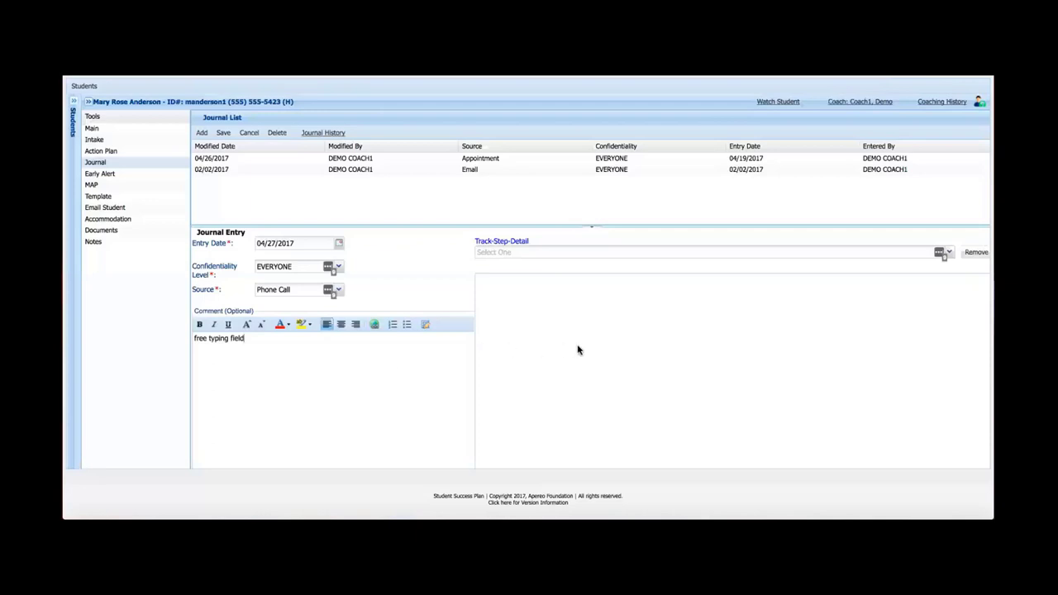
{"action": "mouse_move", "coordinate": [746, 296]}
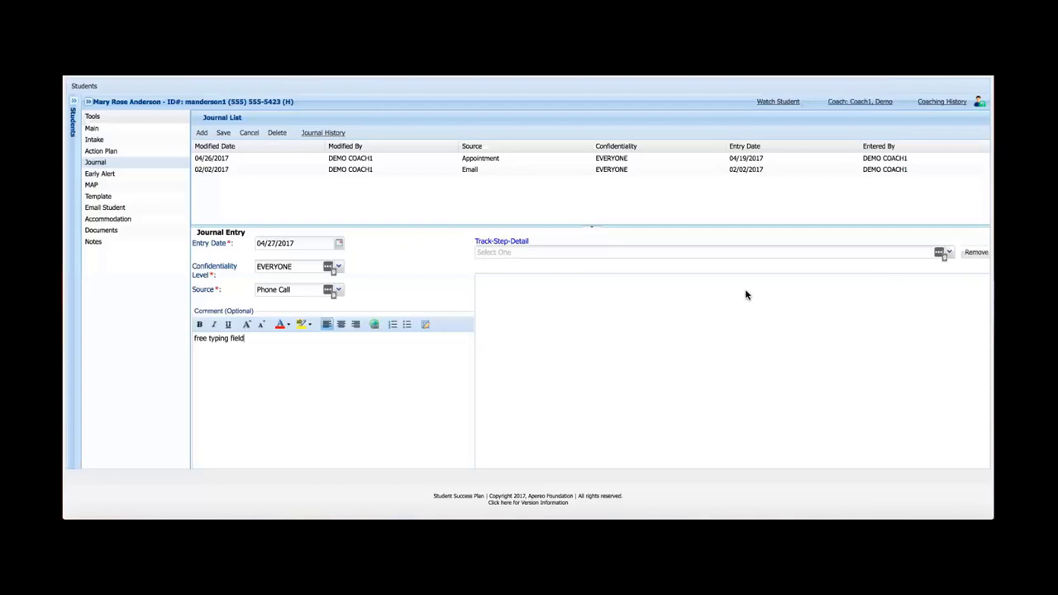
{"action": "mouse_move", "coordinate": [685, 245]}
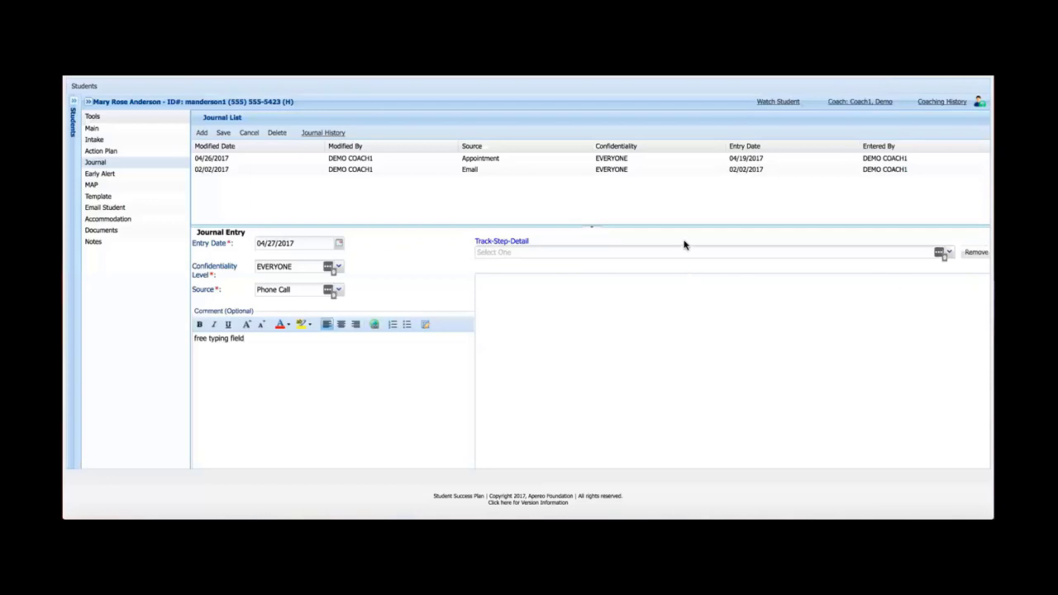
{"action": "mouse_move", "coordinate": [682, 238]}
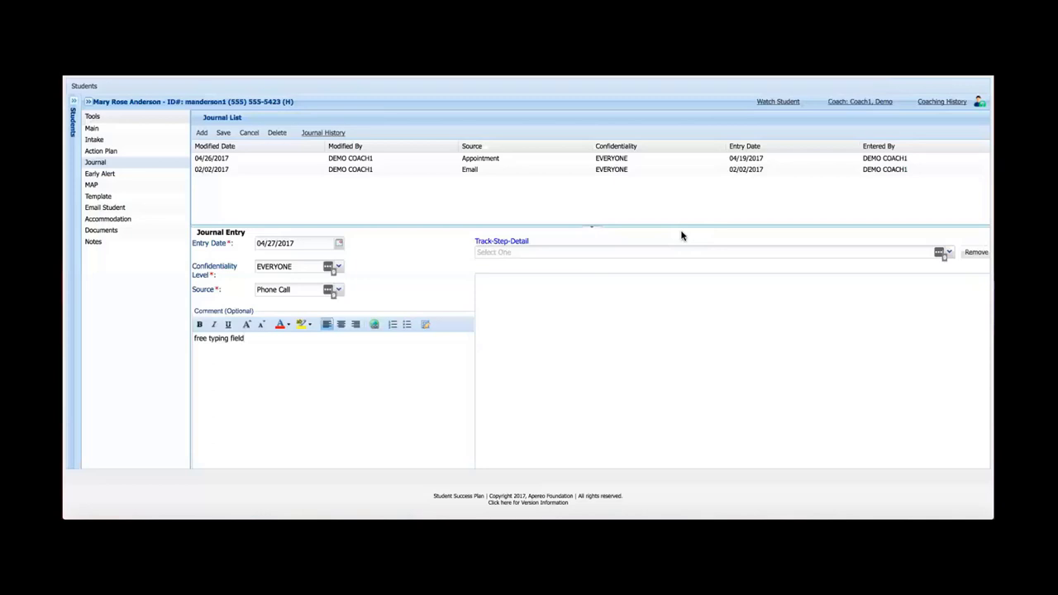
{"action": "left_click", "coordinate": [245, 338]}
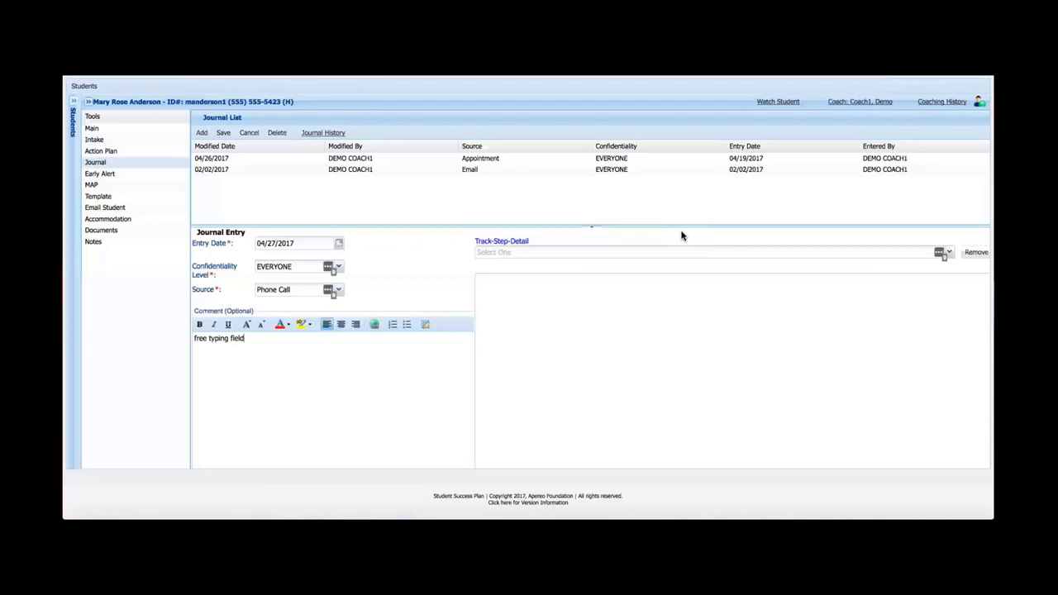
{"action": "mouse_move", "coordinate": [950, 255]}
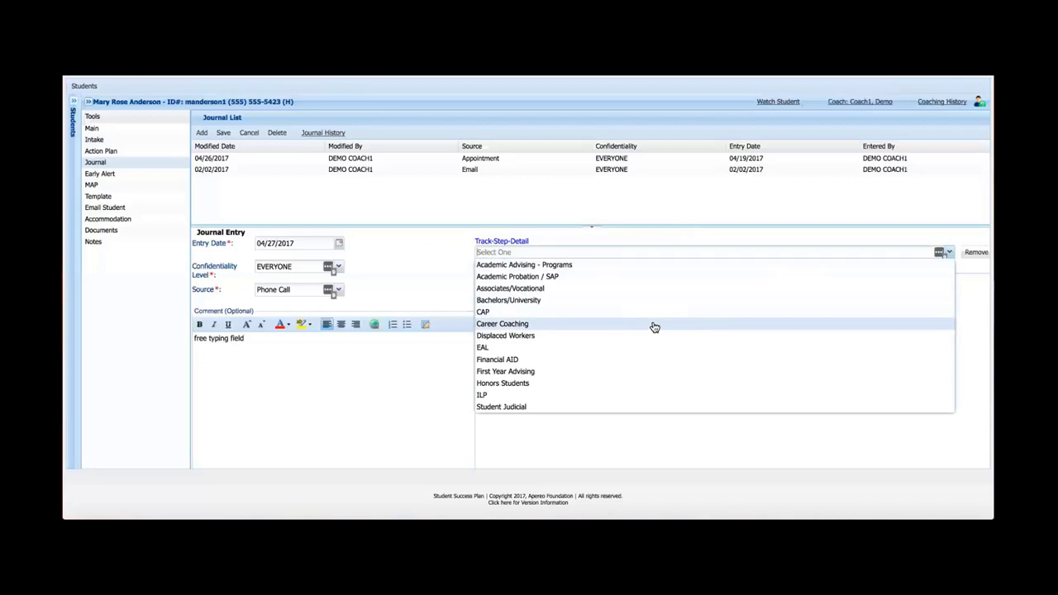
Step: Select Career Coaching and expand its Career Assessment, Follow-Up and Intake Session steps
{"action": "left_click", "coordinate": [502, 323]}
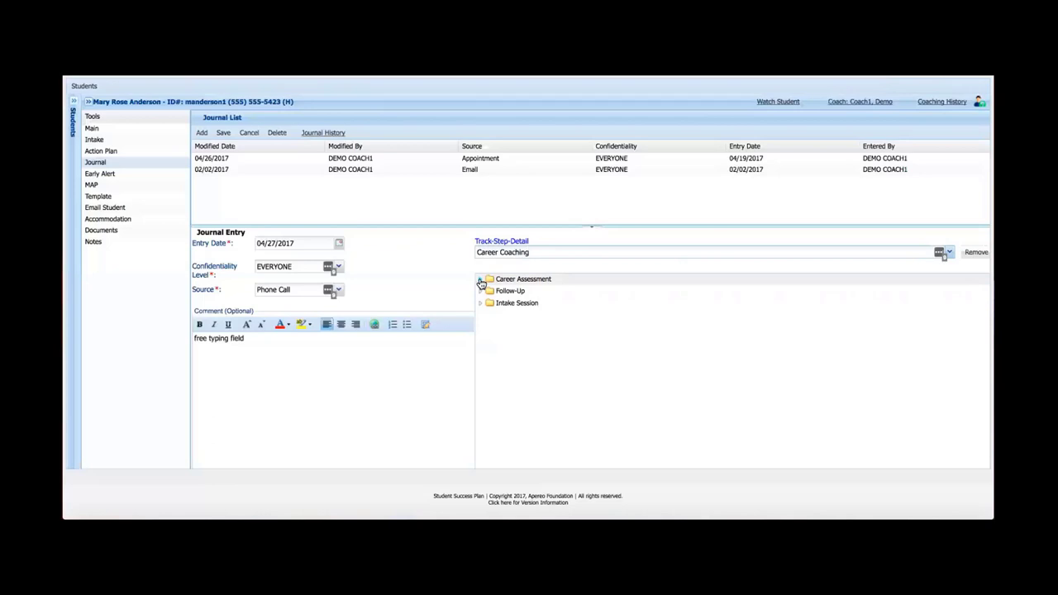
{"action": "left_click", "coordinate": [482, 279]}
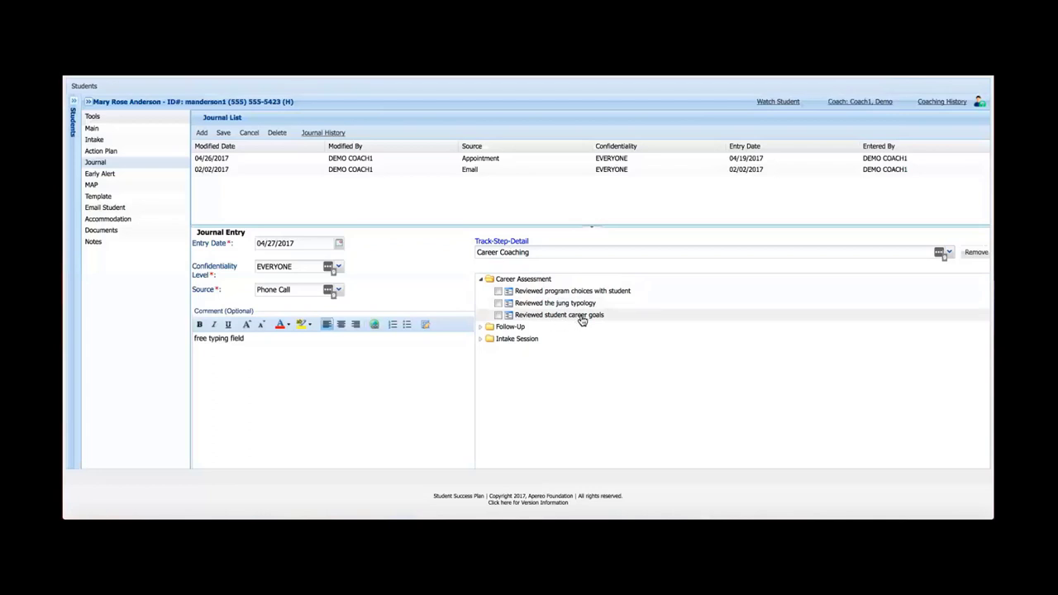
{"action": "mouse_move", "coordinate": [571, 362]}
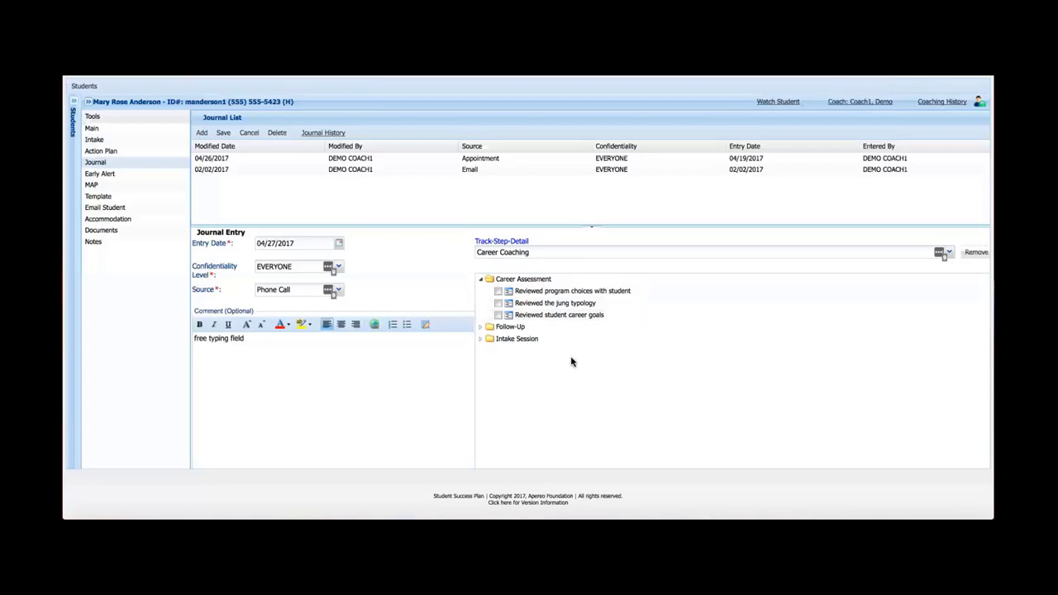
{"action": "left_click", "coordinate": [480, 326]}
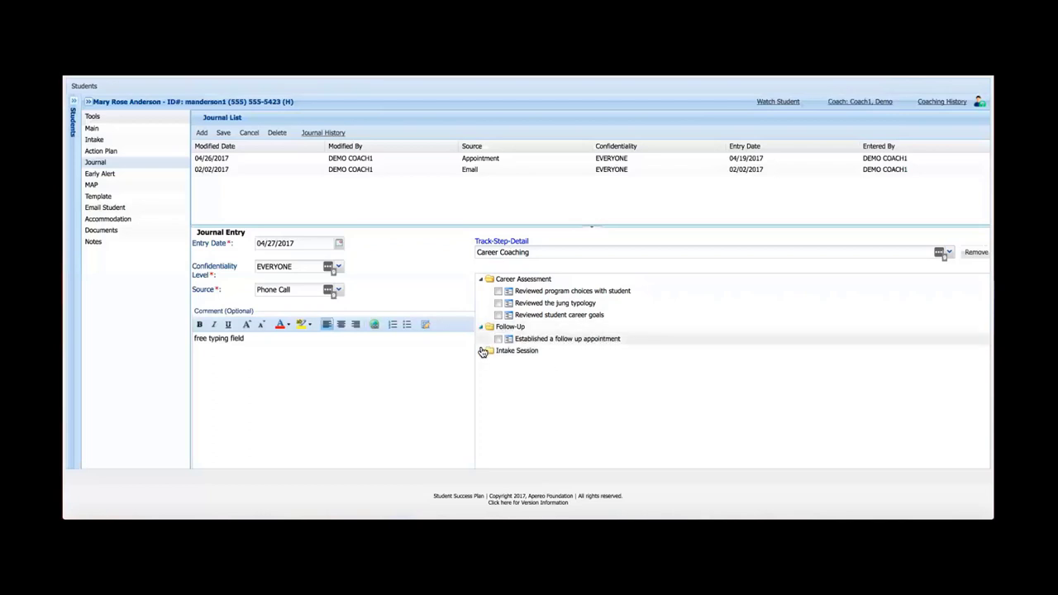
{"action": "left_click", "coordinate": [483, 351]}
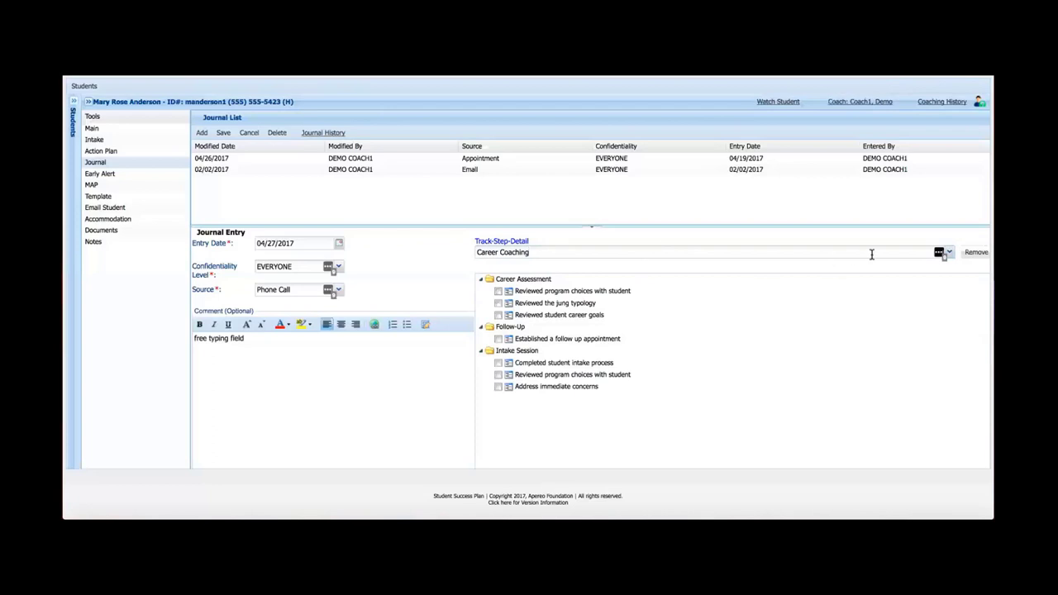
{"action": "left_click", "coordinate": [948, 253]}
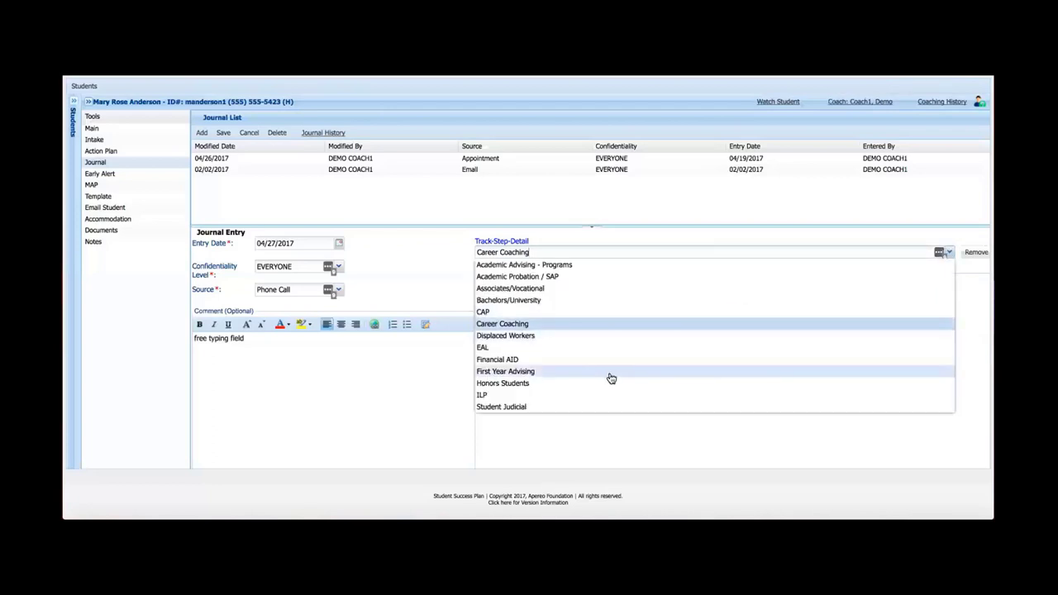
{"action": "mouse_move", "coordinate": [612, 326]}
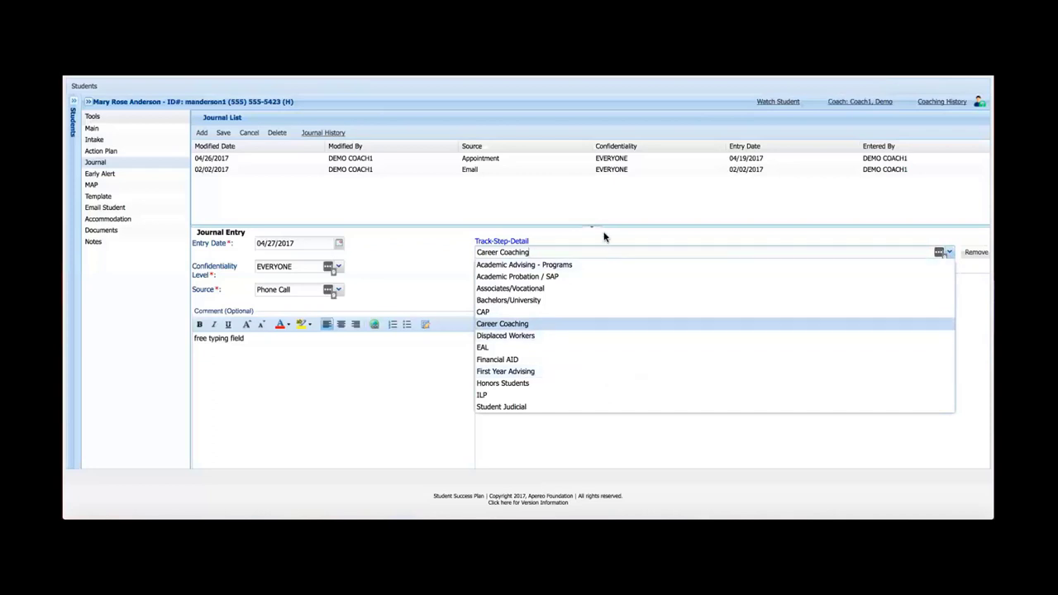
{"action": "left_click", "coordinate": [502, 324]}
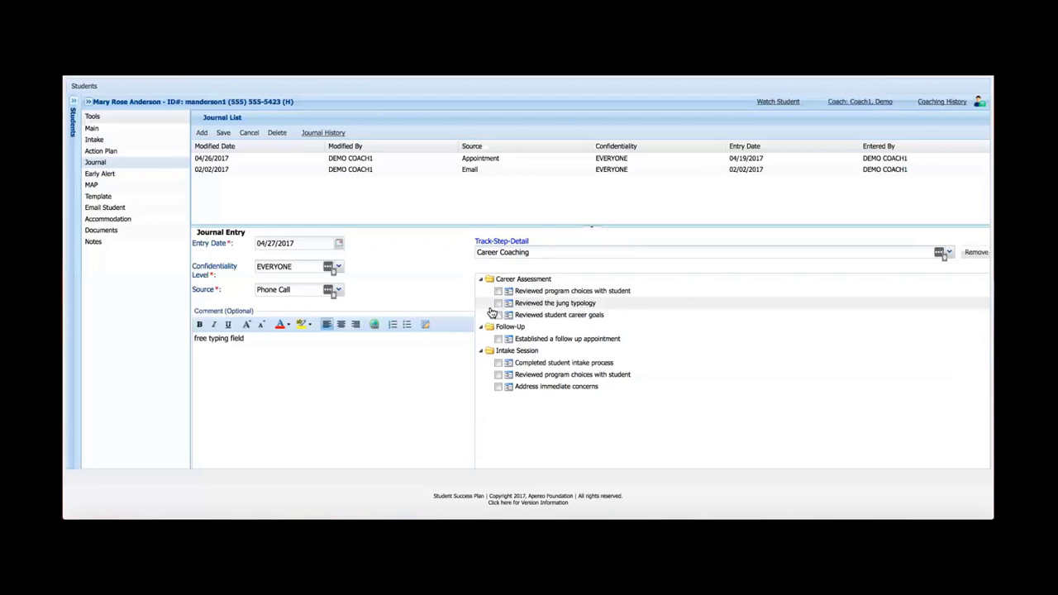
{"action": "mouse_move", "coordinate": [392, 324]}
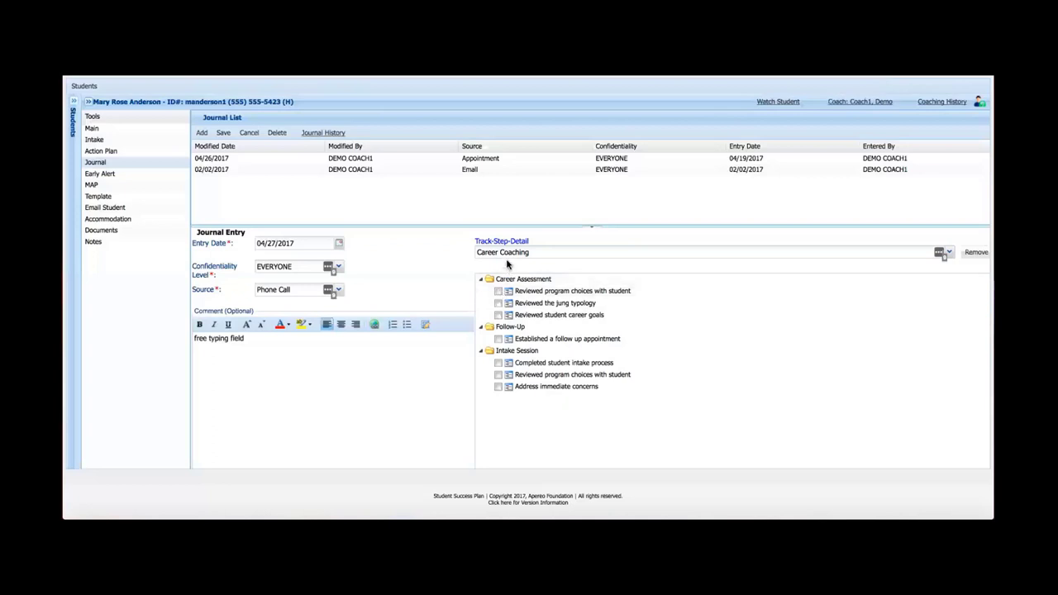
{"action": "mouse_move", "coordinate": [507, 282]}
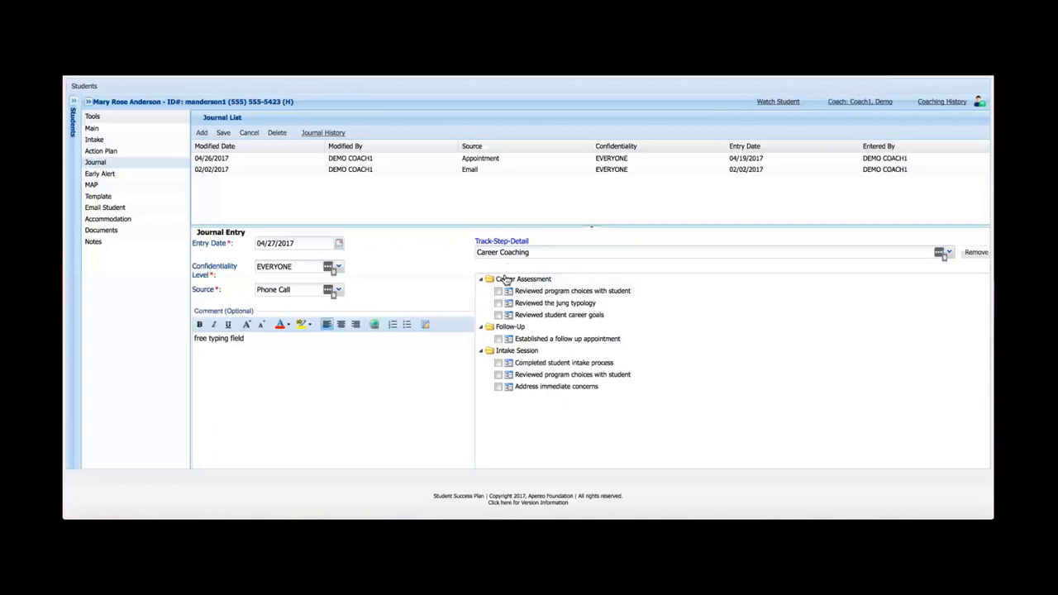
Step: Check Career Assessment details, including 'reviewed program choices' and 'reviewed the Jung typology'
{"action": "left_click", "coordinate": [498, 291]}
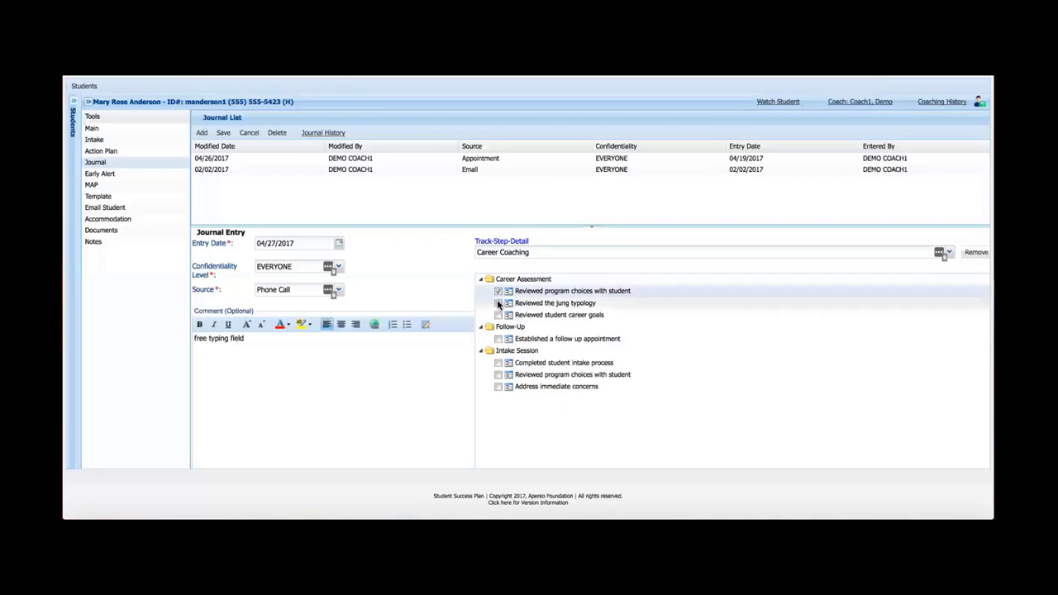
{"action": "left_click", "coordinate": [499, 302]}
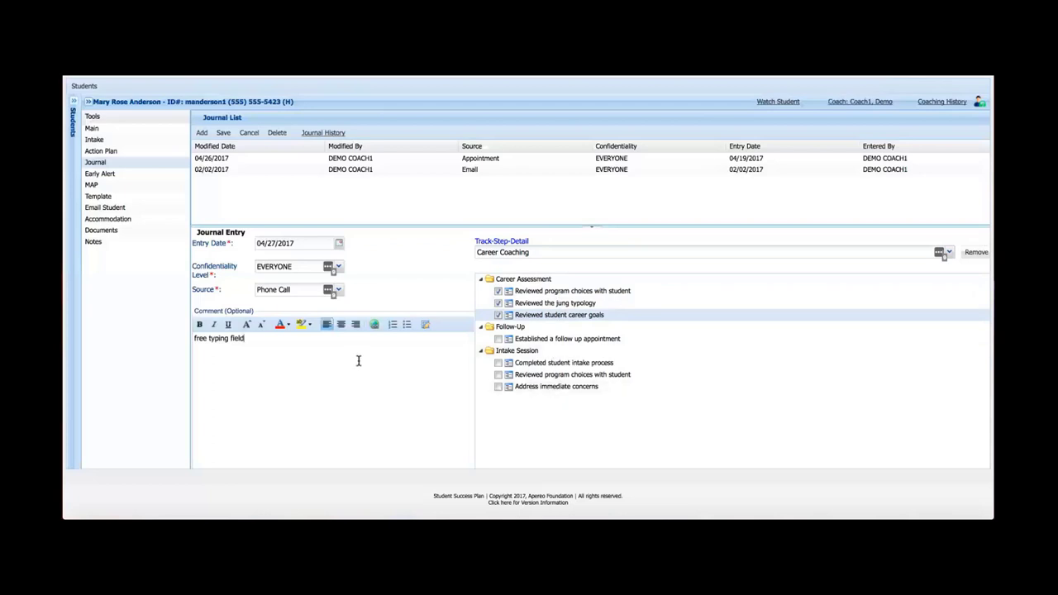
{"action": "mouse_move", "coordinate": [448, 316]}
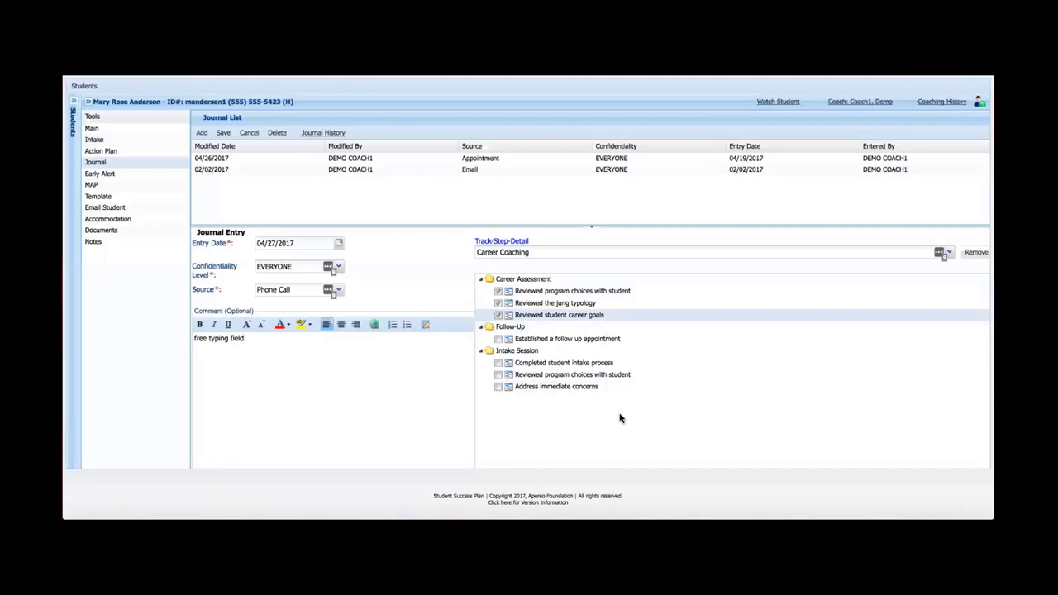
{"action": "mouse_move", "coordinate": [616, 417]}
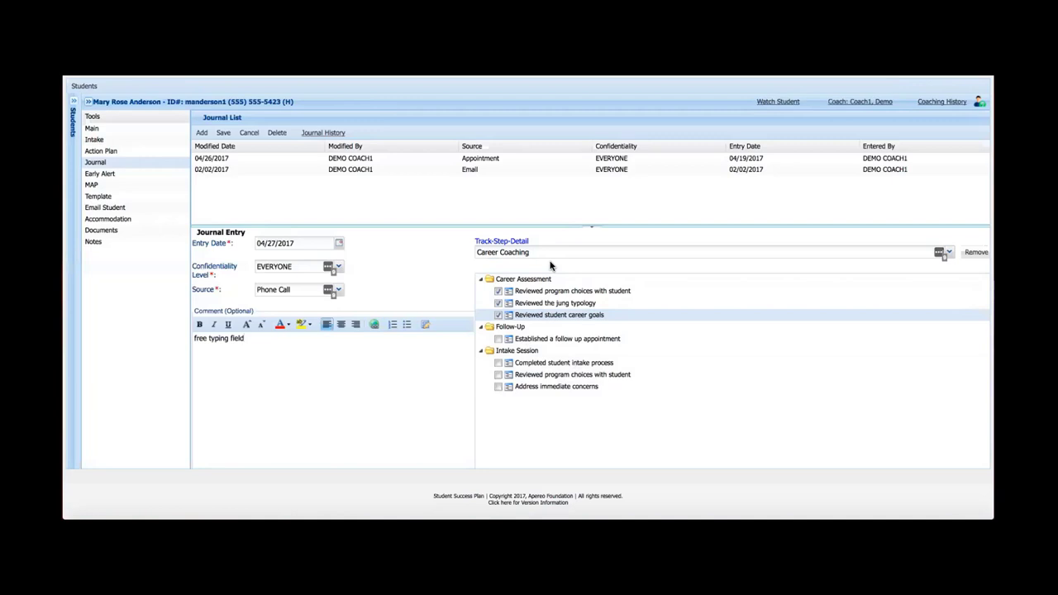
{"action": "left_click", "coordinate": [244, 338]}
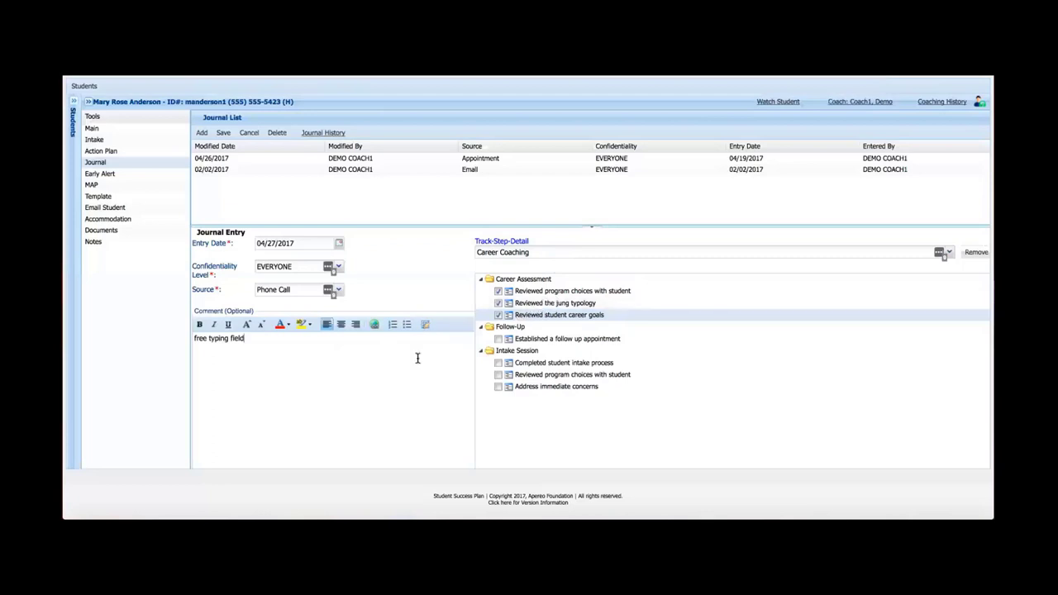
{"action": "mouse_move", "coordinate": [390, 367]}
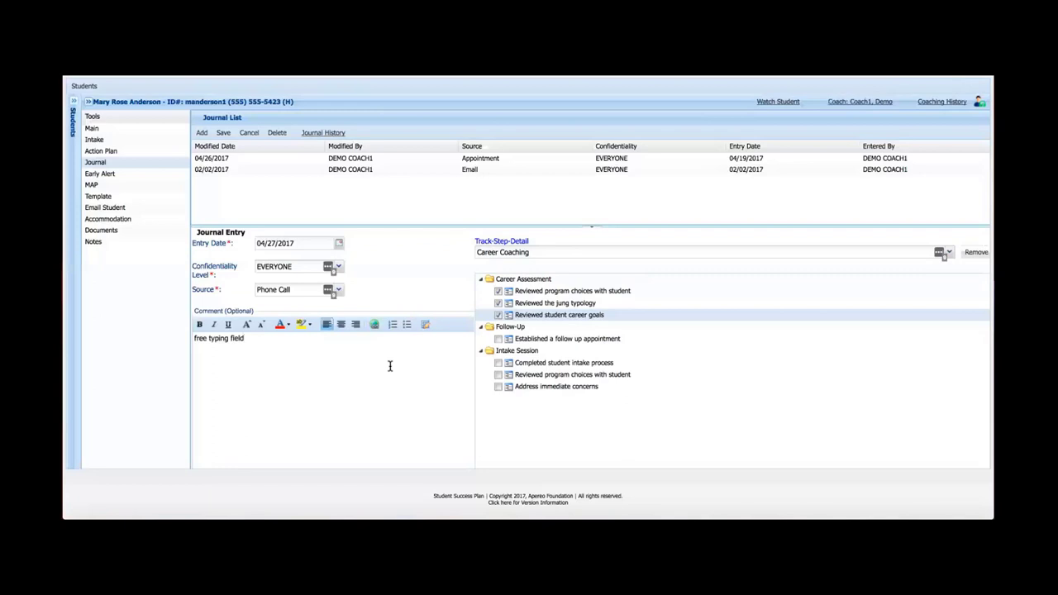
{"action": "mouse_move", "coordinate": [440, 354]}
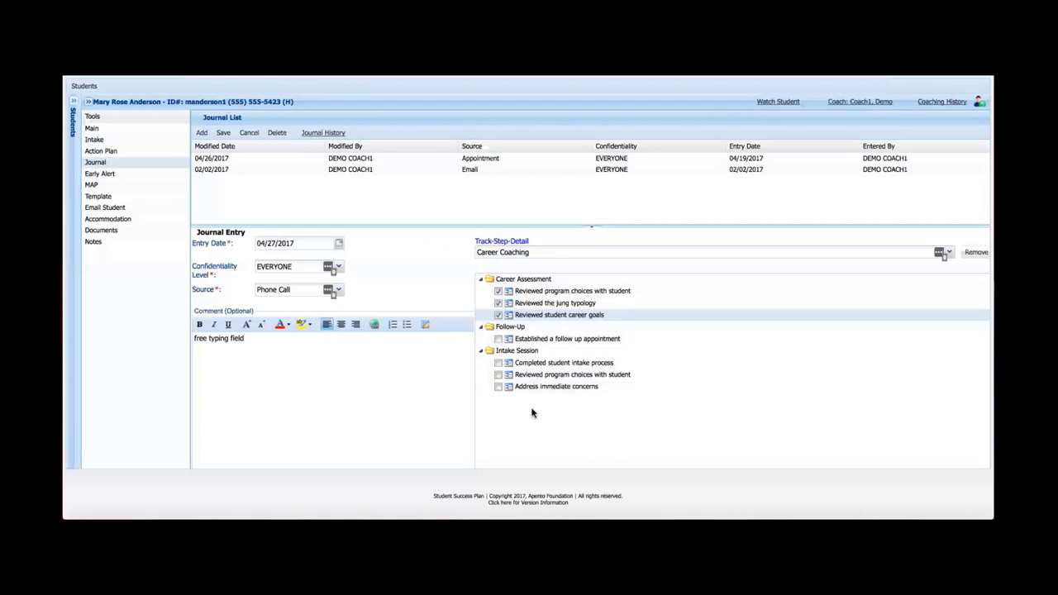
{"action": "left_click", "coordinate": [243, 338]}
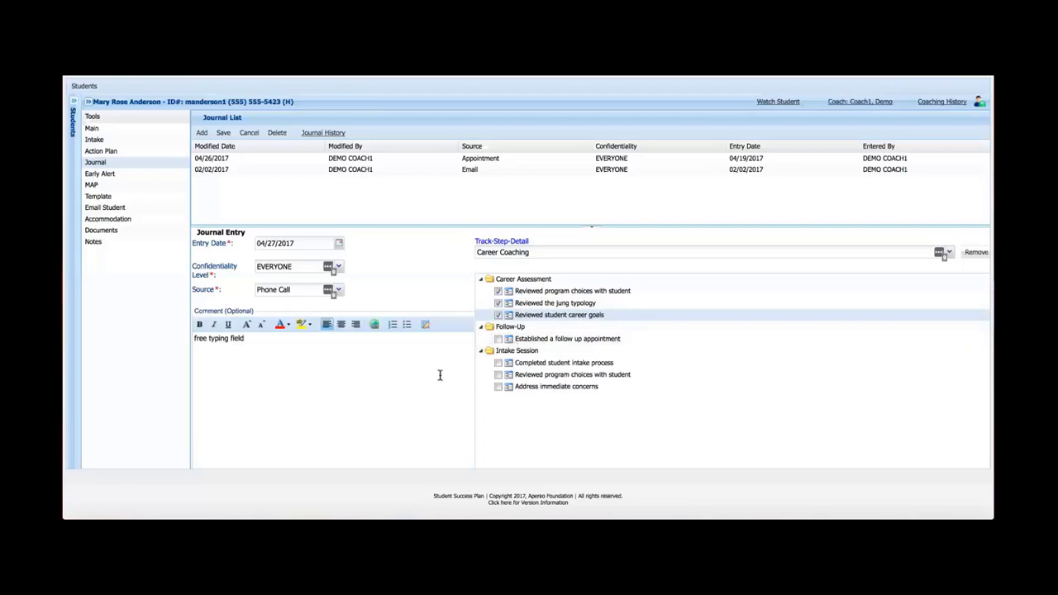
{"action": "mouse_move", "coordinate": [398, 349]}
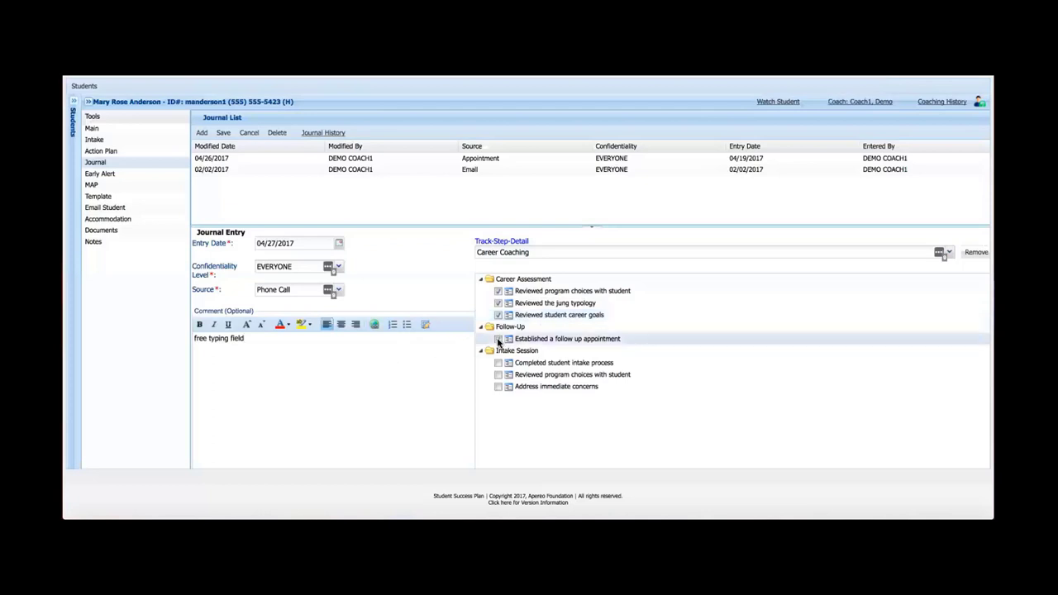
Step: Check 'Established a follow up appointment' under the Follow-Up step
{"action": "left_click", "coordinate": [498, 339]}
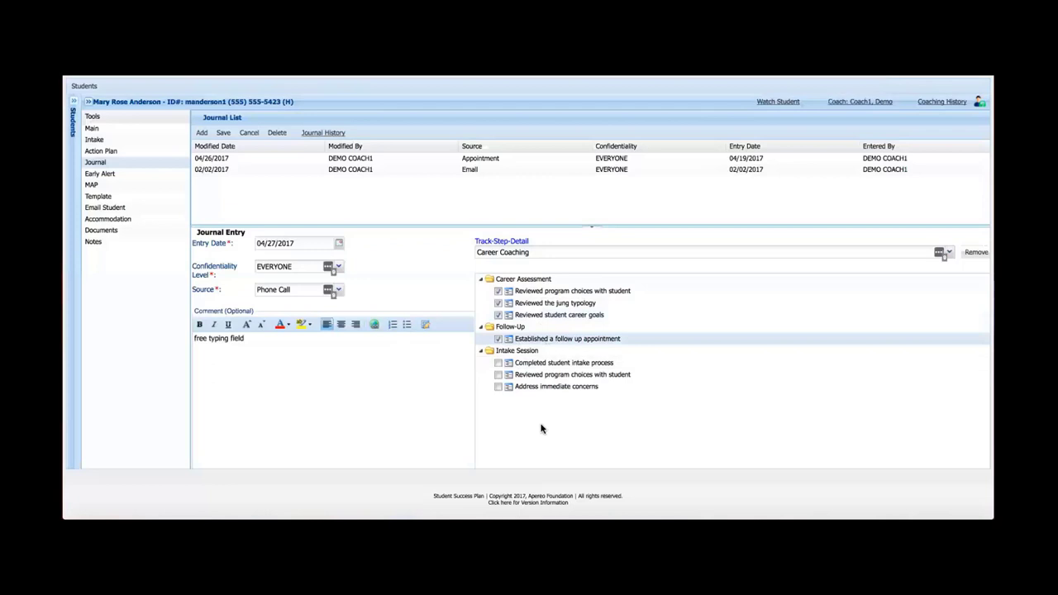
{"action": "mouse_move", "coordinate": [472, 378]}
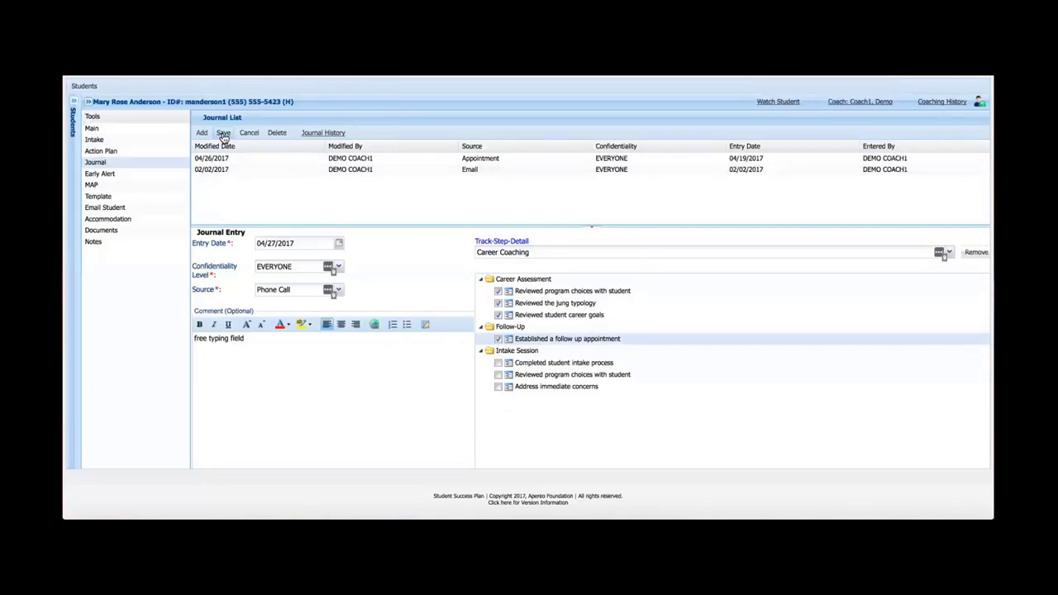
Step: Save the journal entry and re-expand the Intake Session step details
{"action": "left_click", "coordinate": [223, 132]}
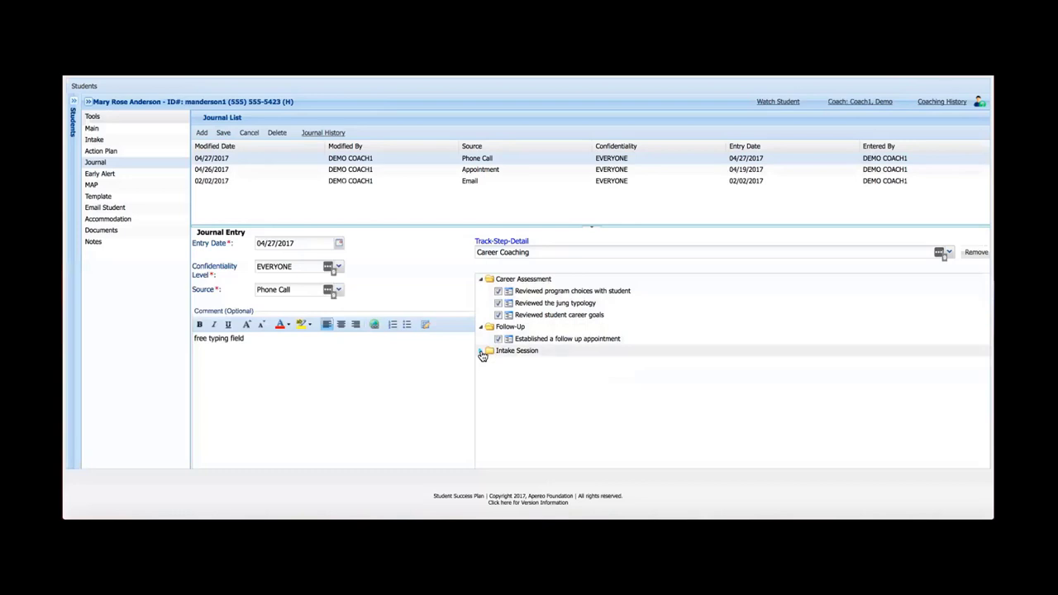
{"action": "left_click", "coordinate": [483, 351]}
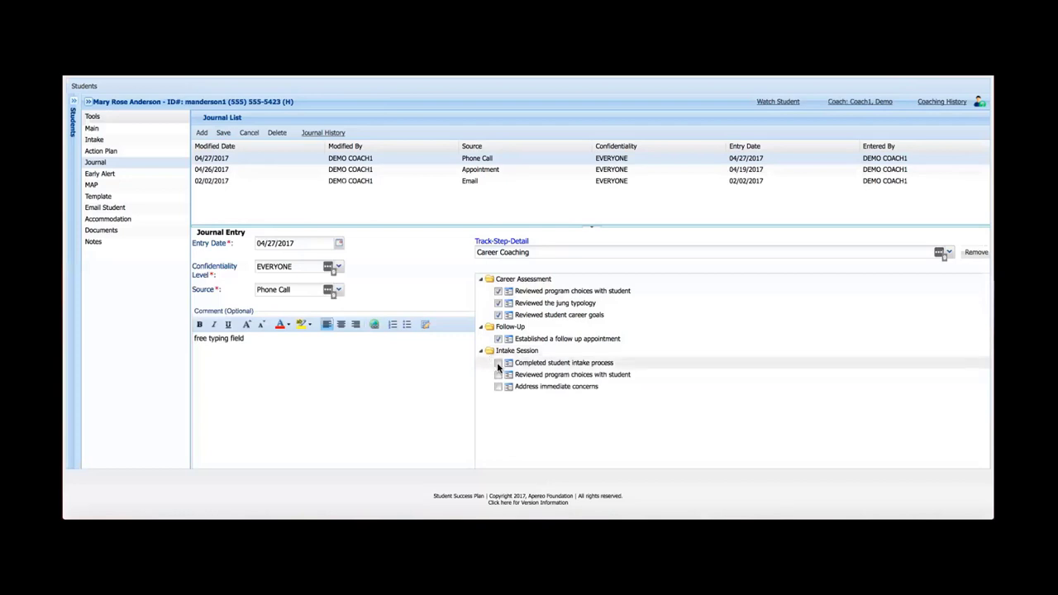
{"action": "left_click", "coordinate": [498, 363]}
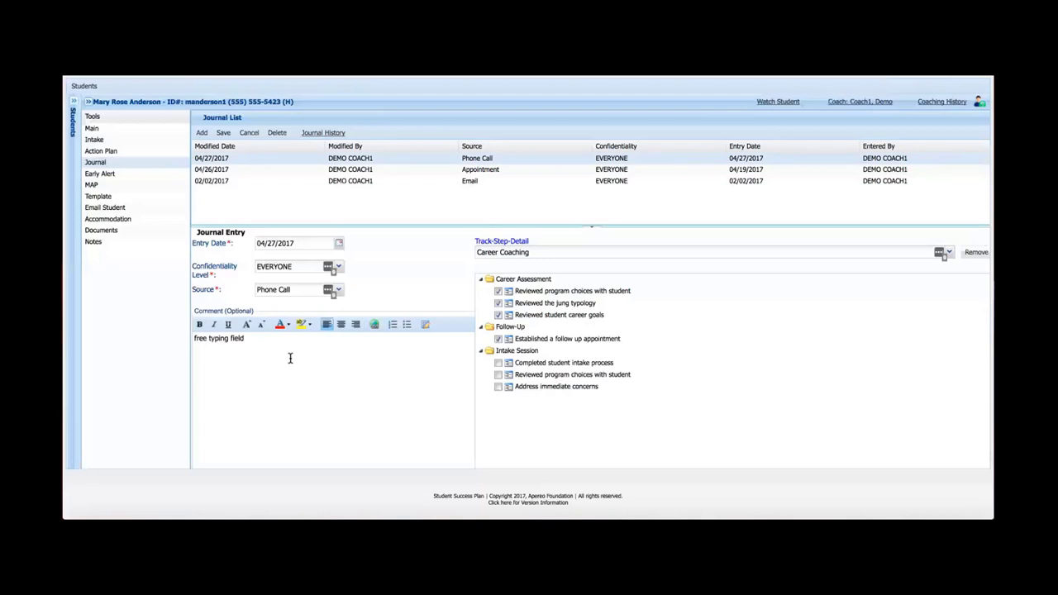
{"action": "mouse_move", "coordinate": [542, 421]}
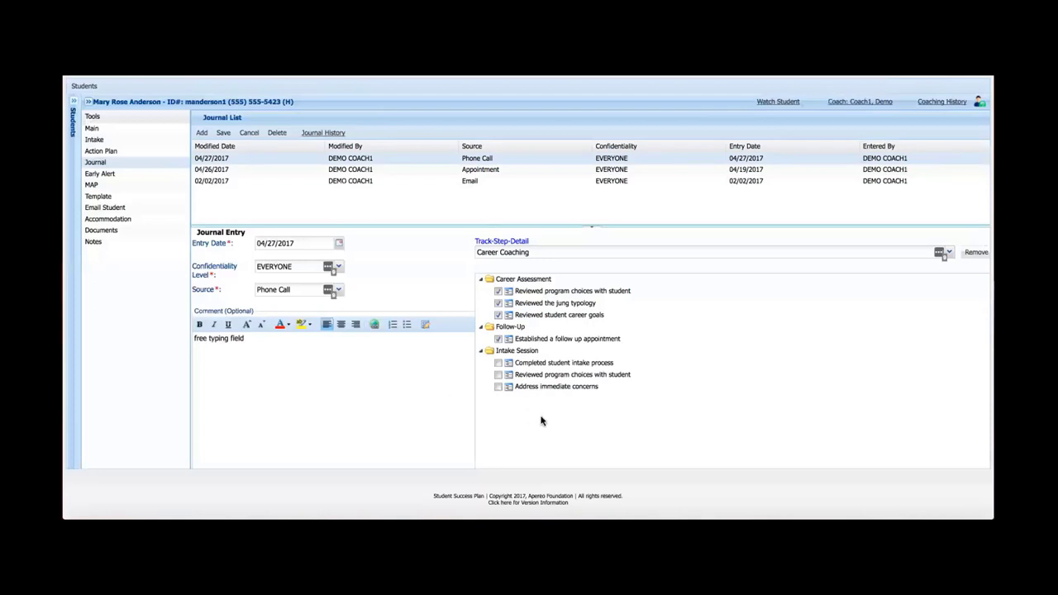
{"action": "mouse_move", "coordinate": [678, 513]}
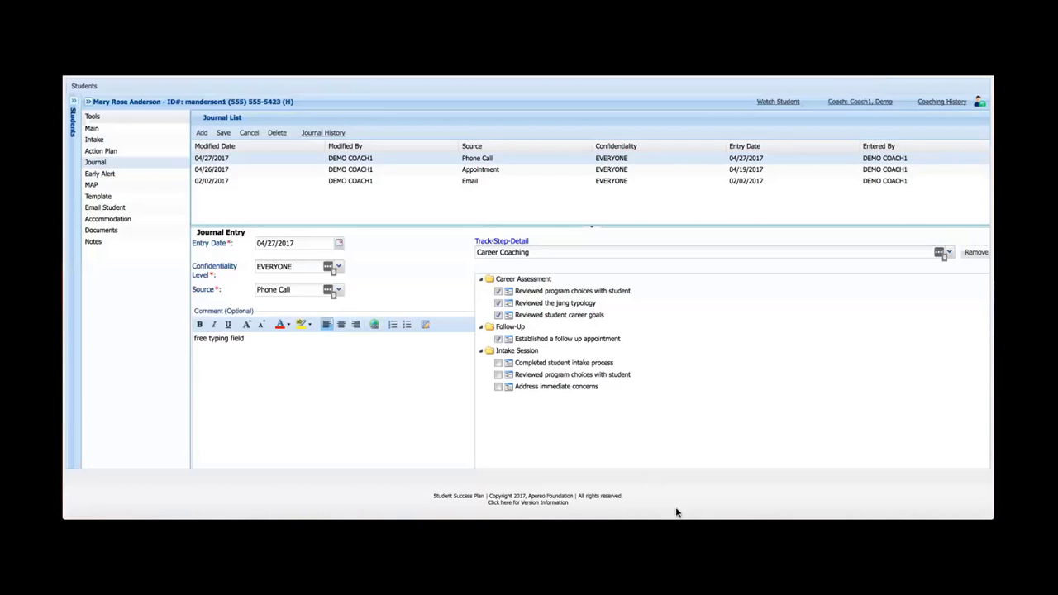